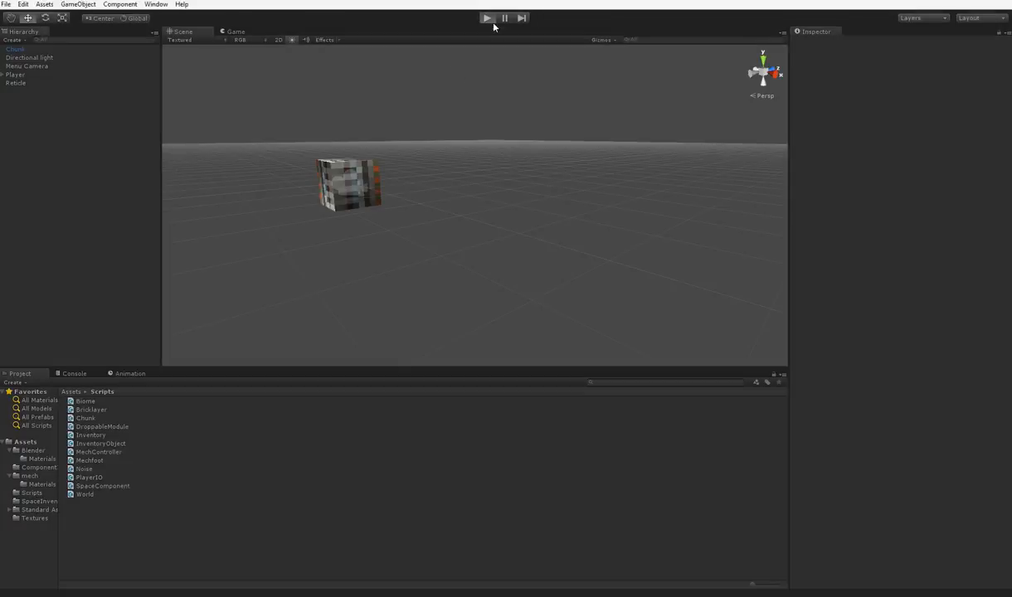
- Run the game to view the Craftable inventory tab, then stop it
click(486, 17)
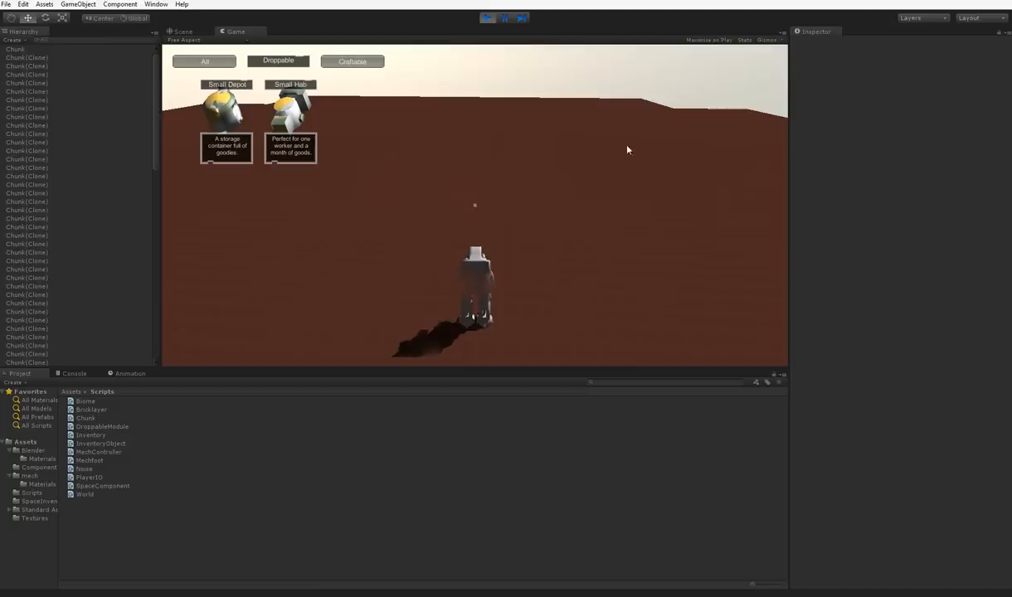
click(351, 60)
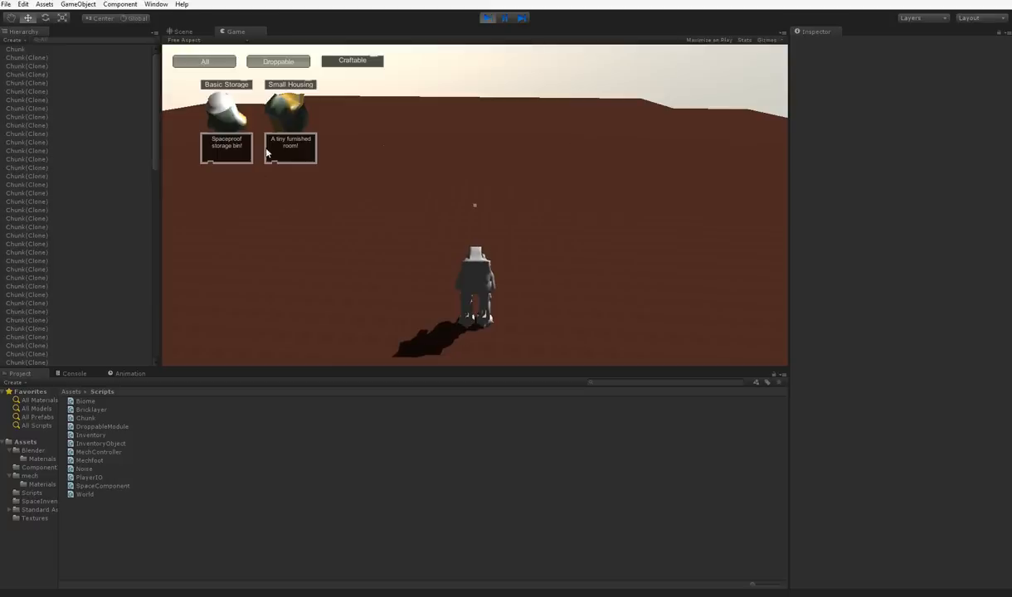
mouse_move(239, 137)
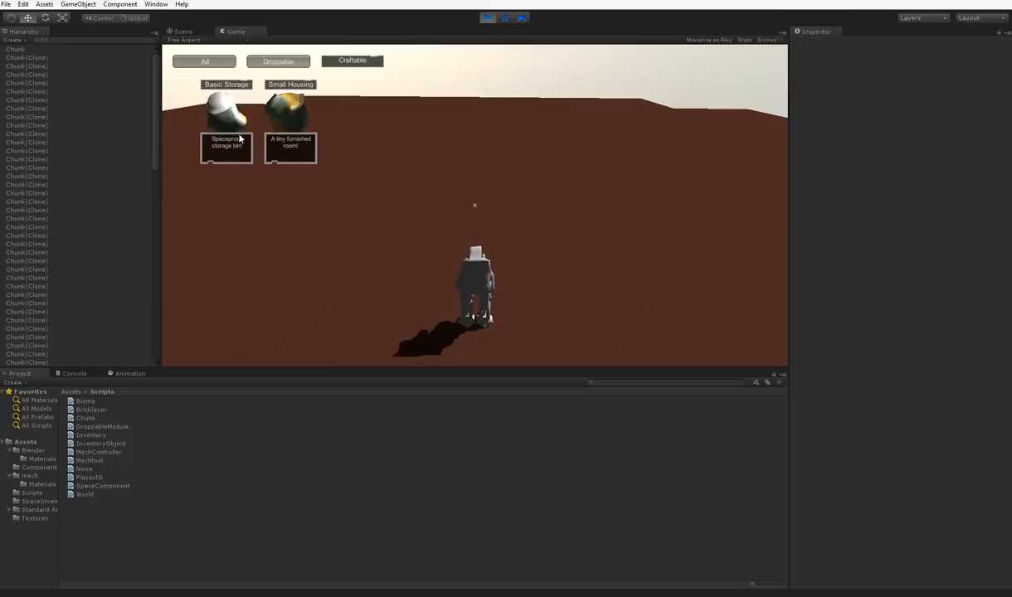
click(488, 18)
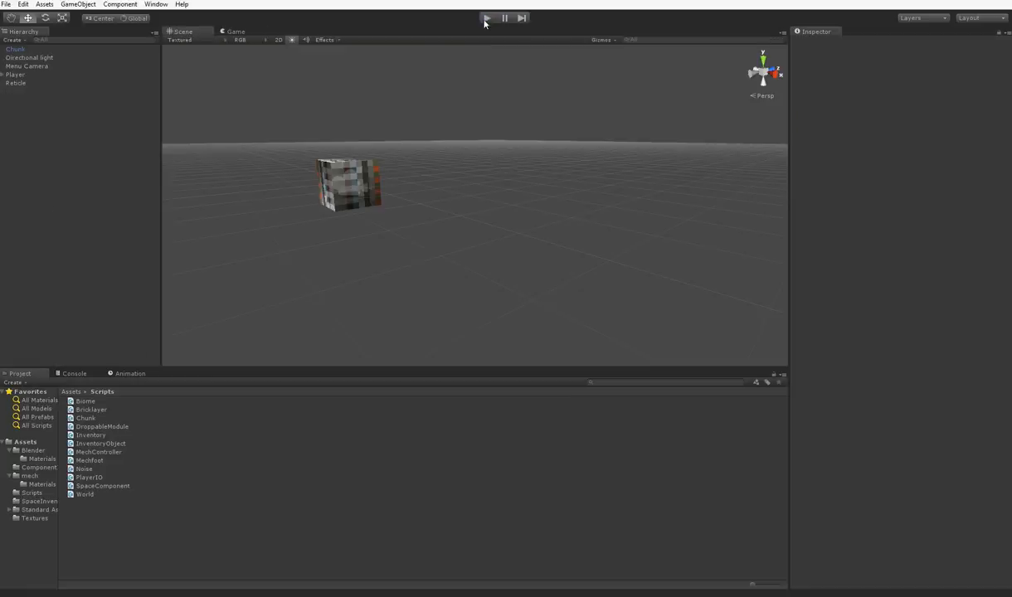
- Load the Inventory script into MonoDevelop and scroll to the OnGUI tab branches
click(91, 435)
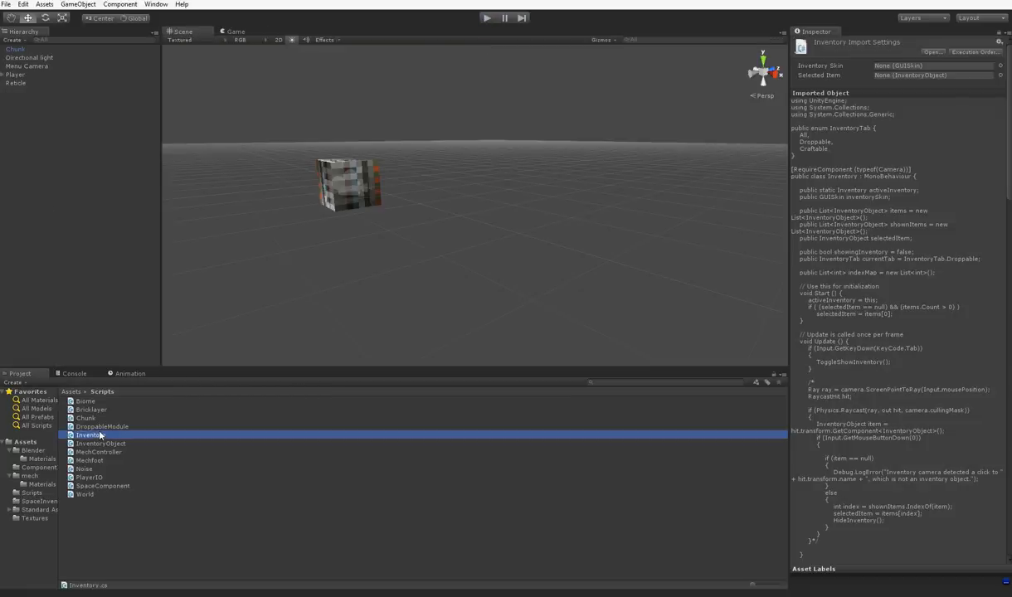
double_click(91, 435)
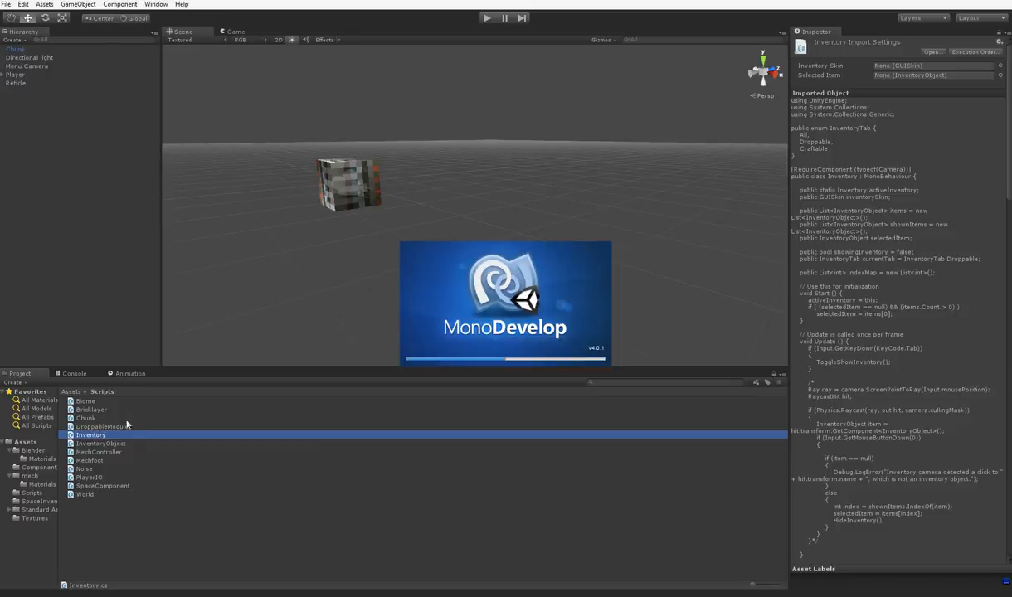
mouse_move(126, 438)
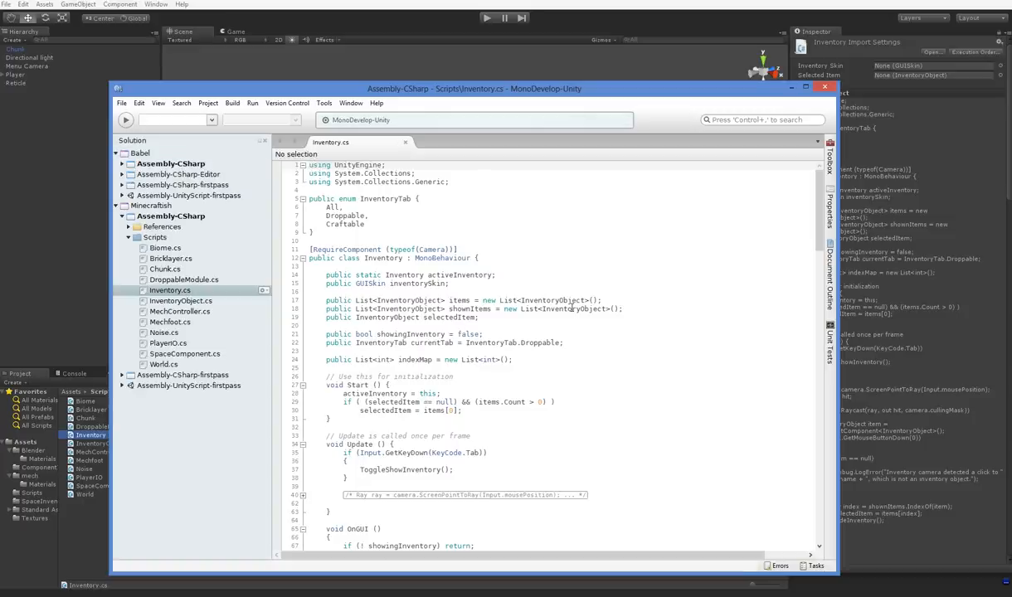
scroll(down, 3)
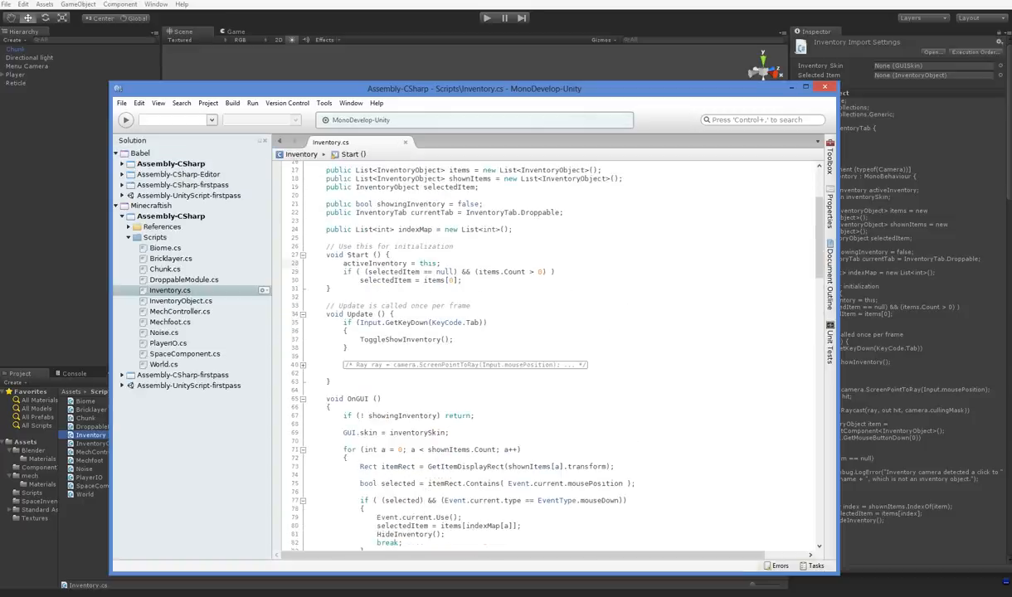
scroll(up, 3)
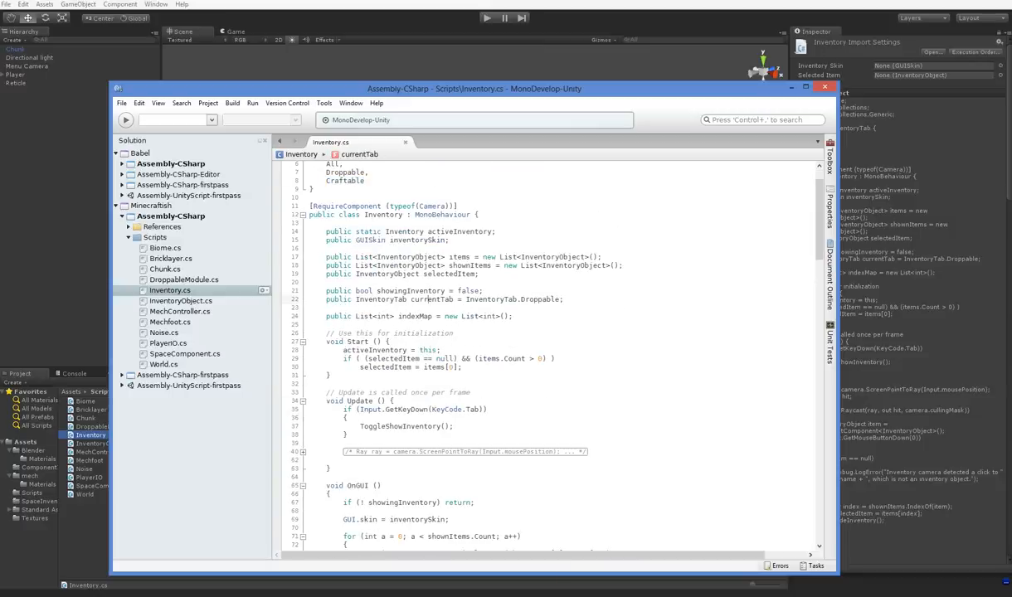
scroll(down, 3)
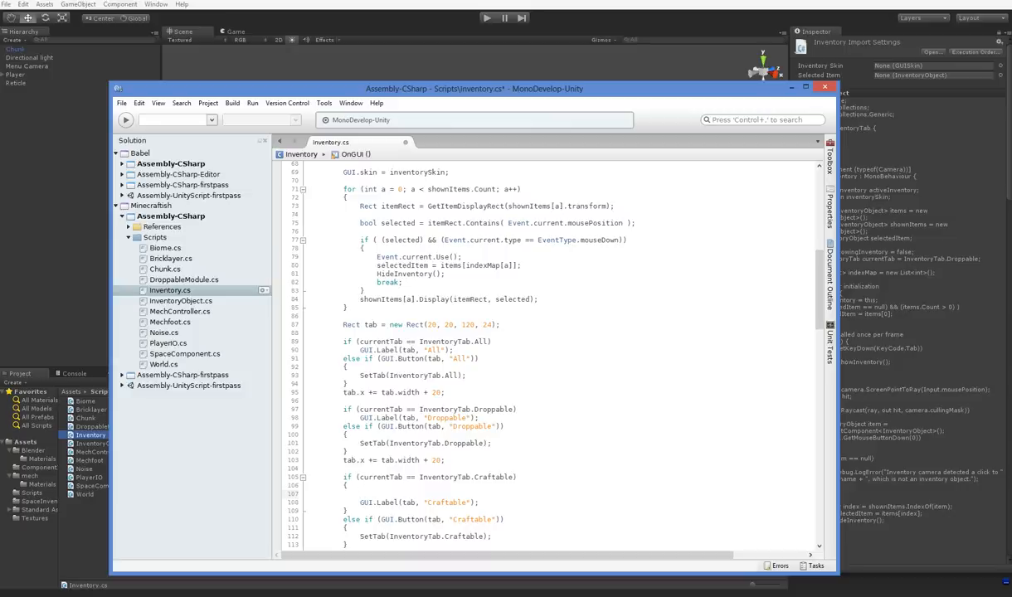
- Call OnGUICraftable() in the Craftable branch and define an empty public void OnGUICraftable()
text(GUICraftable())
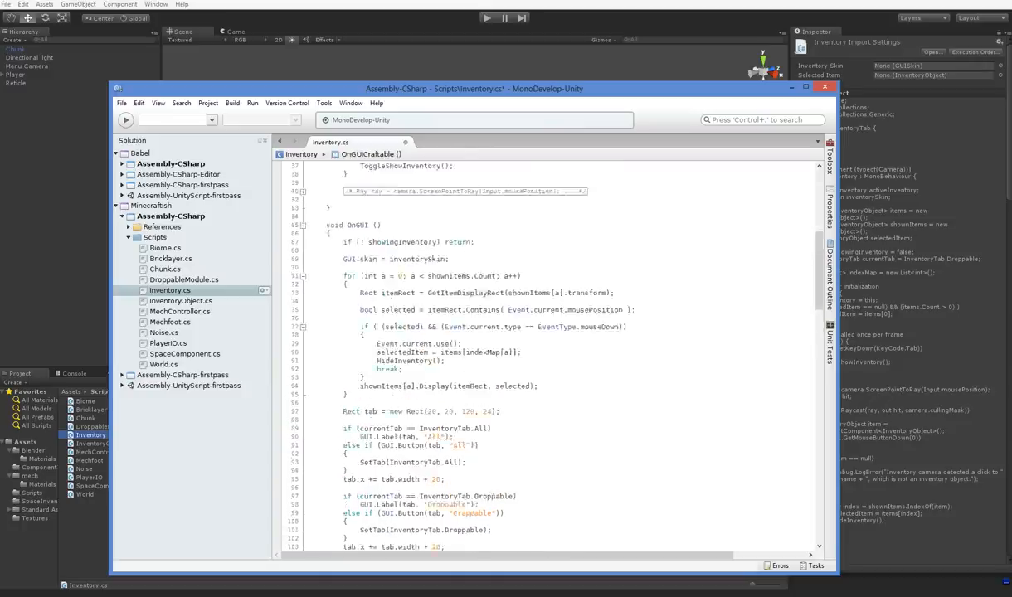
scroll(down, 3)
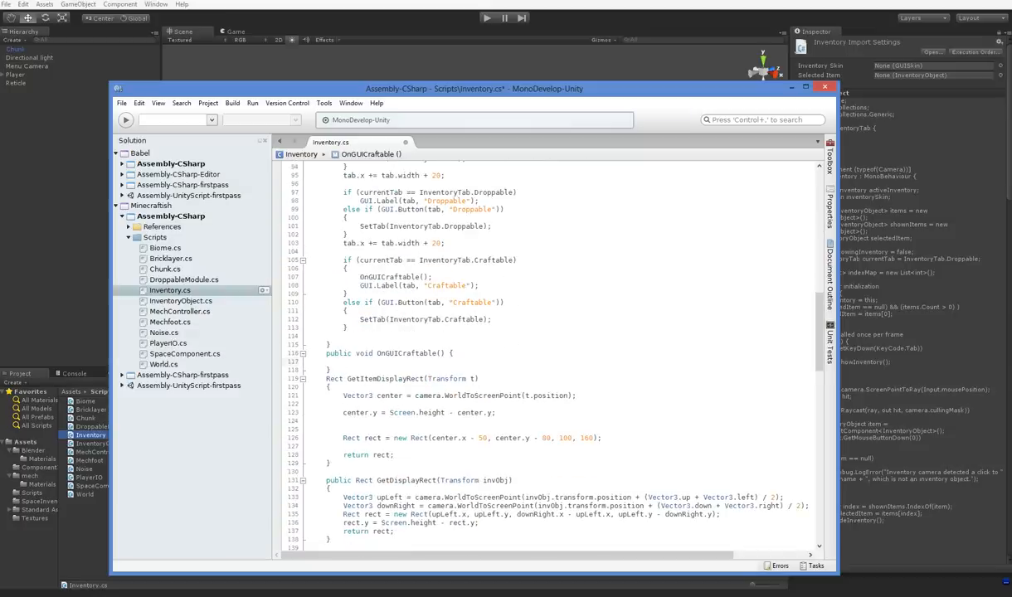
click(344, 362)
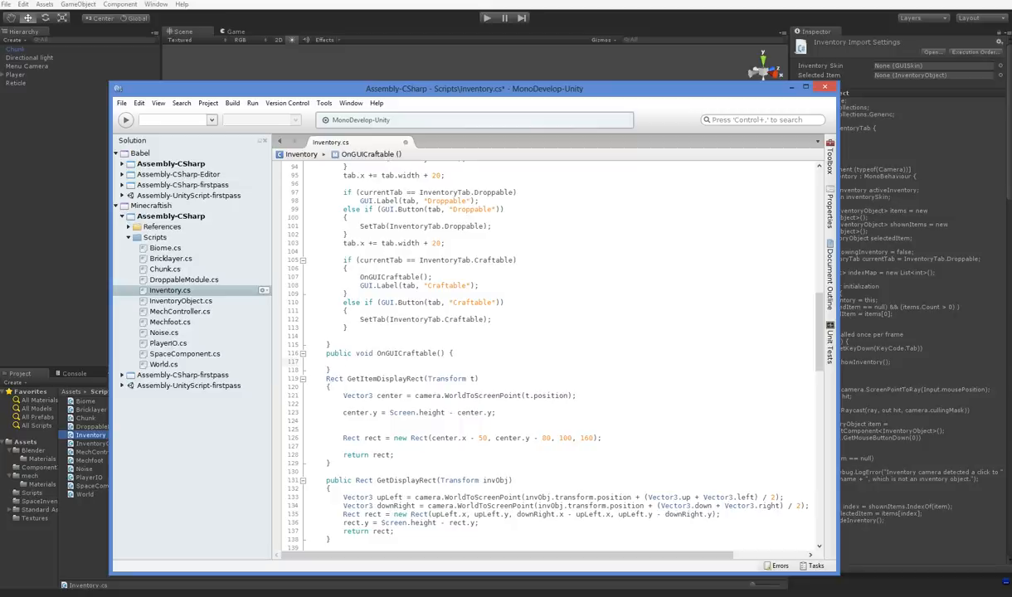
click(344, 361)
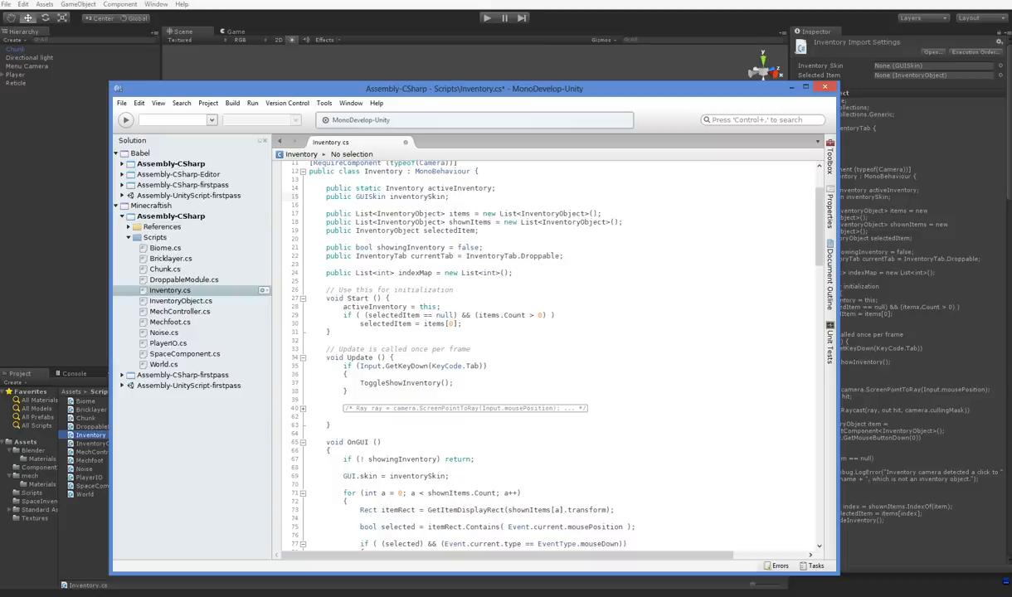
- Start a public Texture2D field named gra... below the inventorySkin declaration
click(451, 197)
text(public T)
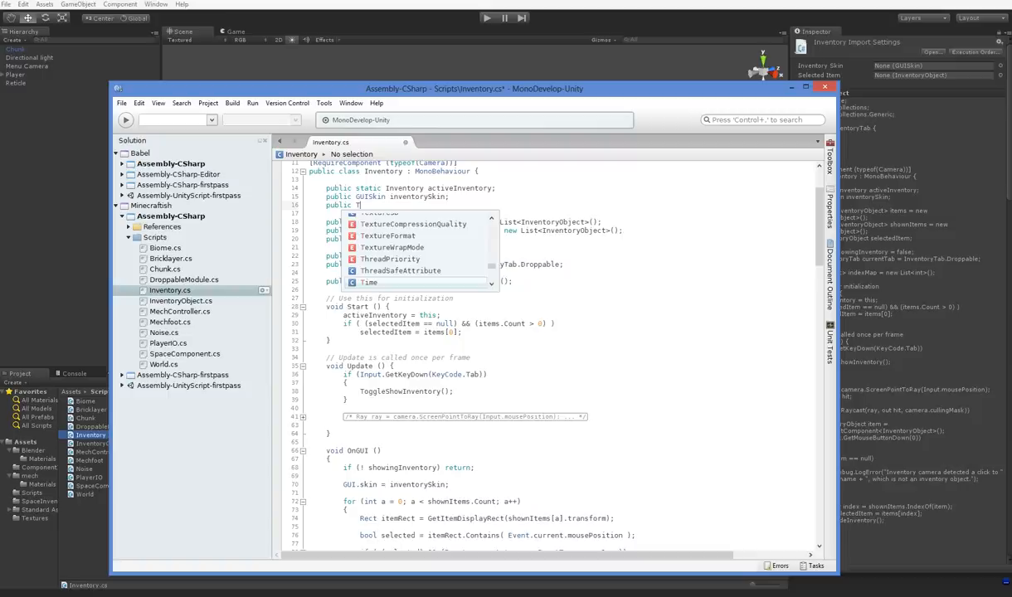
text(exture2D)
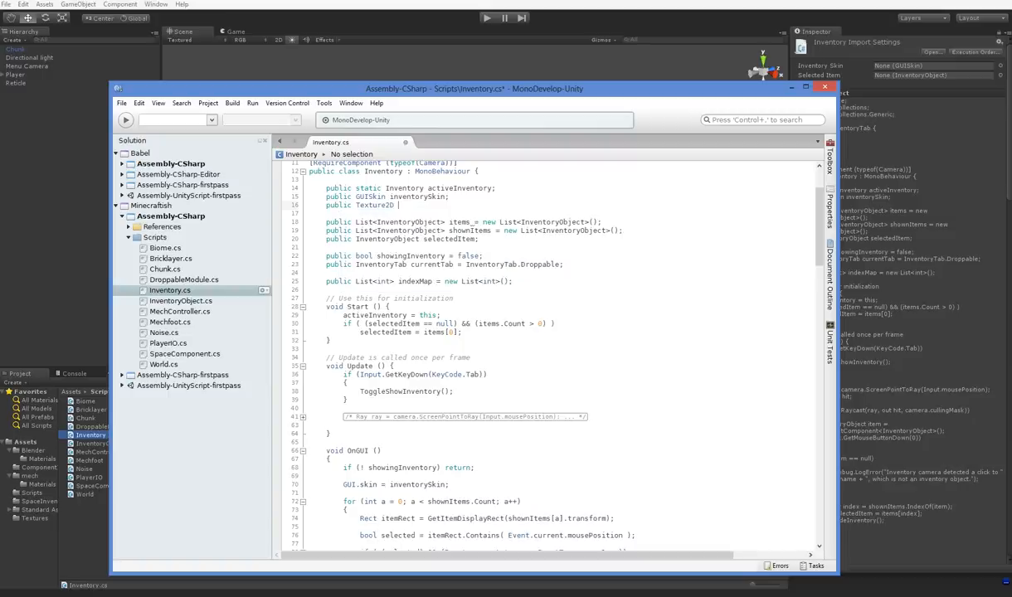
text(gra)
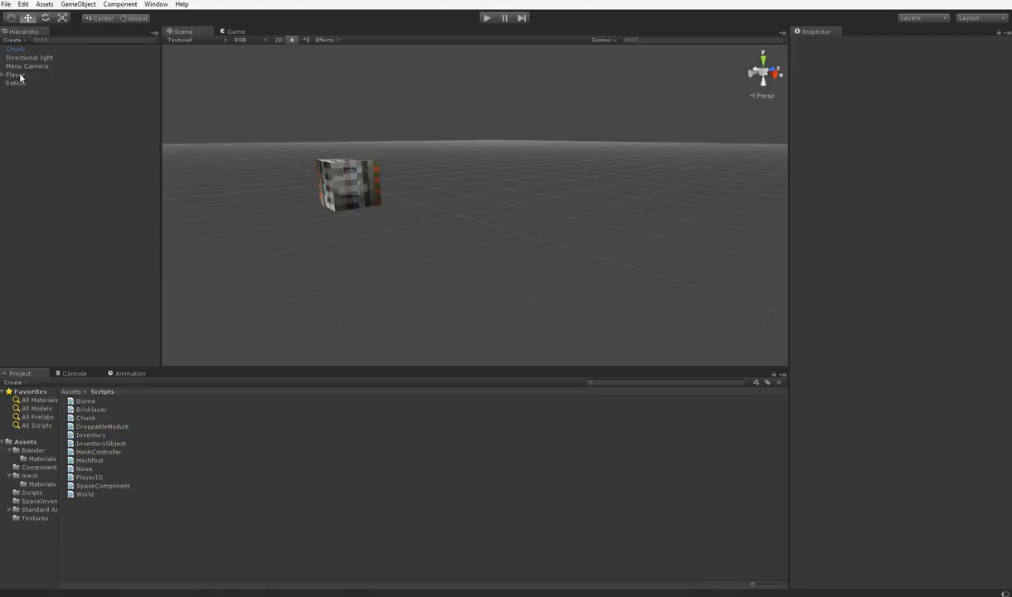
- Select the Menu Camera object and browse to the Assets/Textures folder
click(15, 75)
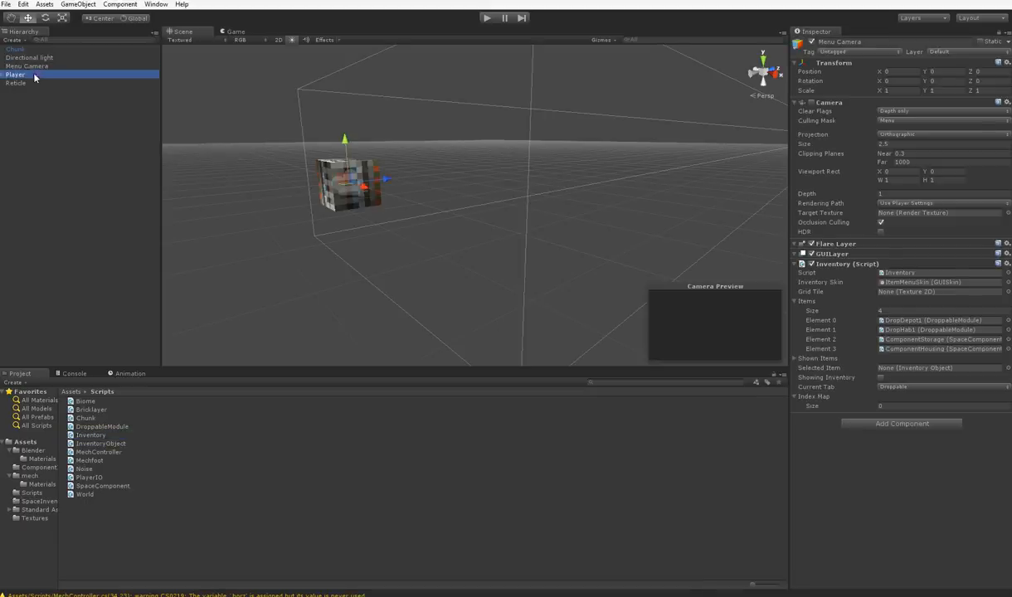
click(15, 74)
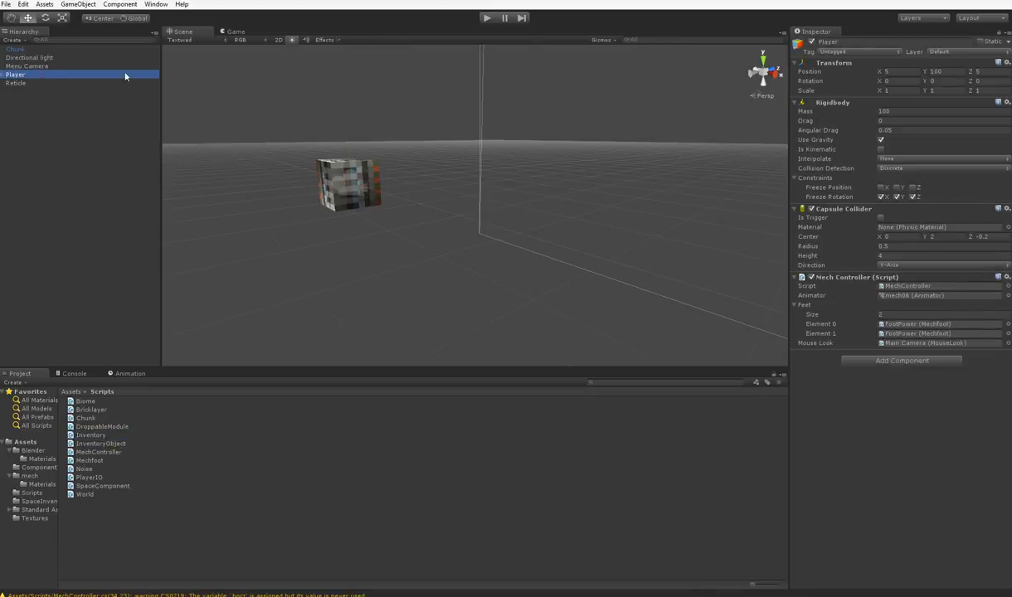
click(27, 66)
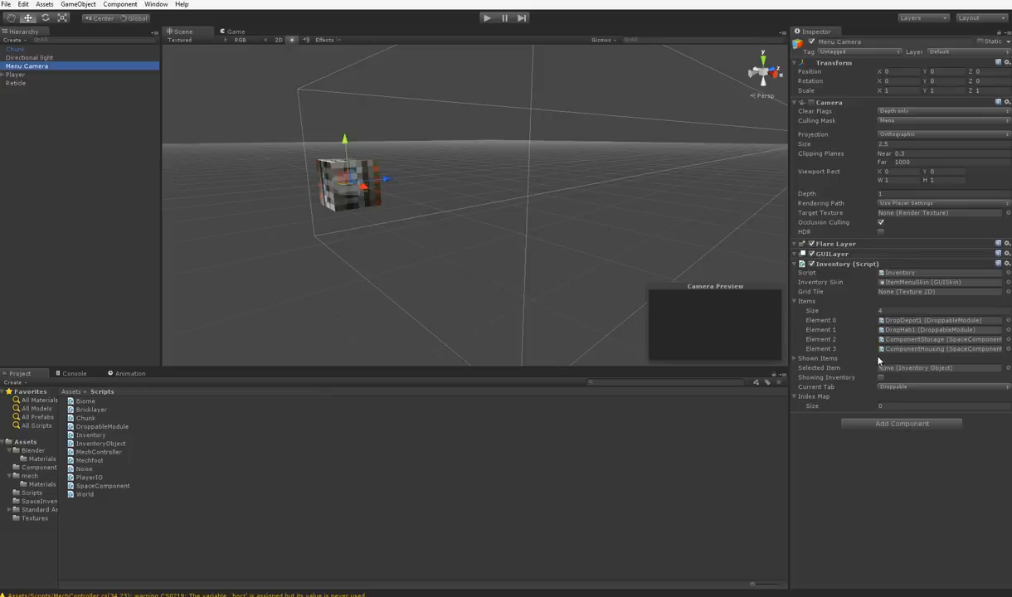
mouse_move(39, 521)
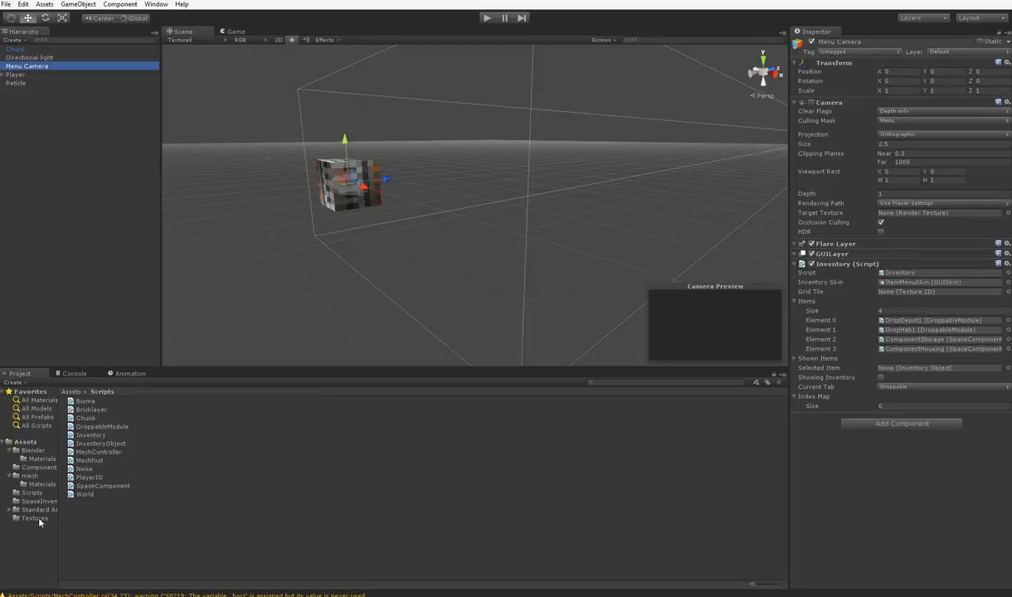
click(34, 518)
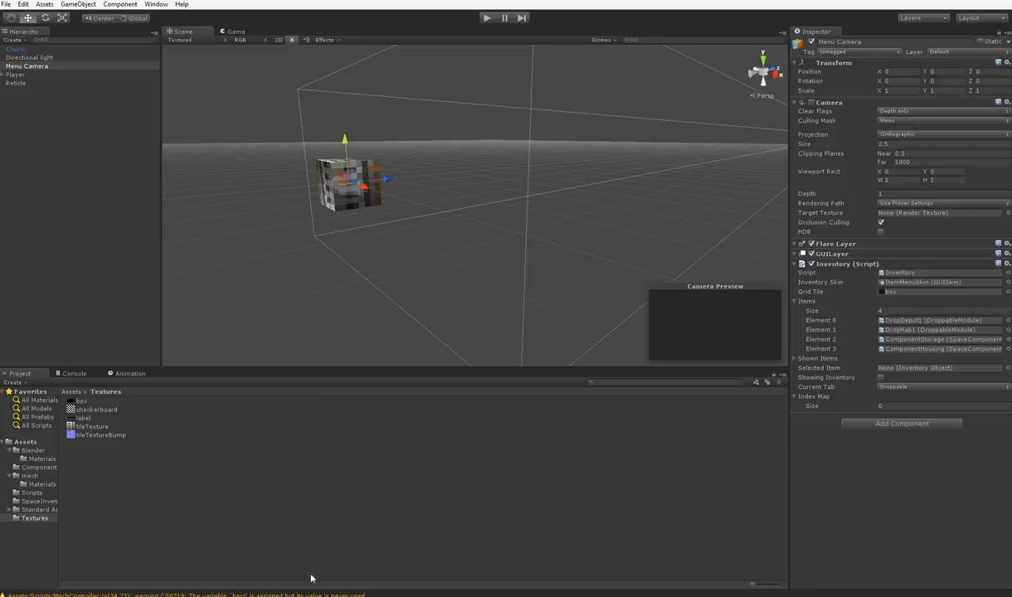
- Assign the box texture to the Inventory component's Grid Tile slot and return to Inventory.cs
click(83, 418)
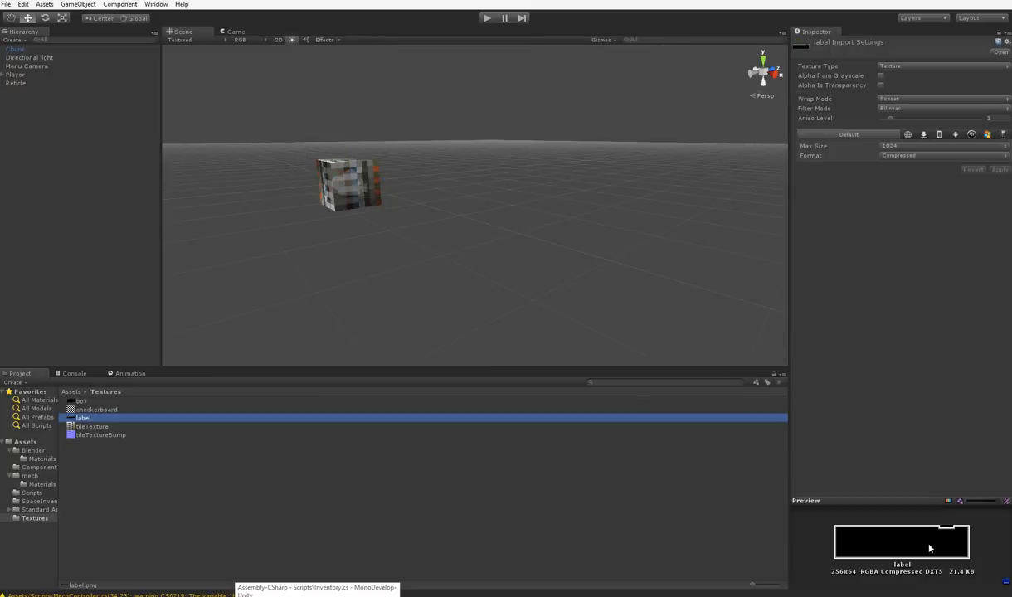
click(81, 402)
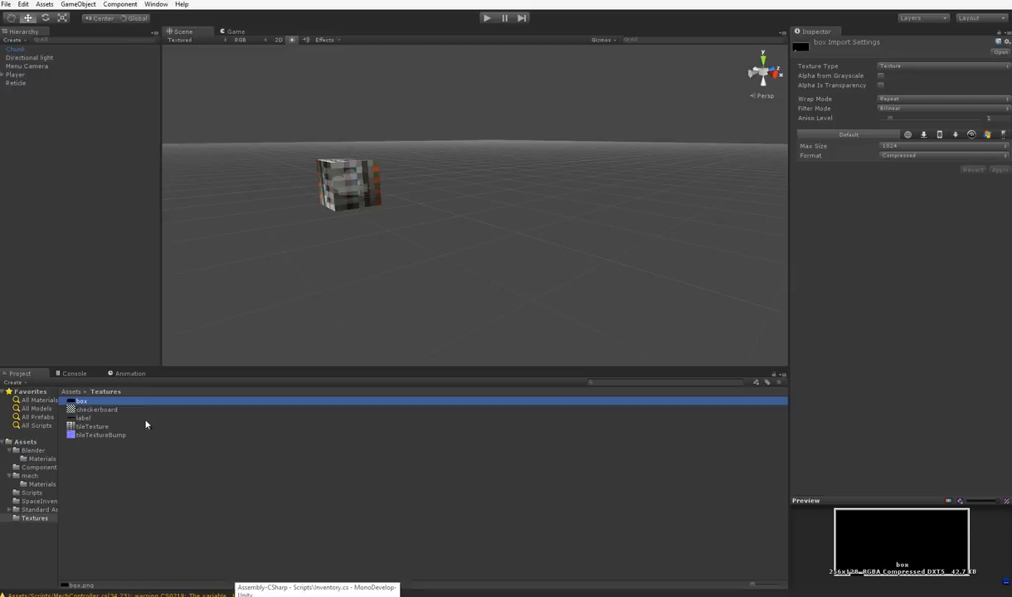
click(83, 418)
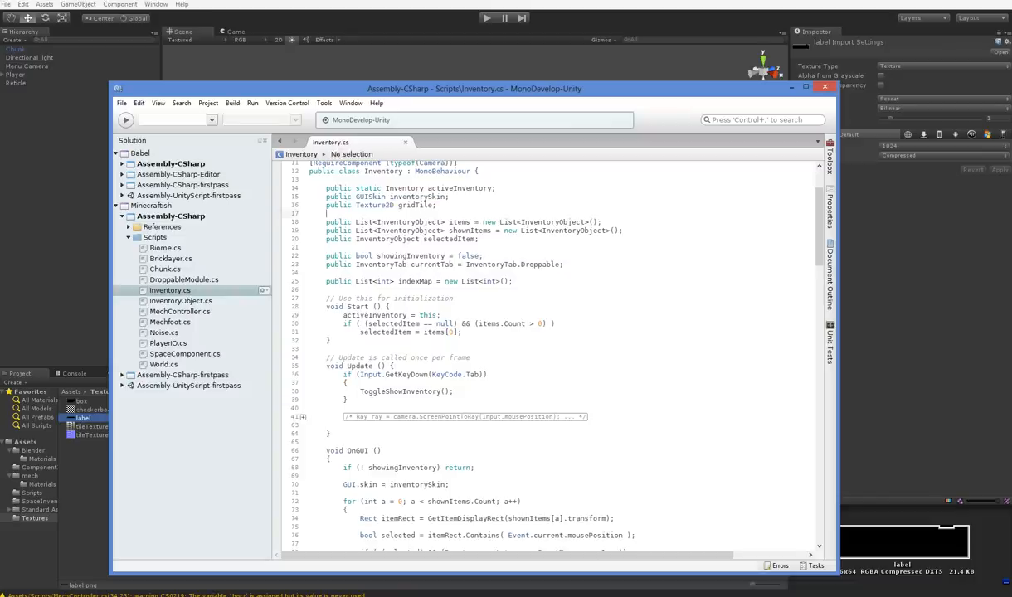
- Declare a Rect gridBox positioned from Screen.width near the top right, sized 50 by 130
scroll(down, 3)
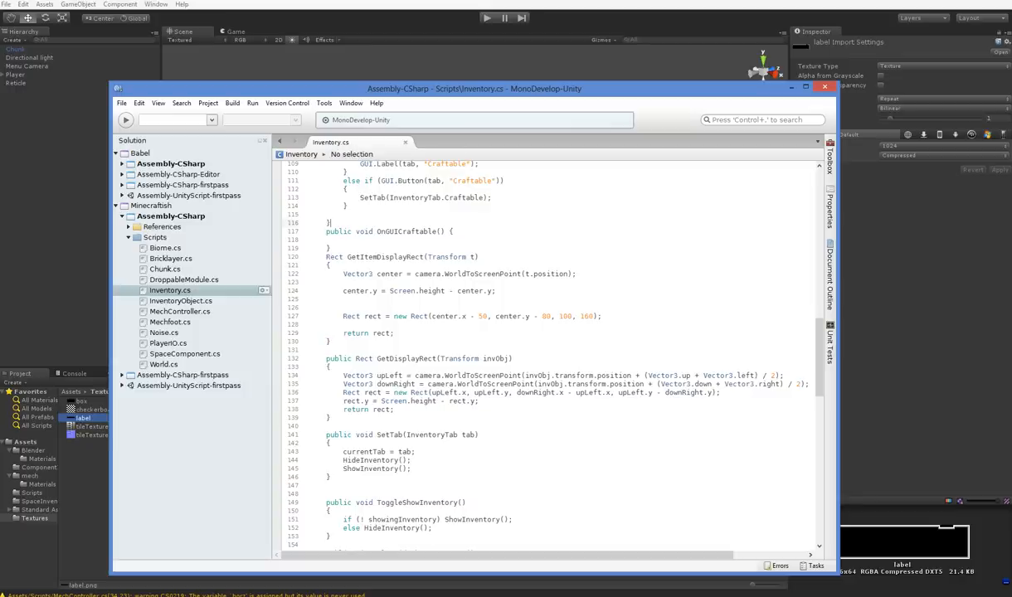
text(Rect gr)
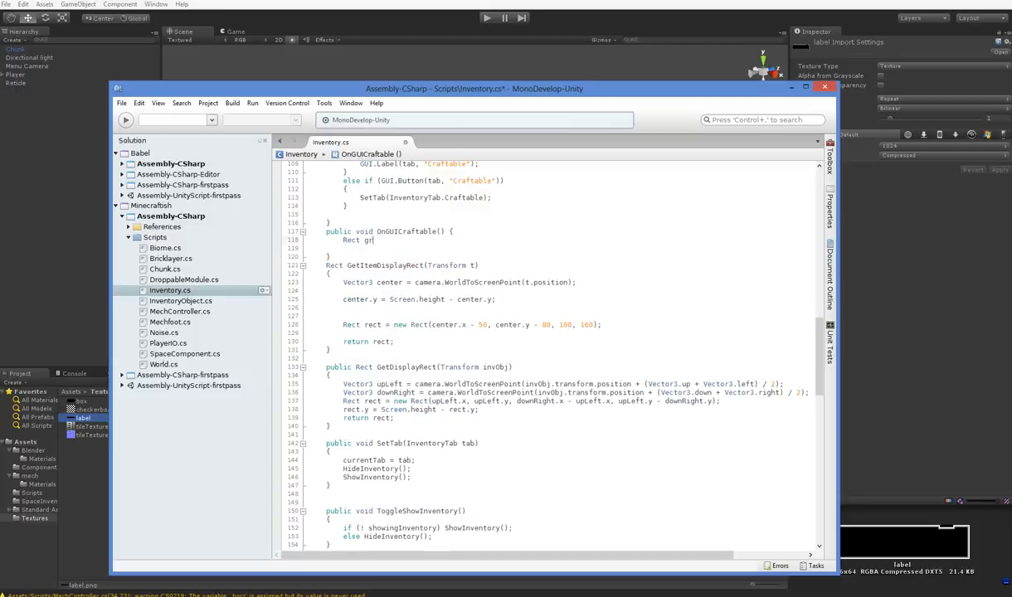
text(idBox = new Rect()
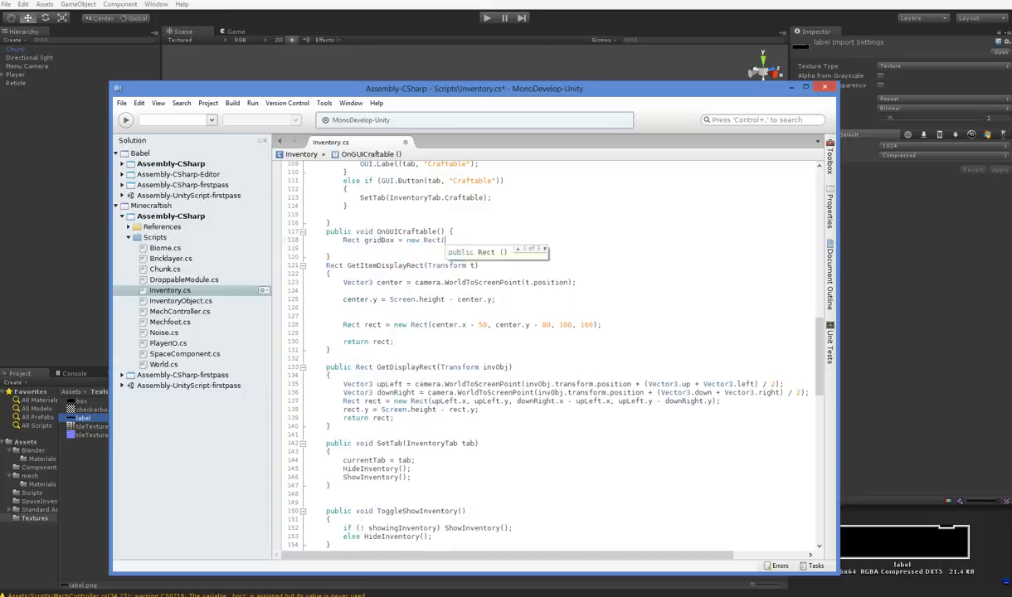
text(Screen.width - 300)
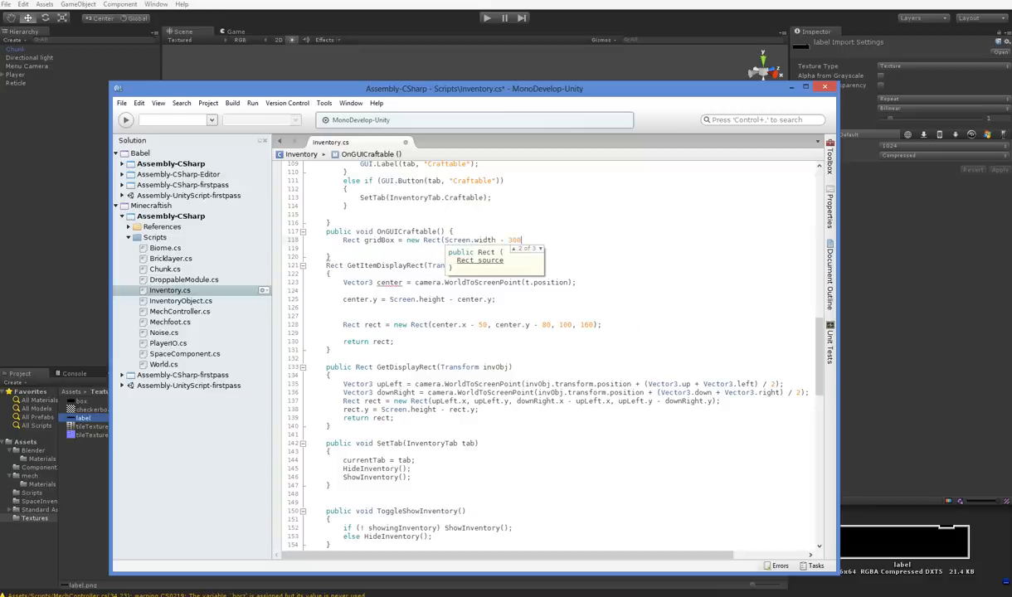
text(,)
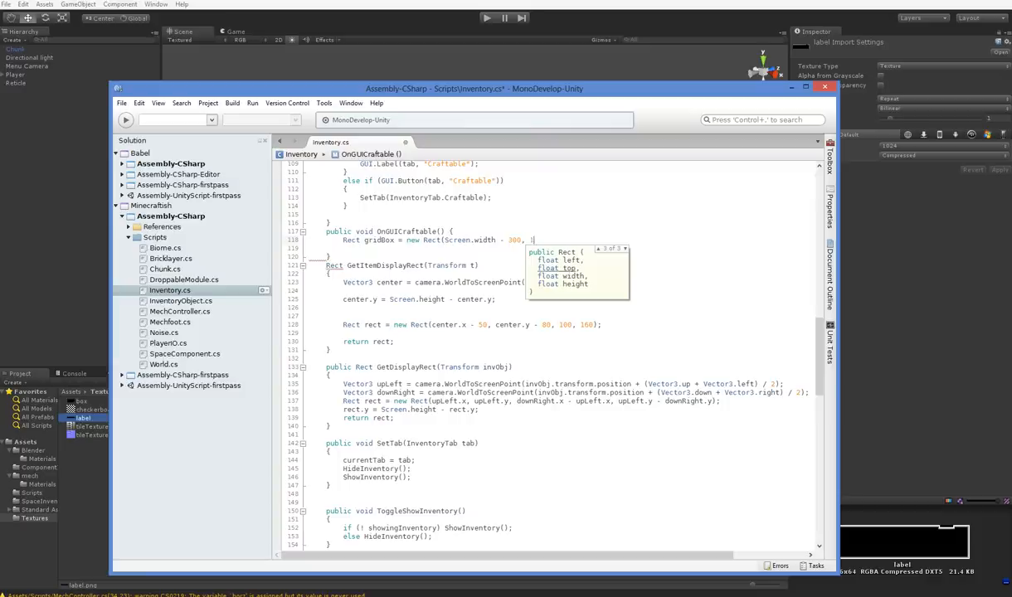
text(50,)
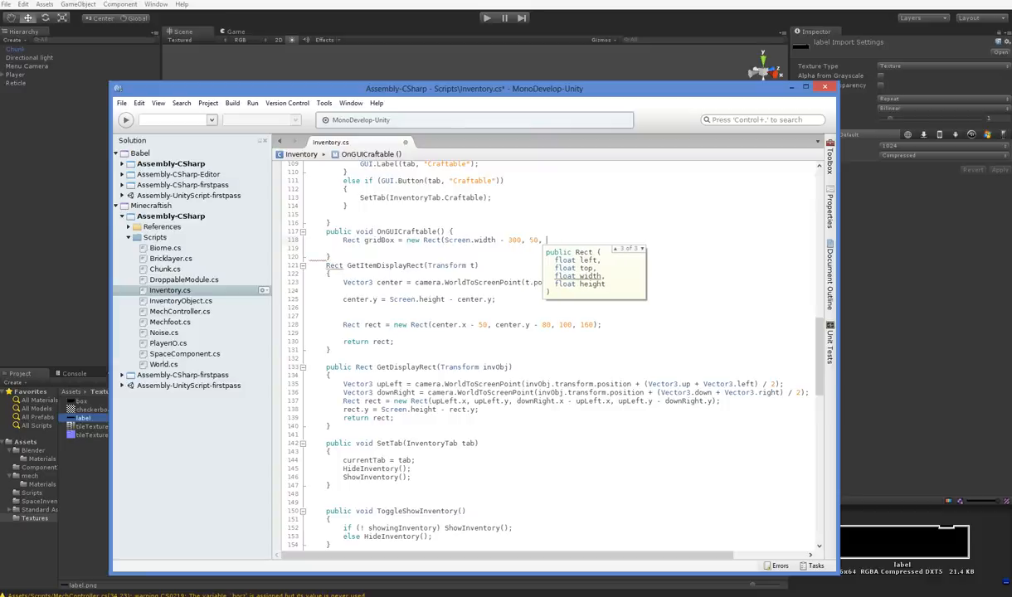
text(130, 130);)
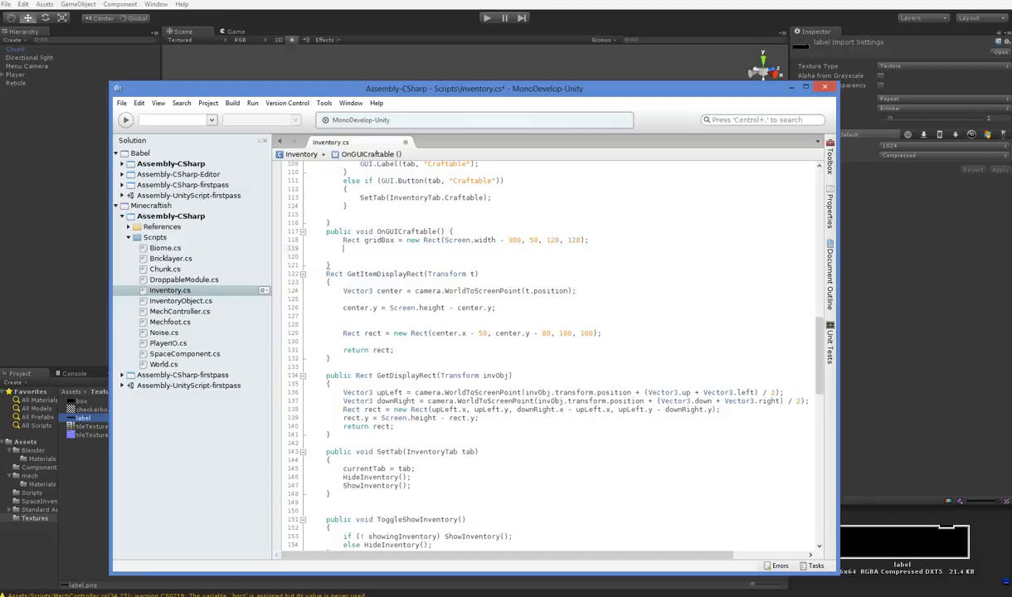
- Add nested x/y loops to 2 that offset a textureBox copy of gridBox and GUI.DrawTexture gridTile
text(for (int x = 0;)
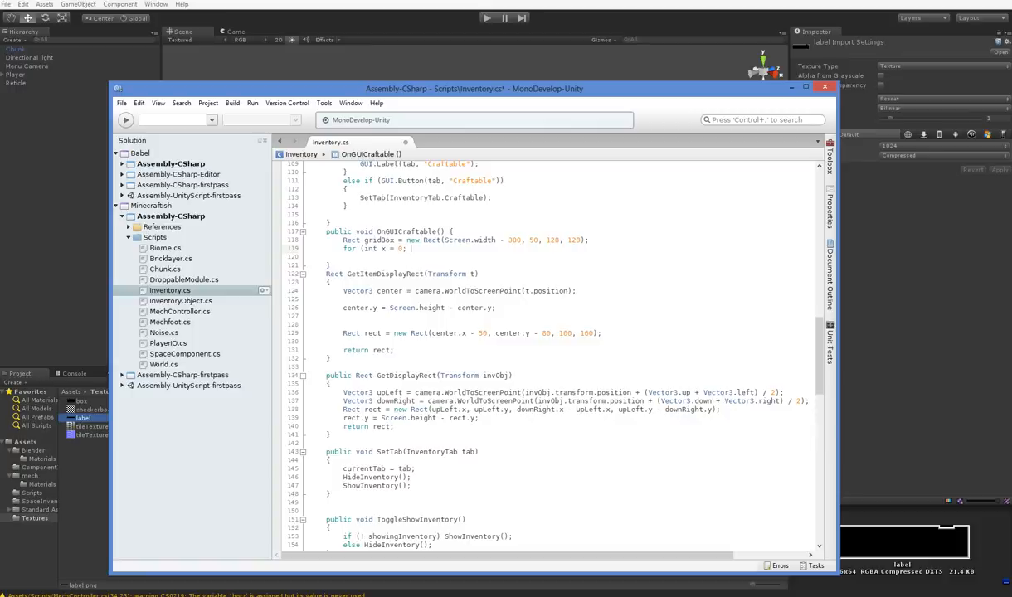
text(x < 2; x++))
text(for (int y = 0; y < 2; y++)
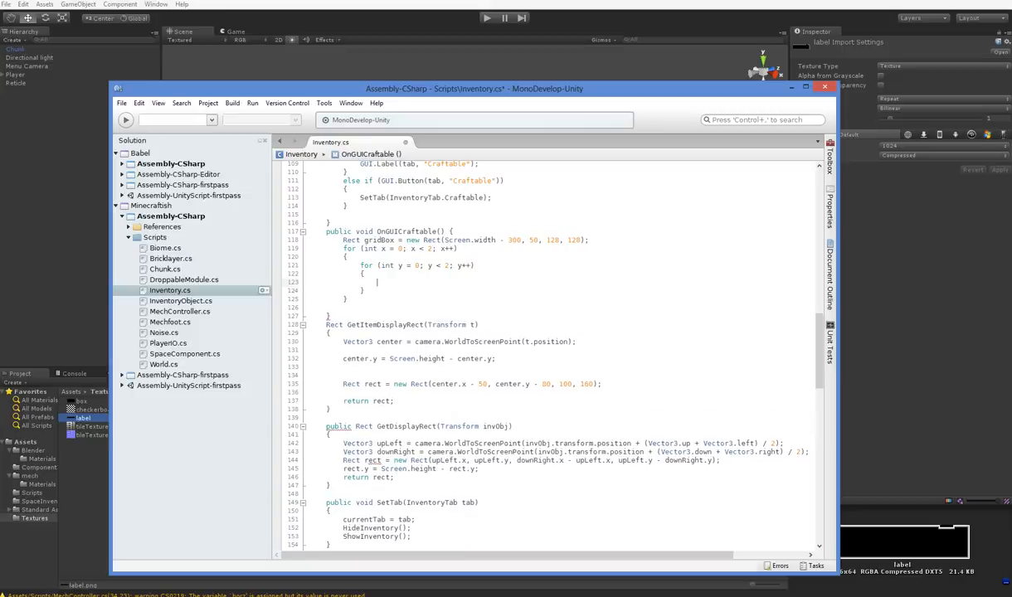
text(Rect gr)
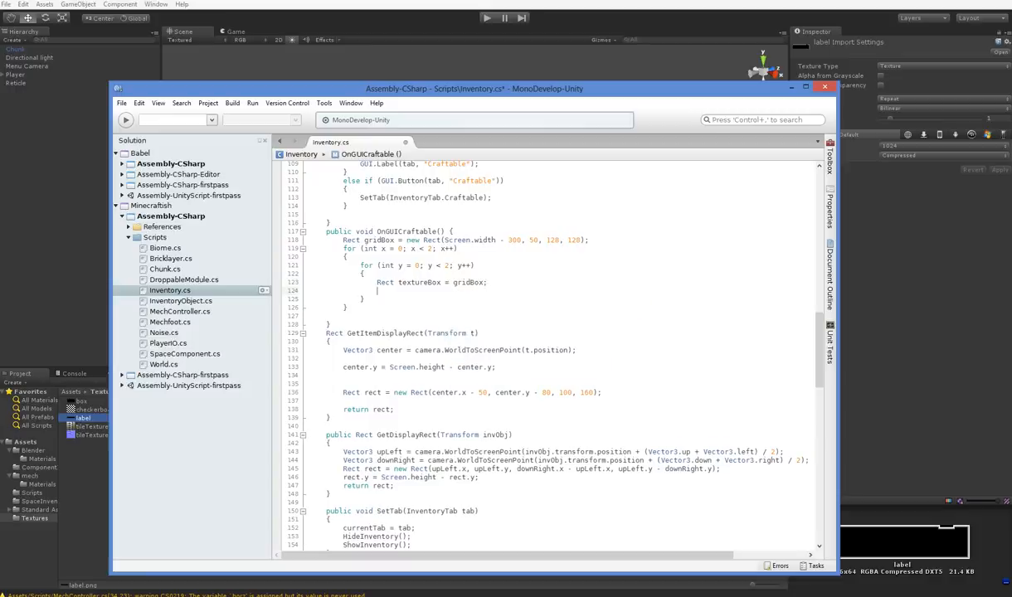
text(textureBox.x += textureBox.width * x;)
text(textureBox.y += textureBox.height * y;)
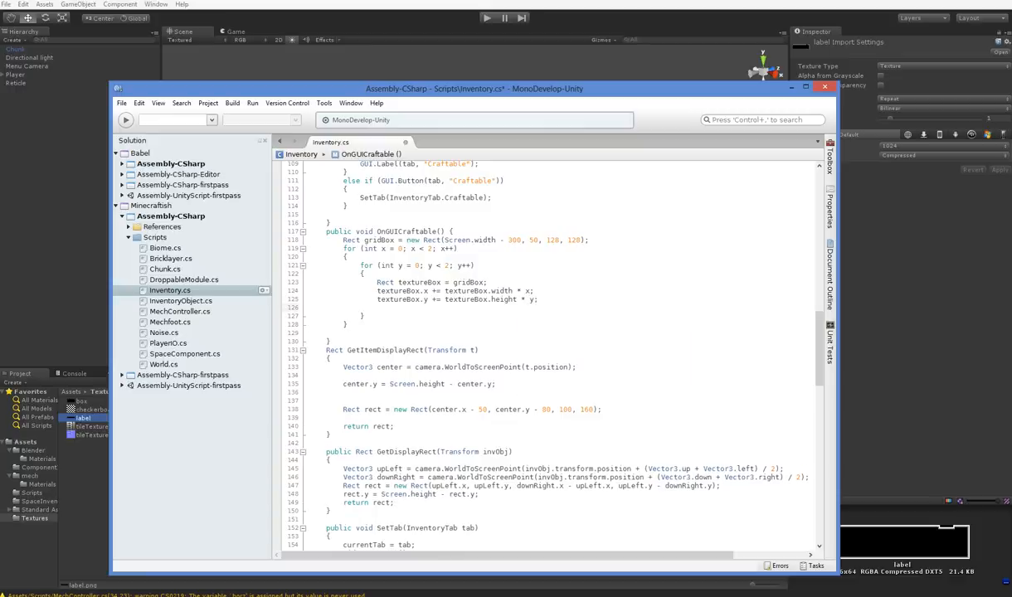
text(GUI.draw)
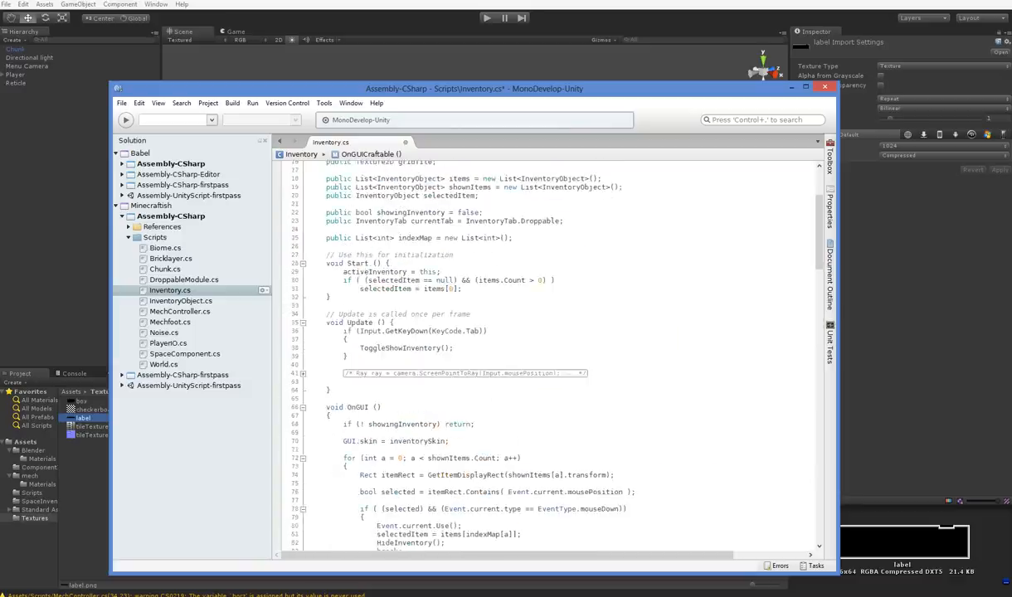
text(gridTile);)
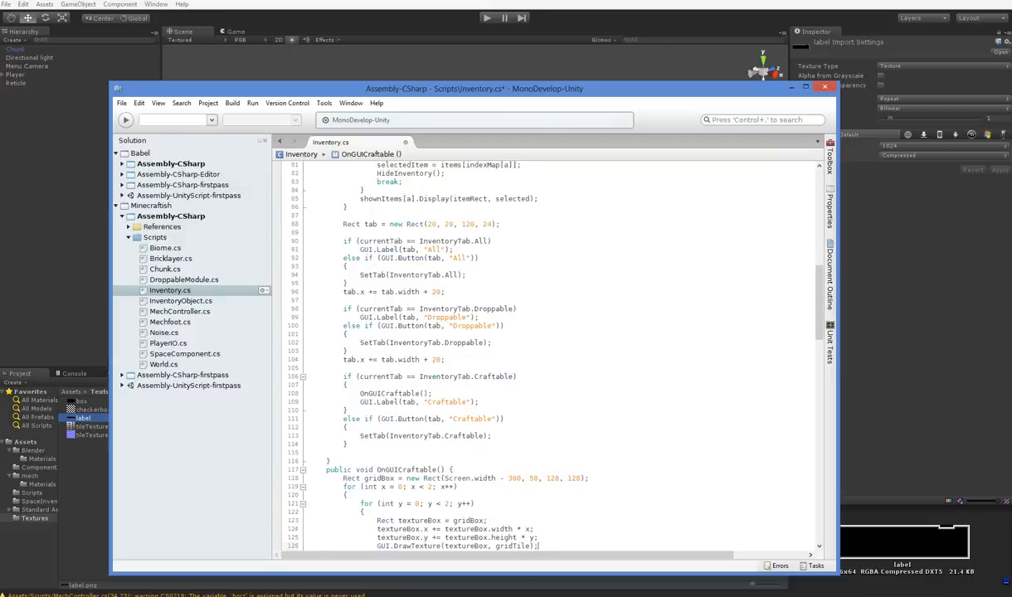
scroll(down, 3)
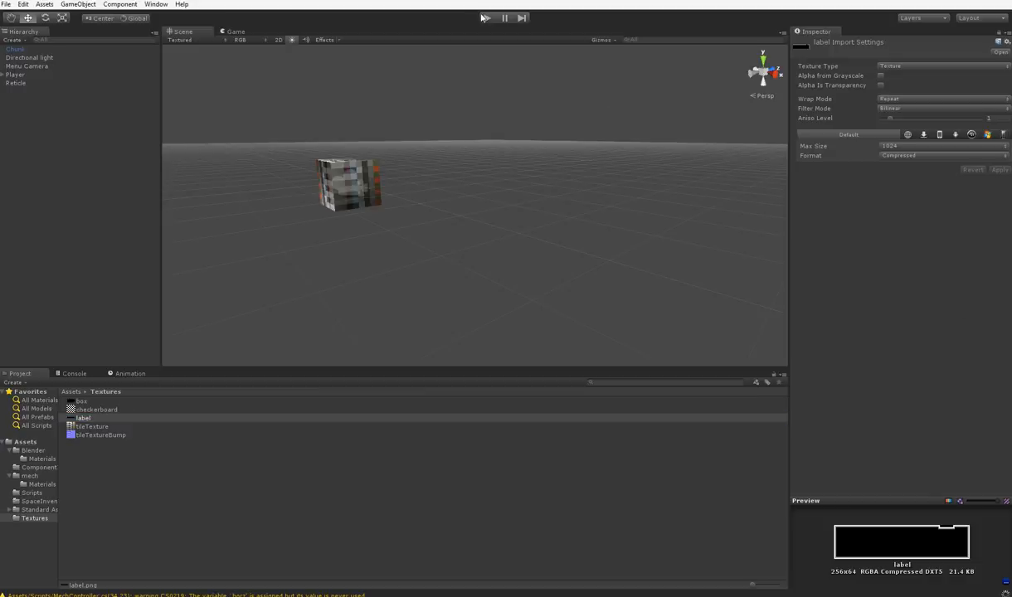
- Run the game to check the Craftable tab's grid of tile boxes, then stop it
click(505, 18)
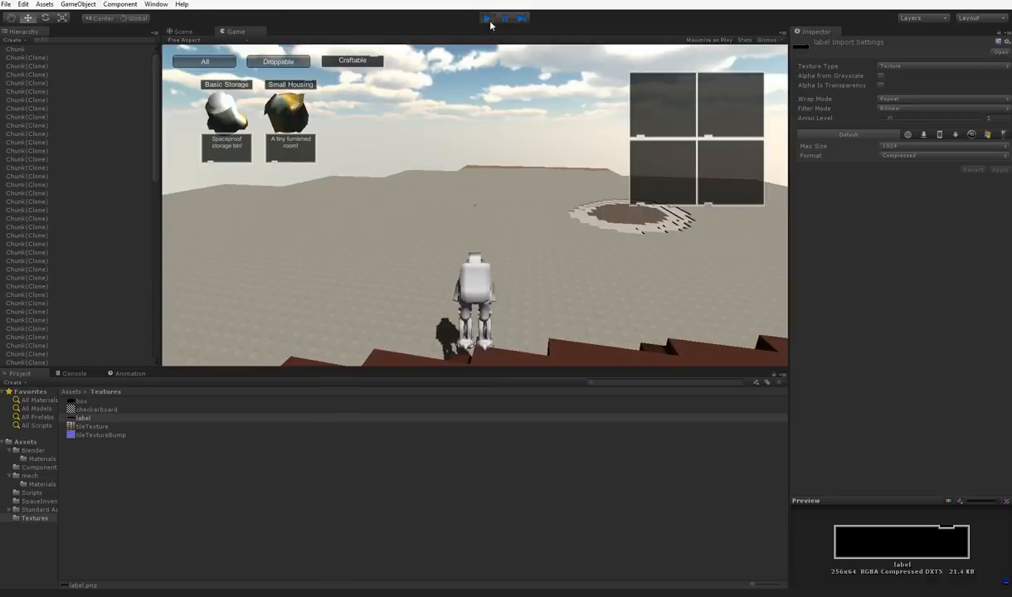
click(487, 18)
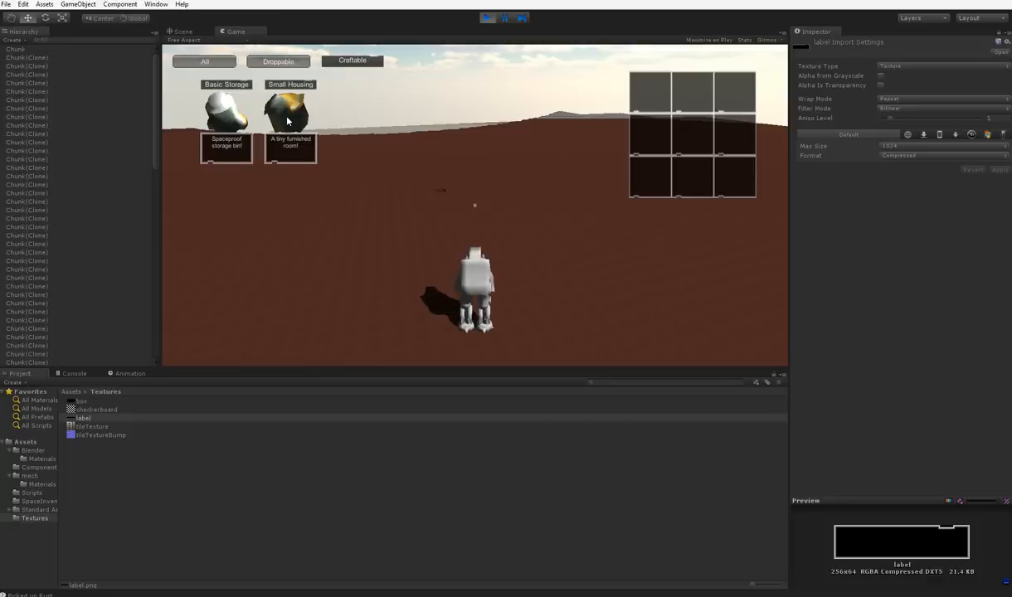
mouse_move(270, 103)
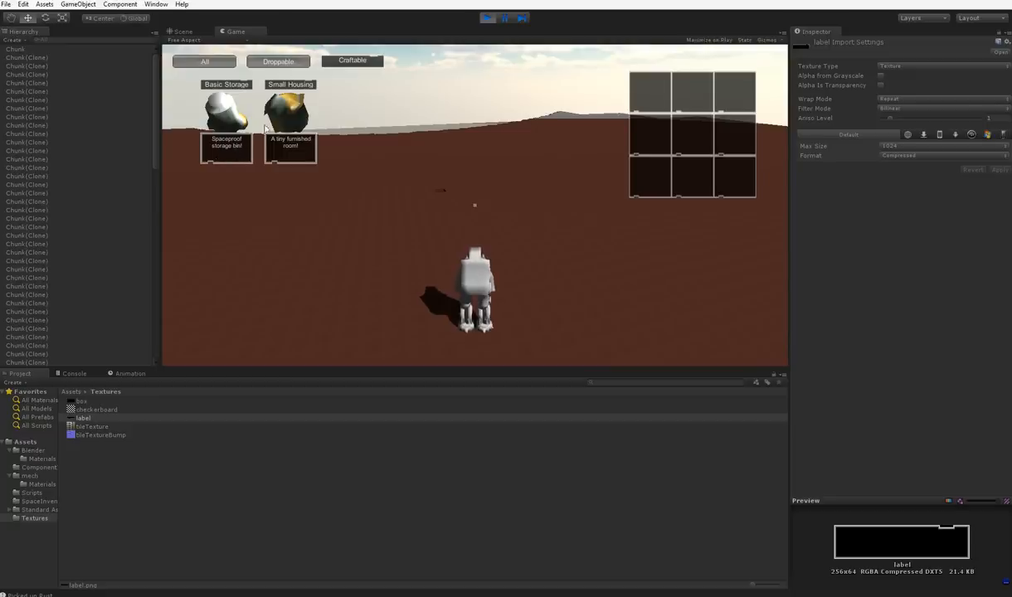
click(505, 17)
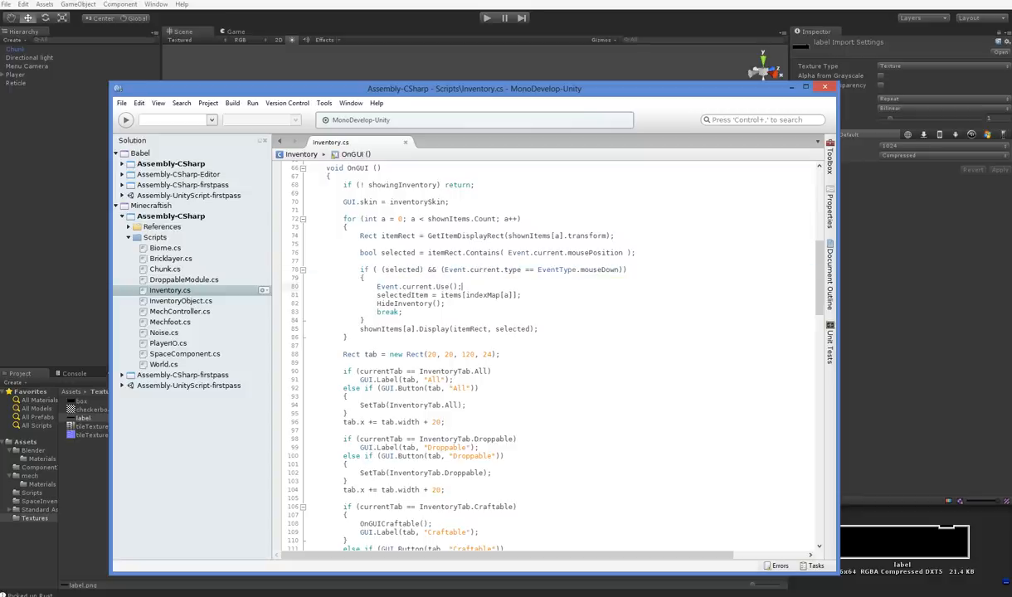
- Move the Event.current.Use/selectedItem/HideInventory lines into a new public bool Click(int index) method
drag(370, 287, 448, 311)
text(if (Click()))
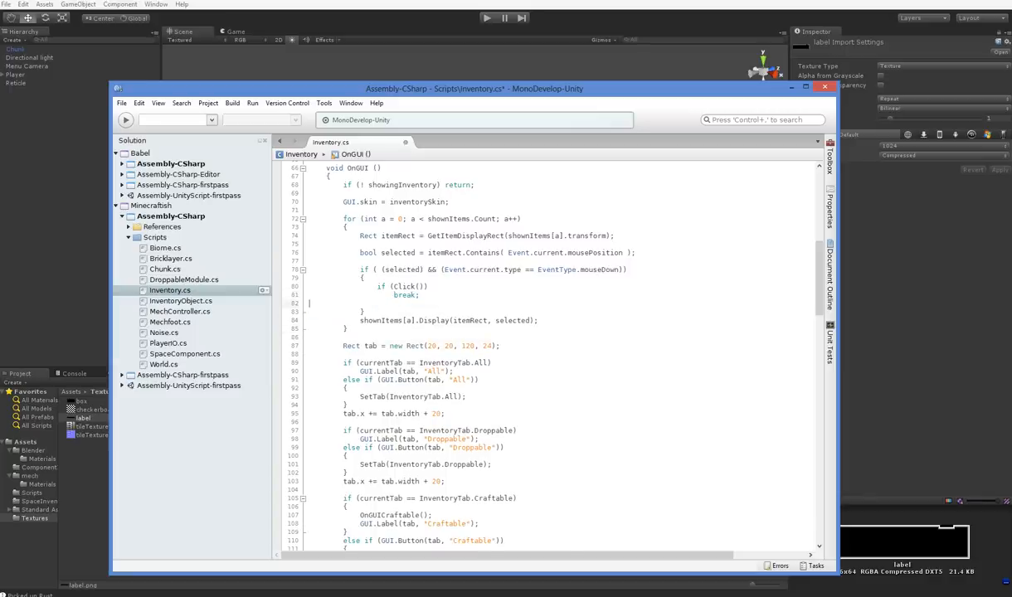
scroll(down, 3)
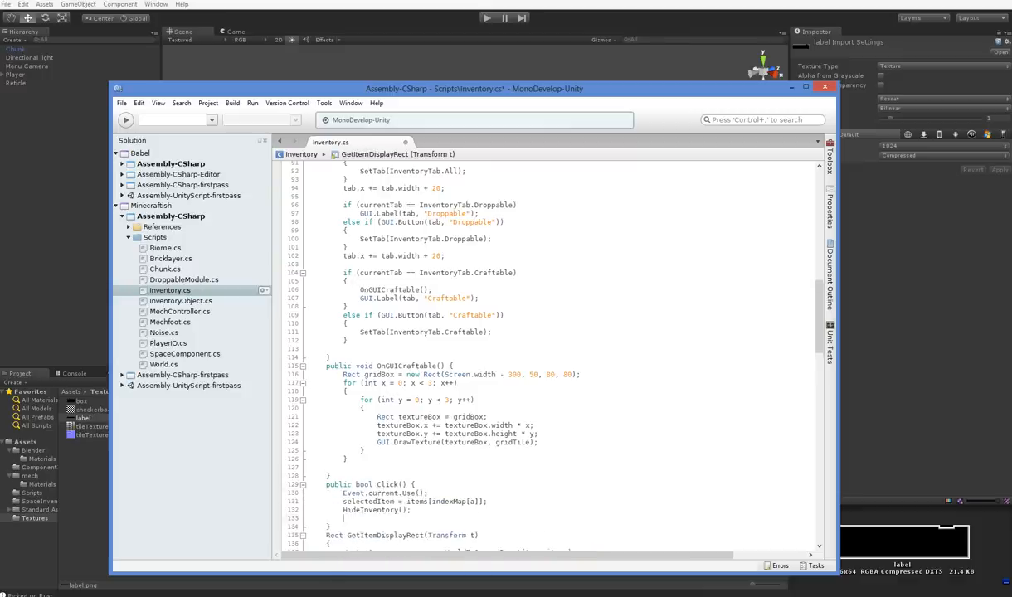
scroll(down, 3)
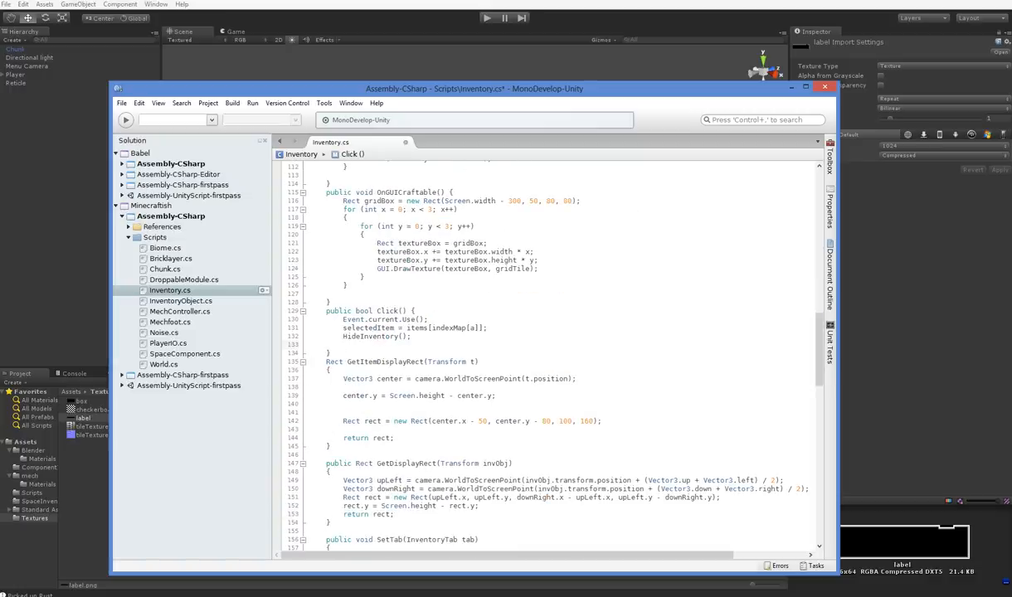
text(int index)
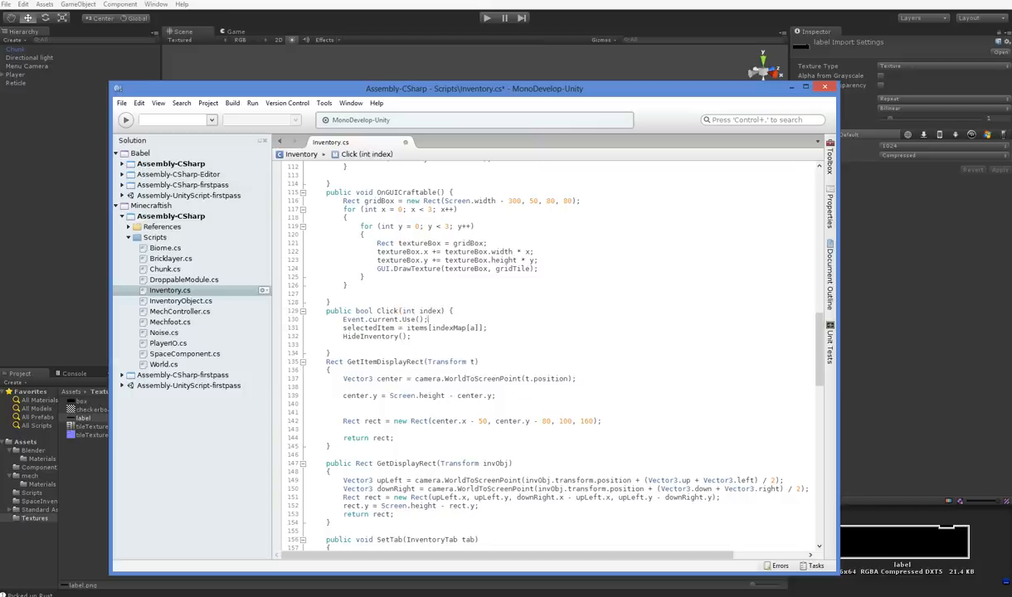
- Call if (Click(indexMap[a])) break; from OnGUI and end Click with return true
double_click(448, 328)
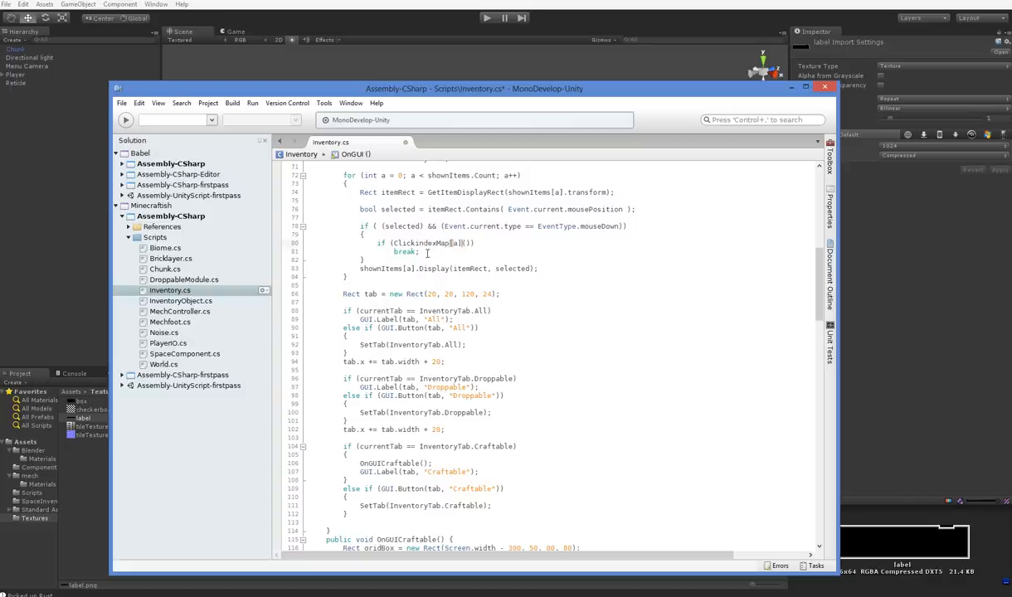
scroll(down, 3)
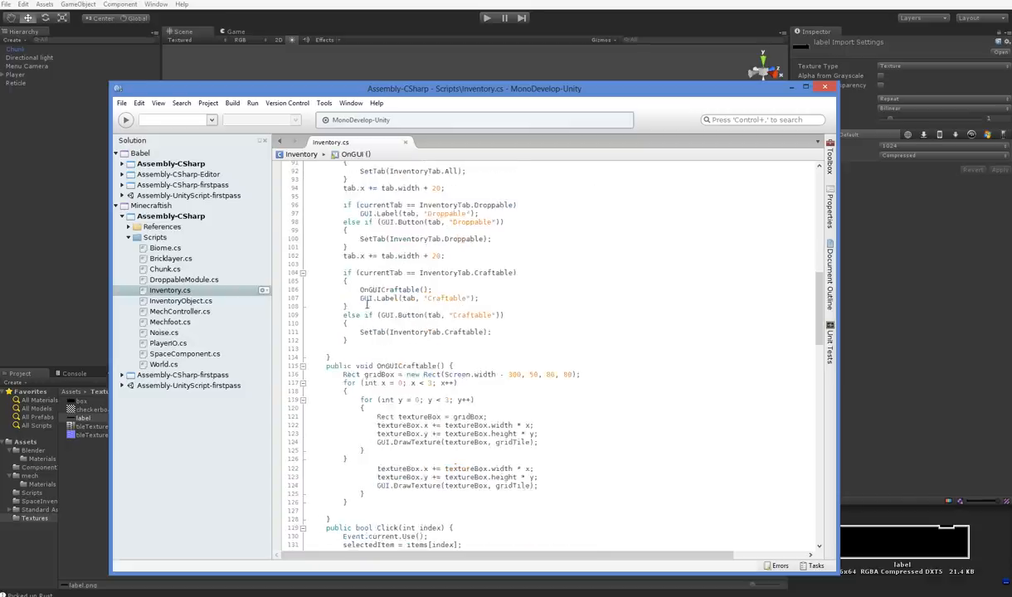
scroll(down, 3)
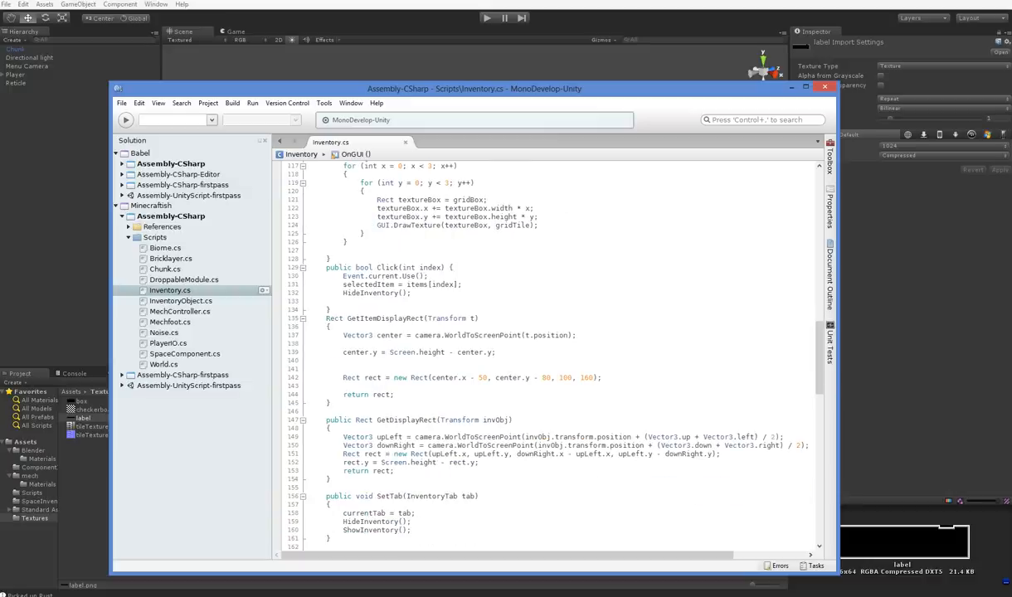
text(re)
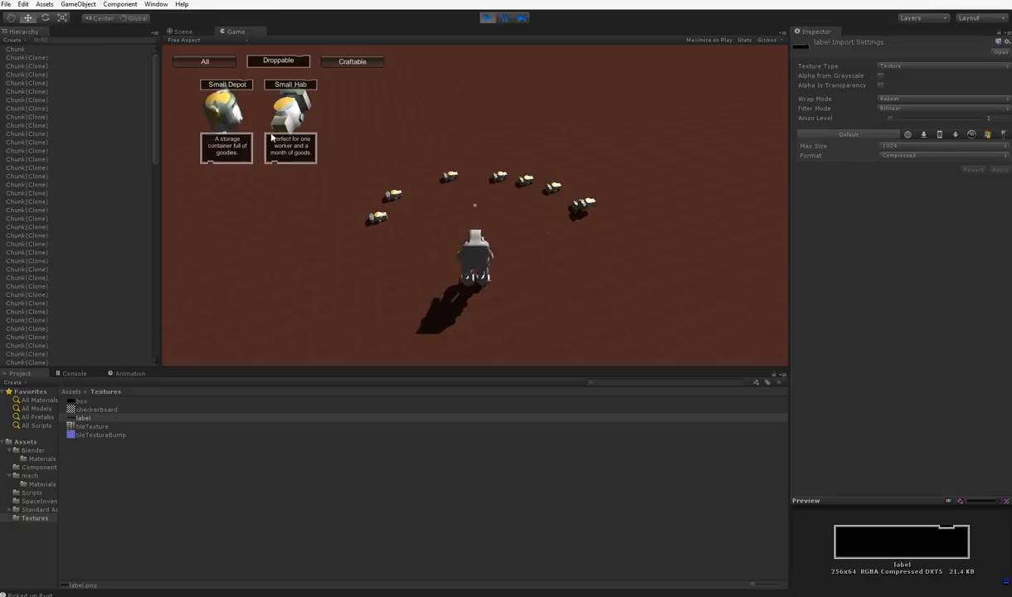
mouse_move(322, 94)
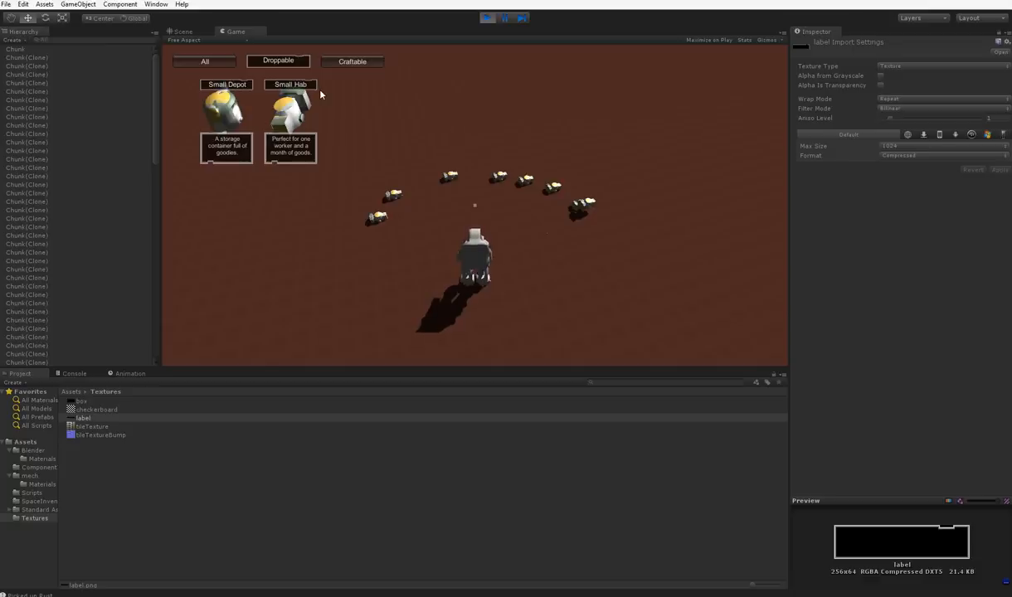
- Run the Droppable inventory and click an item card to test Click
click(352, 61)
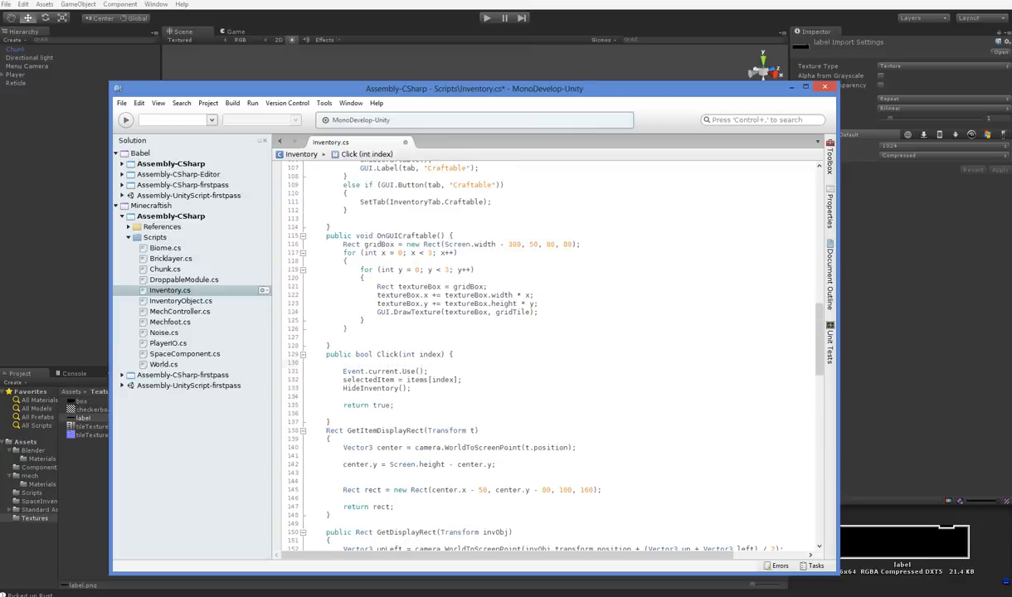
- Wrap Click's body in switch (currentTab) with a default returning true and a Craftable case
text(switch ()
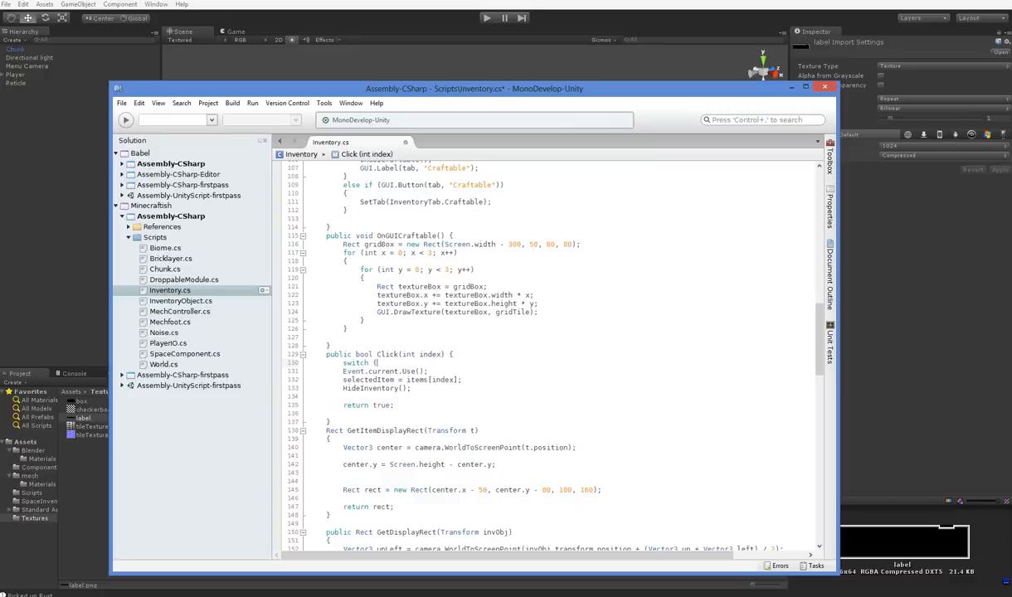
text(mode)
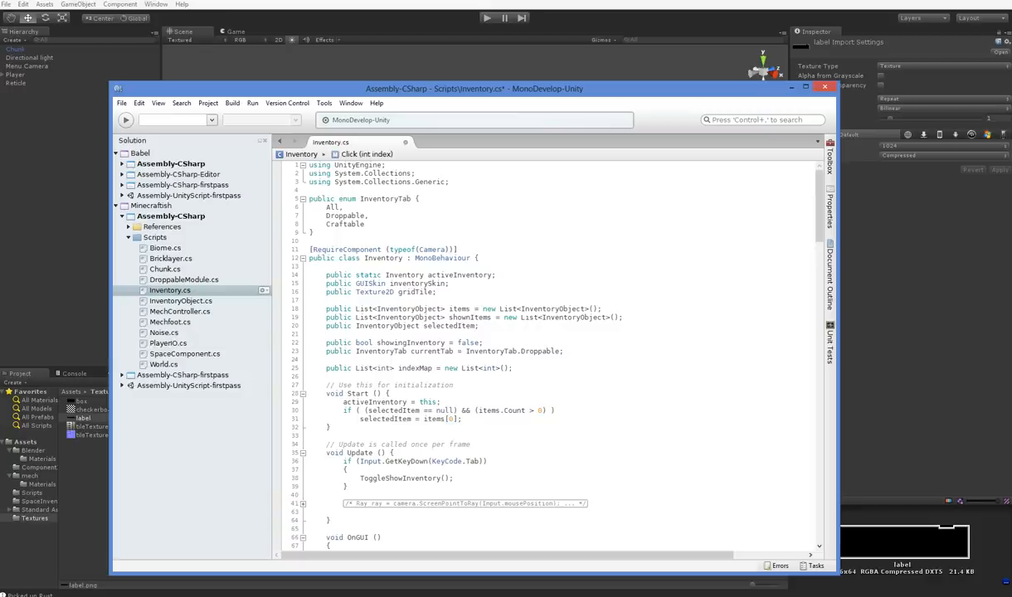
scroll(down, 3)
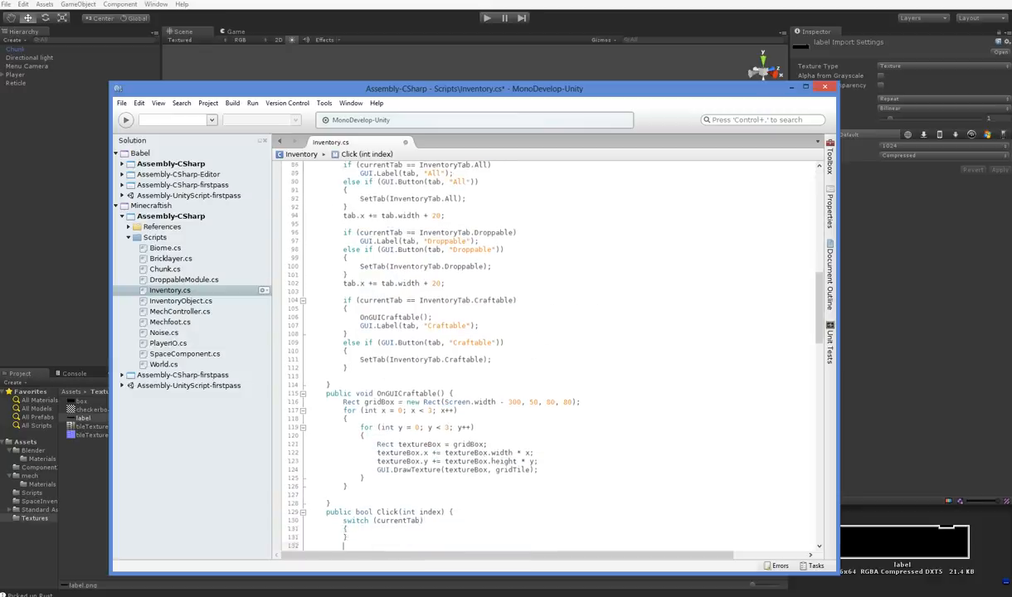
text(default:)
text(case InventoryTab.Craftable)
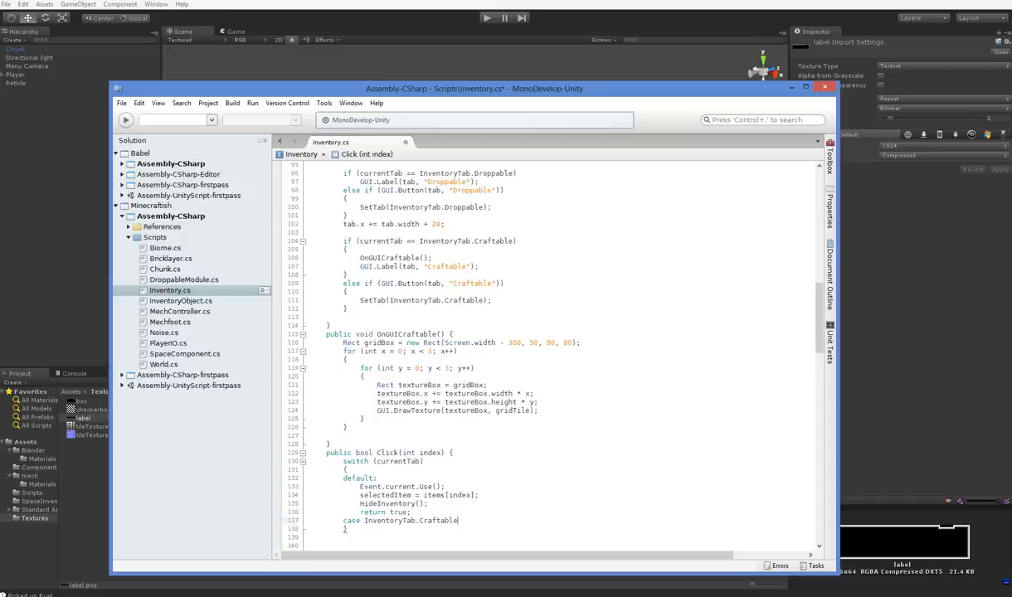
text(return)
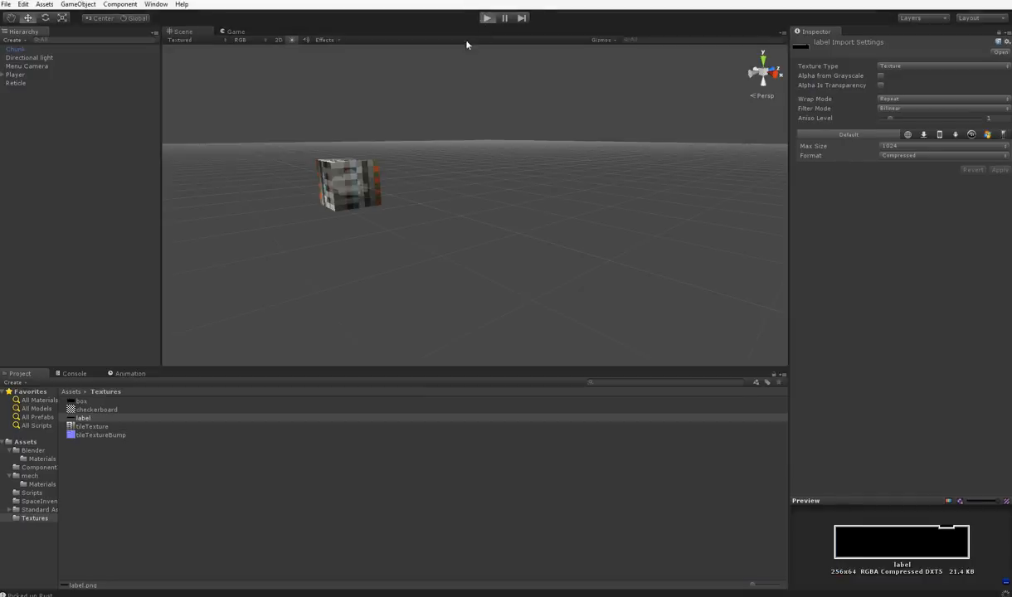
- Briefly run the game to test the switch changes, then stop it
click(487, 18)
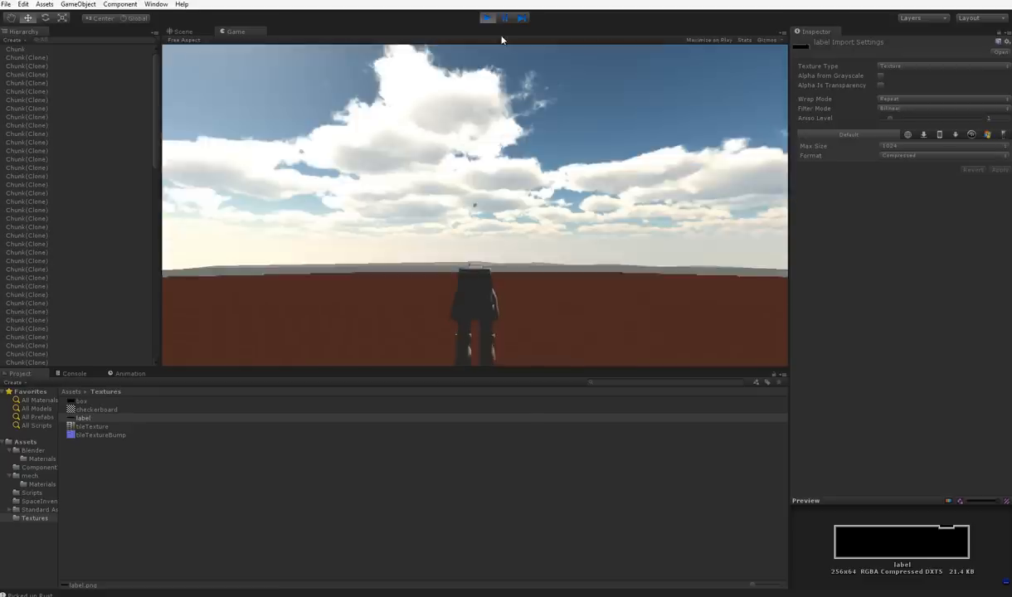
click(503, 17)
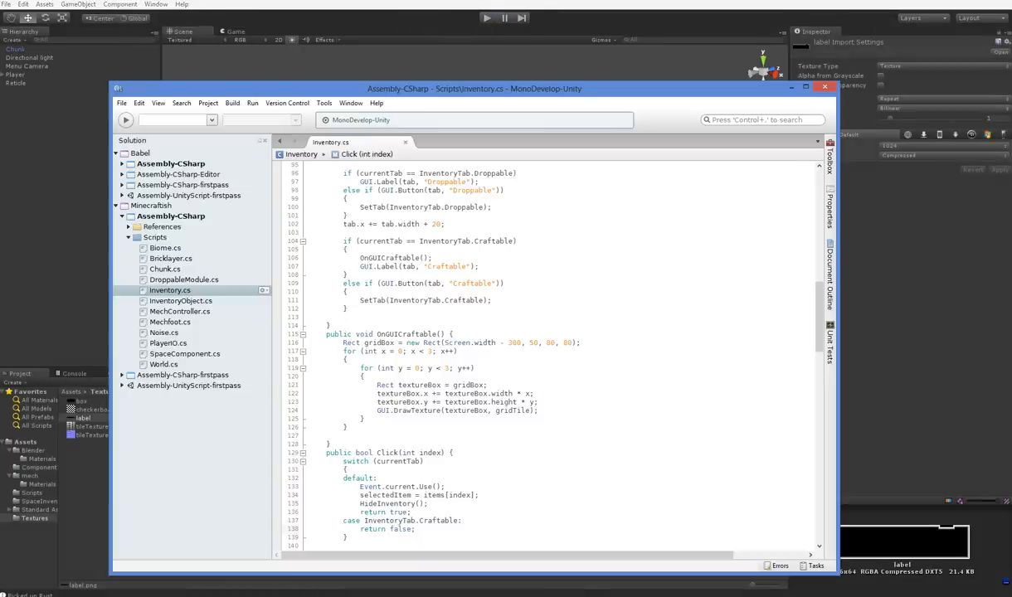
- In the Craftable case set selectedItem = items[index] and dragging = true
scroll(down, 3)
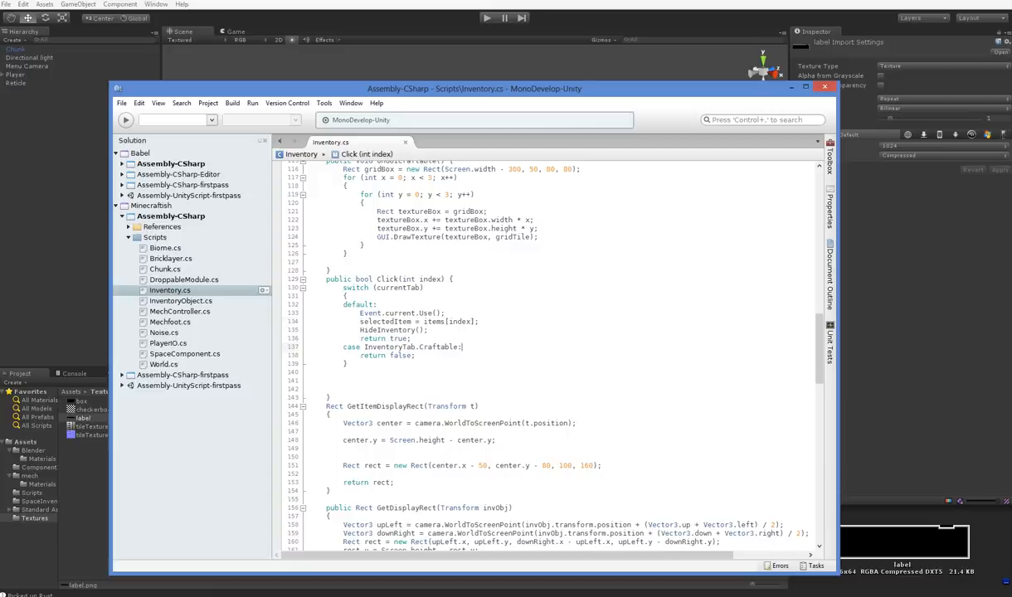
text(selectedItem = items[index];)
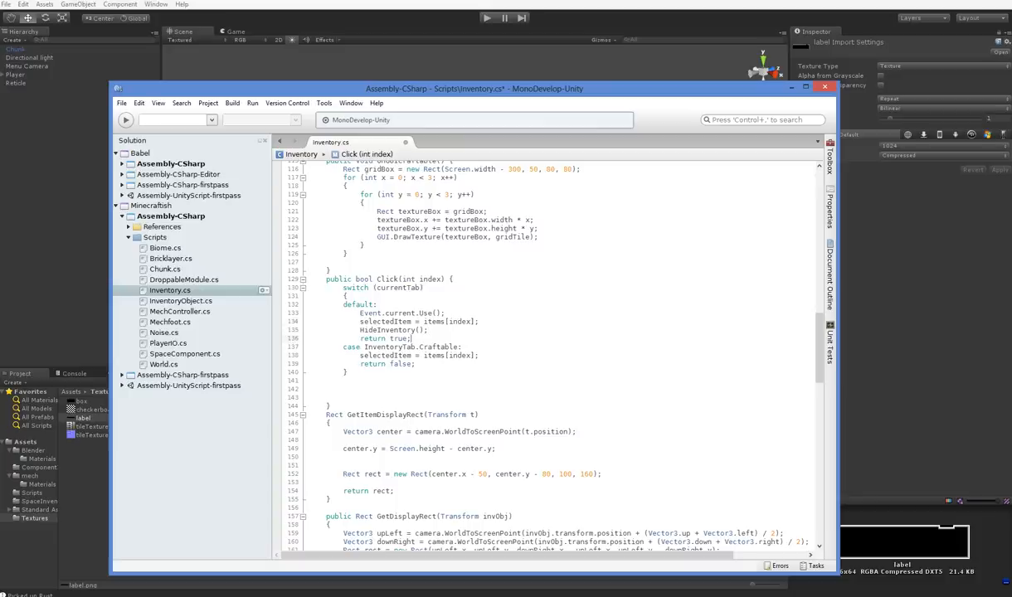
text(;)
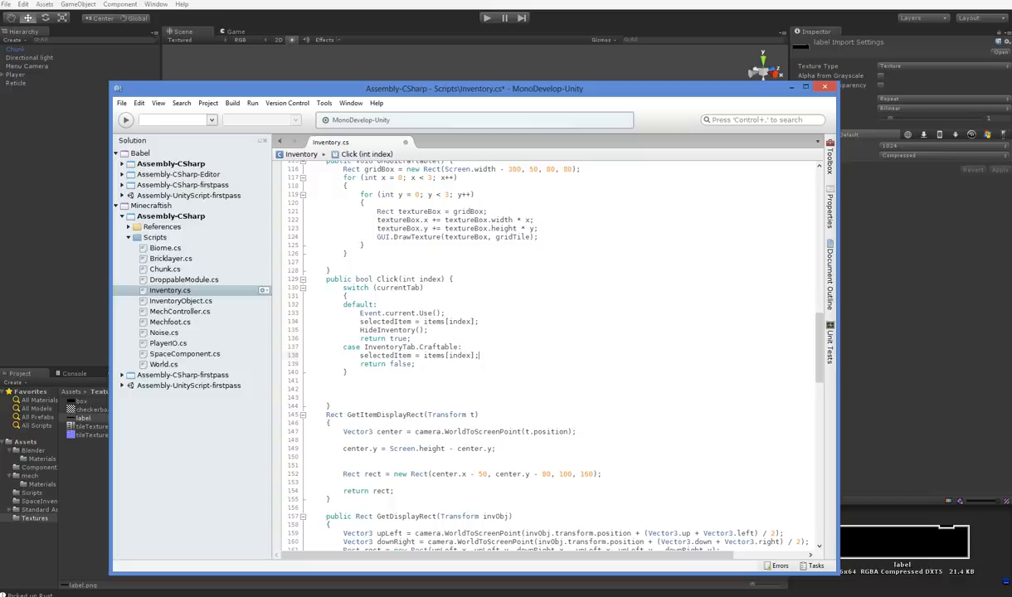
text(draggin)
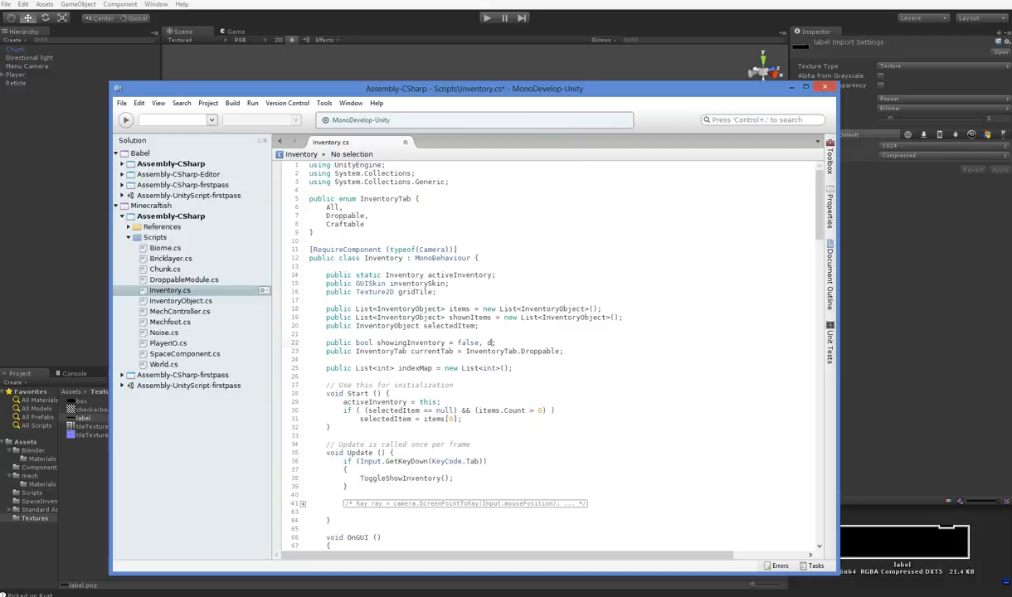
- Append ', dragging = false' to the showingInventory bool declaration and review the script
text(, dragging = false)
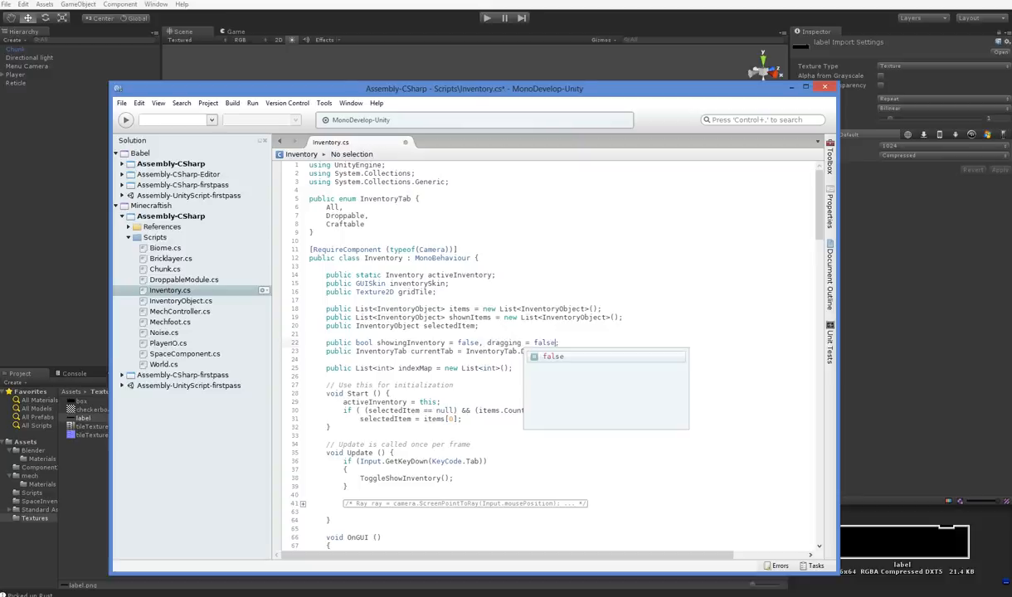
scroll(down, 3)
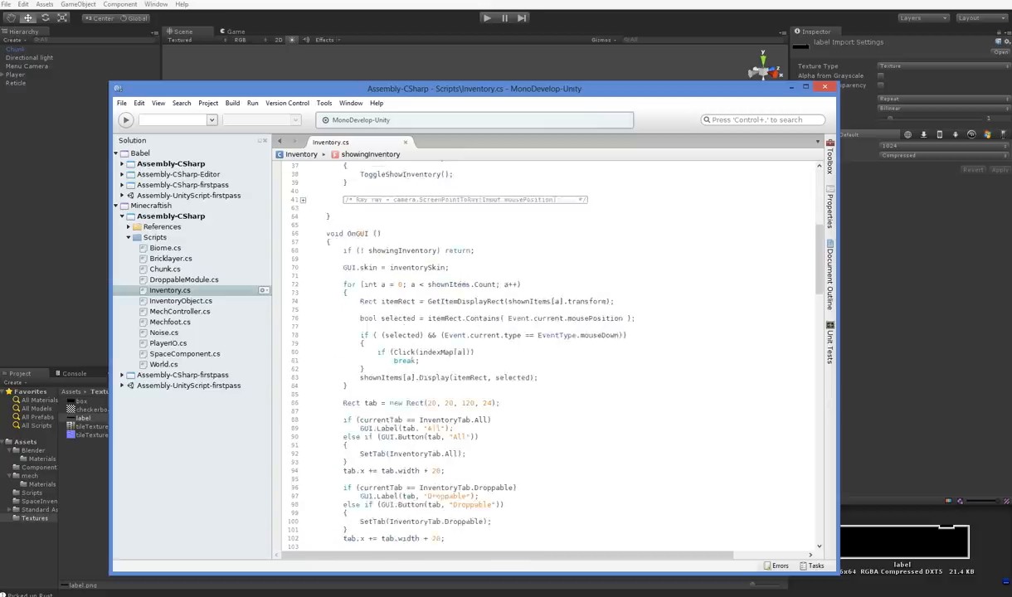
scroll(down, 3)
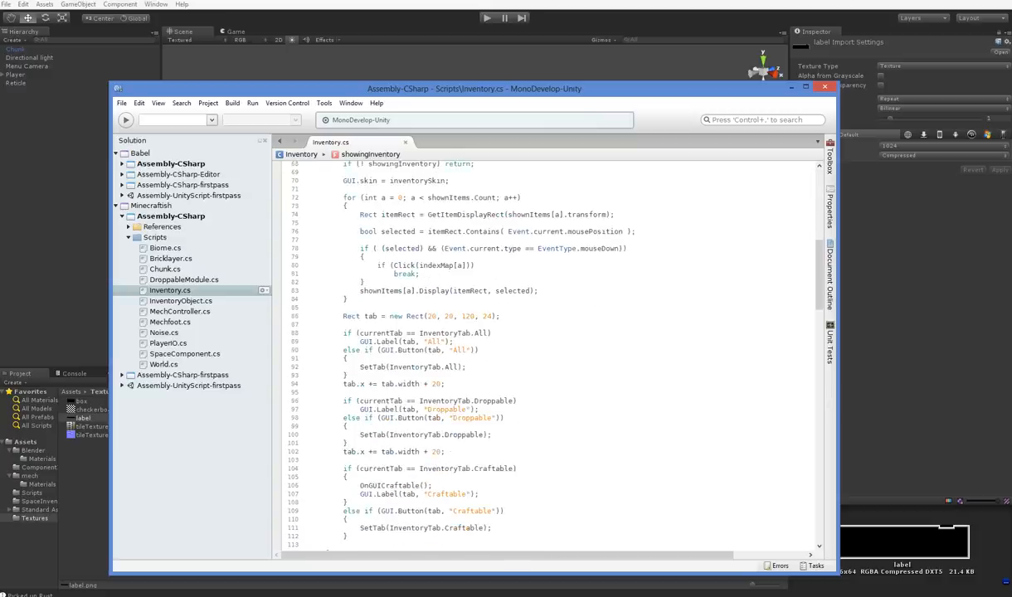
scroll(down, 3)
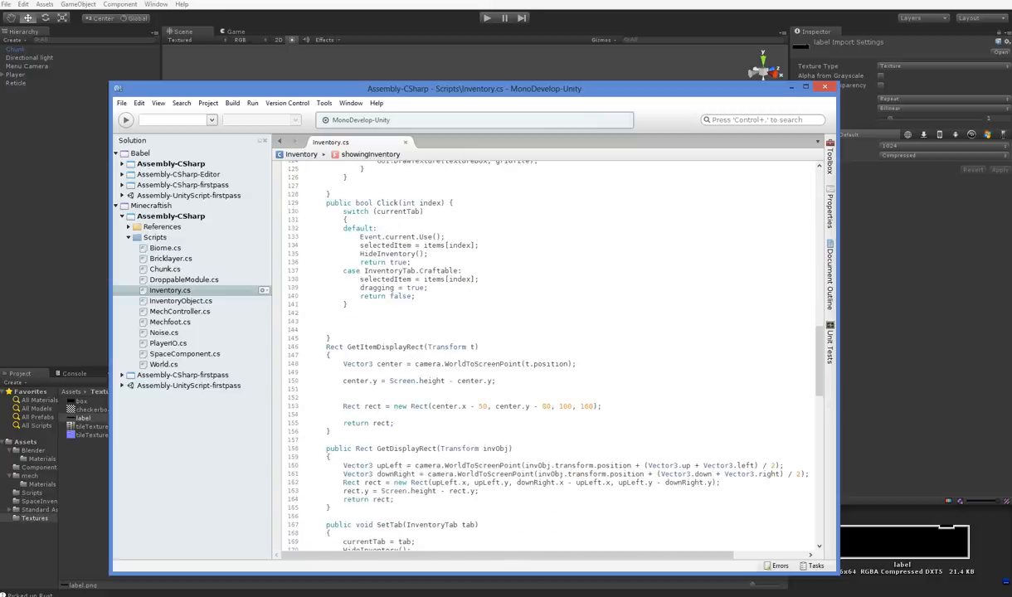
scroll(down, 3)
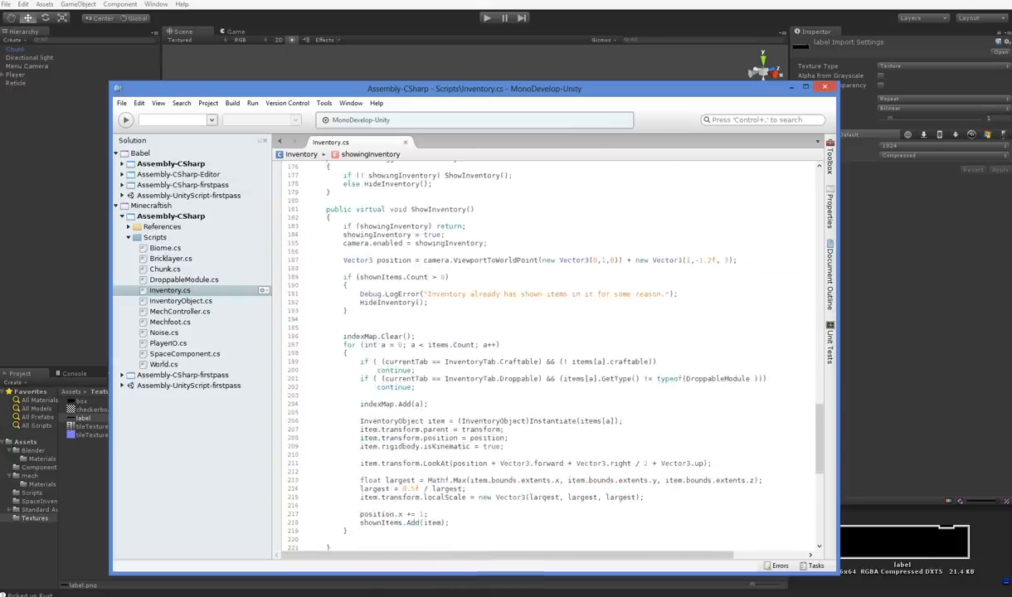
scroll(down, 3)
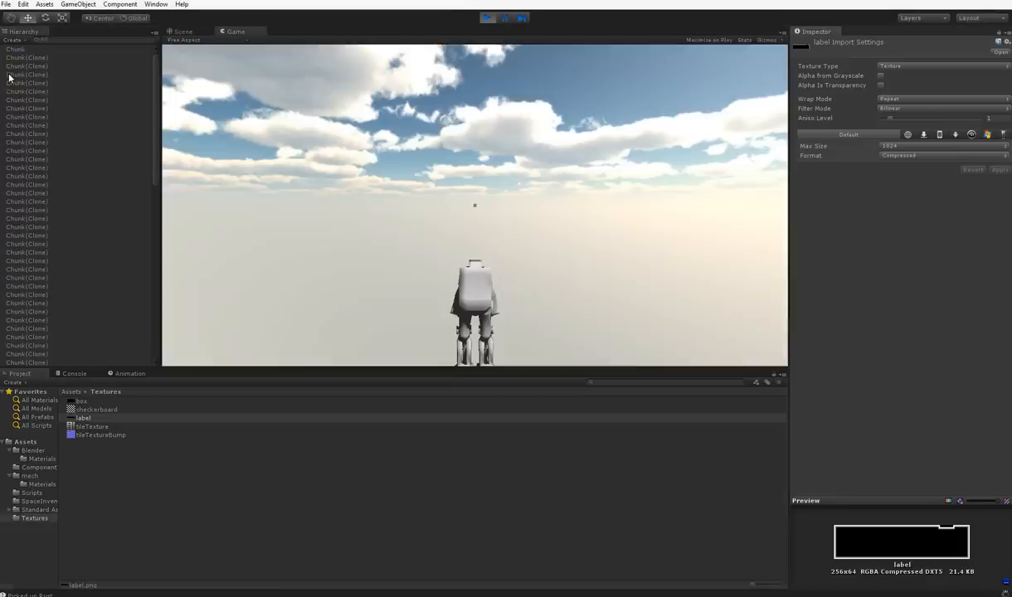
- Inspect the Chunk(Clone), Main Camera, Player and Menu Camera objects while the game runs
click(29, 83)
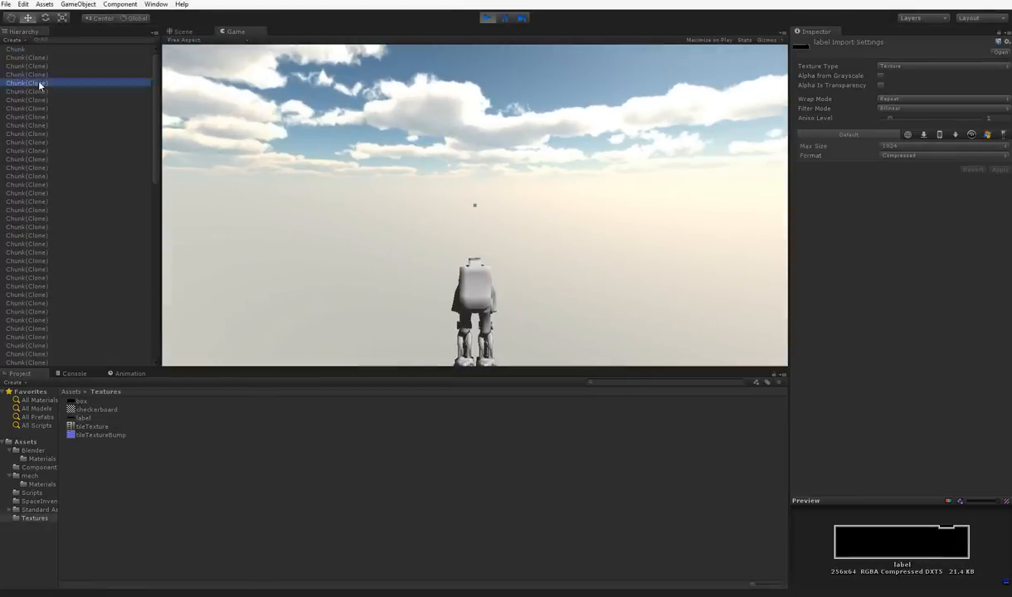
click(27, 338)
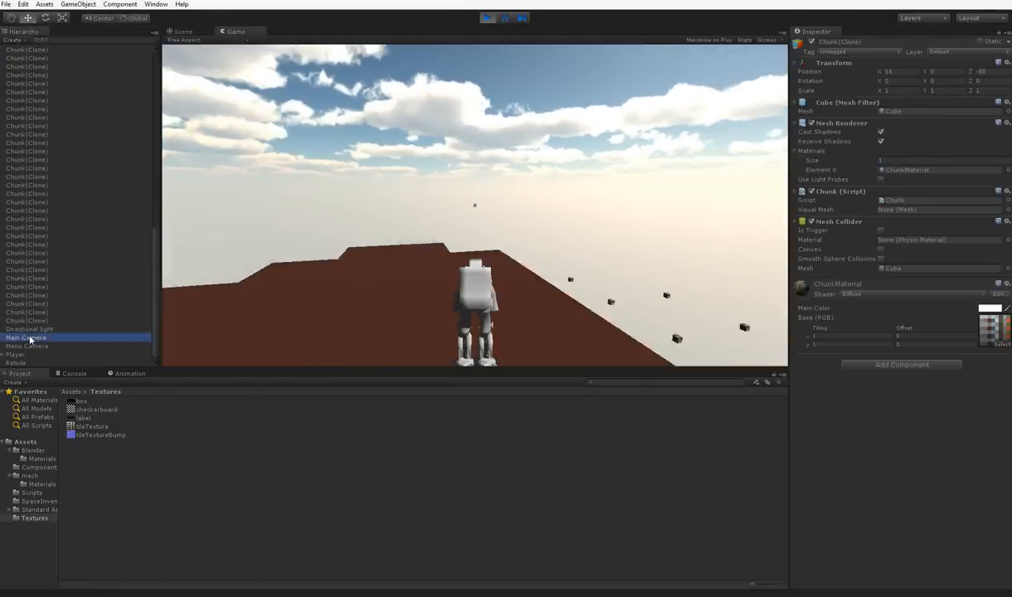
click(27, 337)
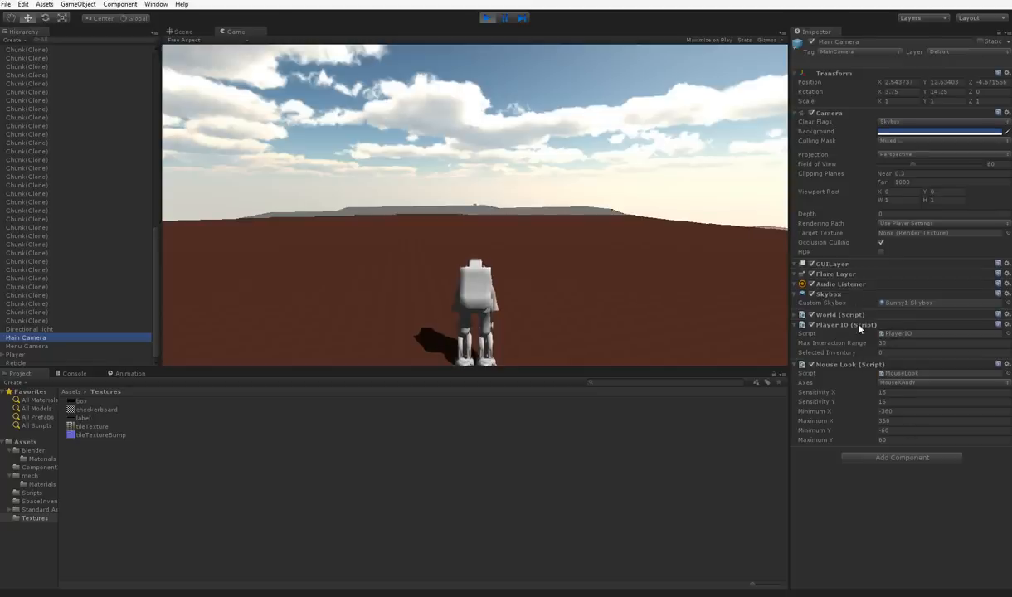
click(15, 354)
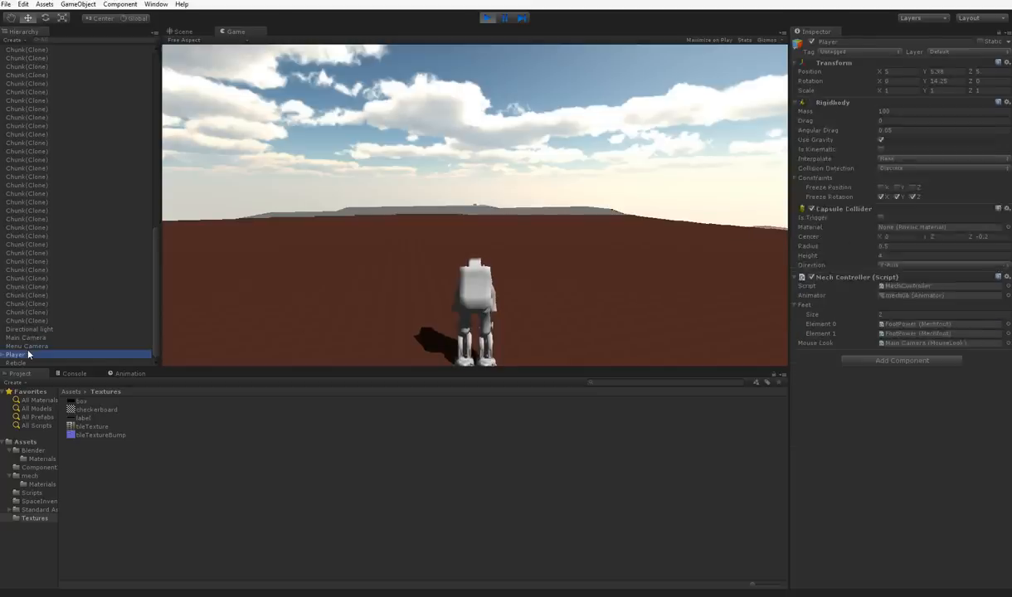
click(27, 346)
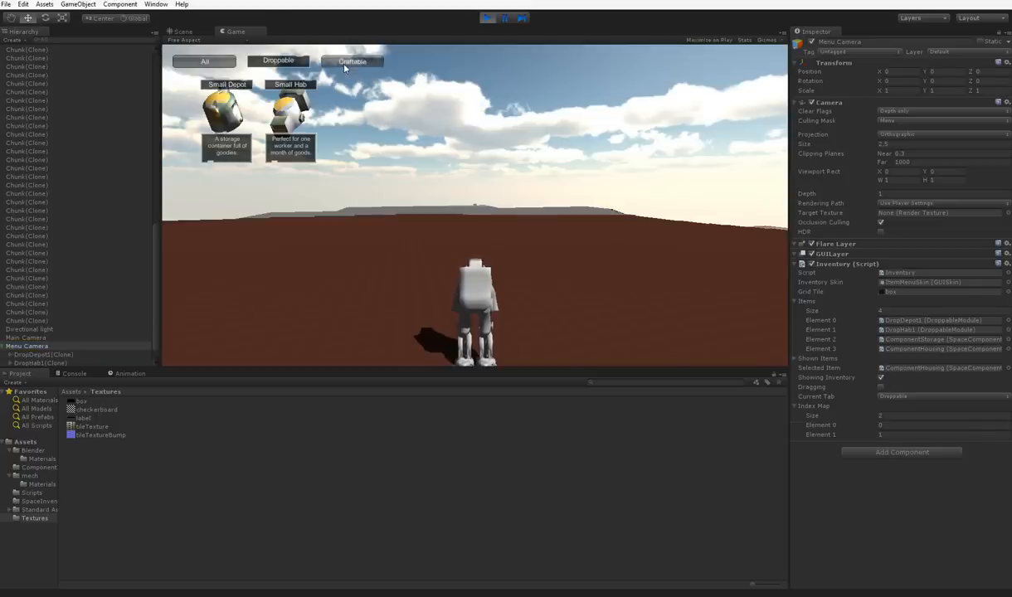
- Show the Craftable inventory with Basic Storage and Small Housing beside the empty grid
click(352, 60)
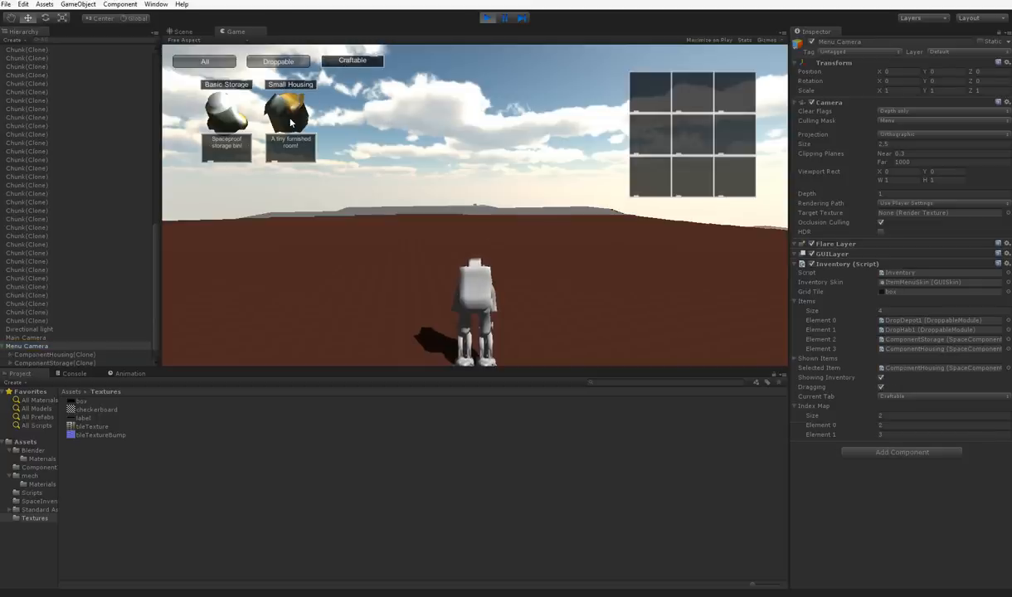
mouse_move(462, 152)
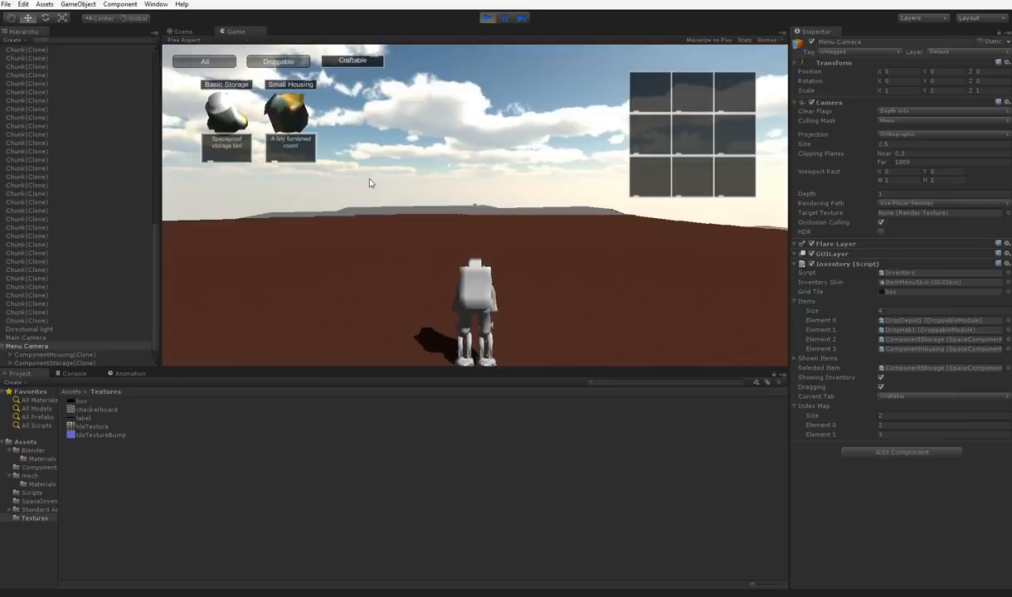
mouse_move(292, 117)
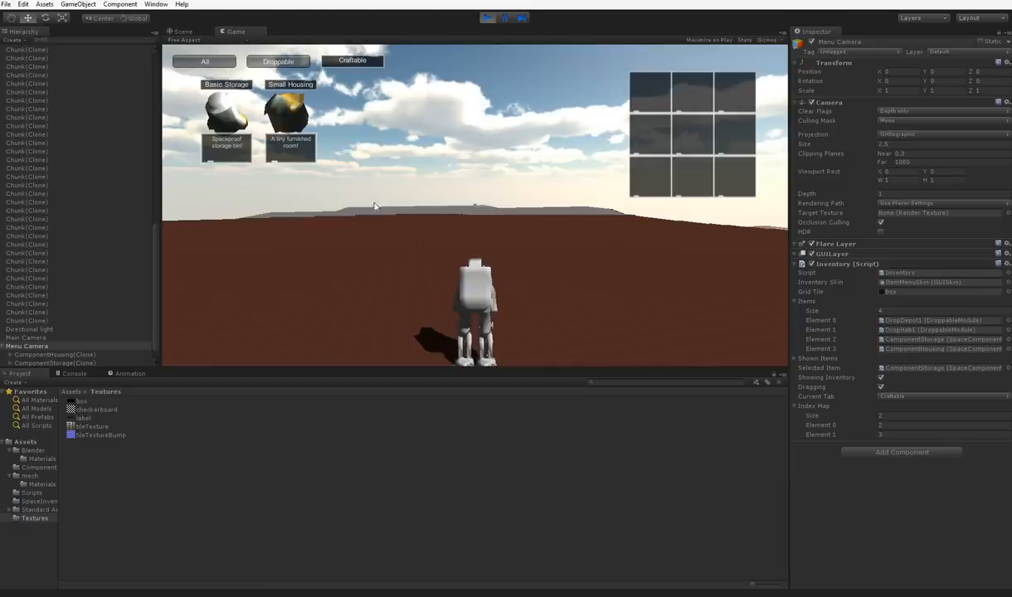
mouse_move(618, 266)
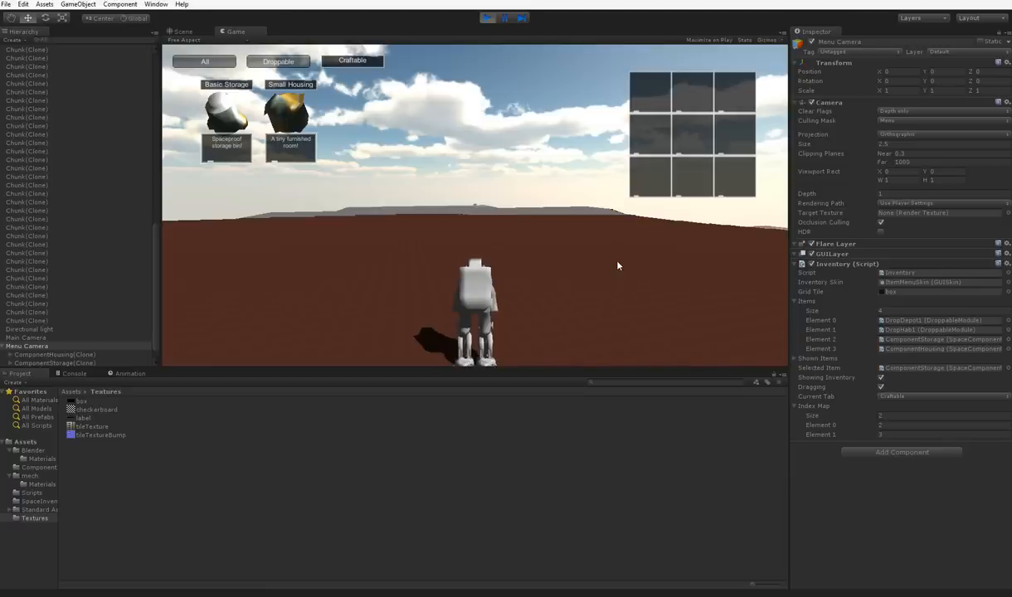
mouse_move(477, 253)
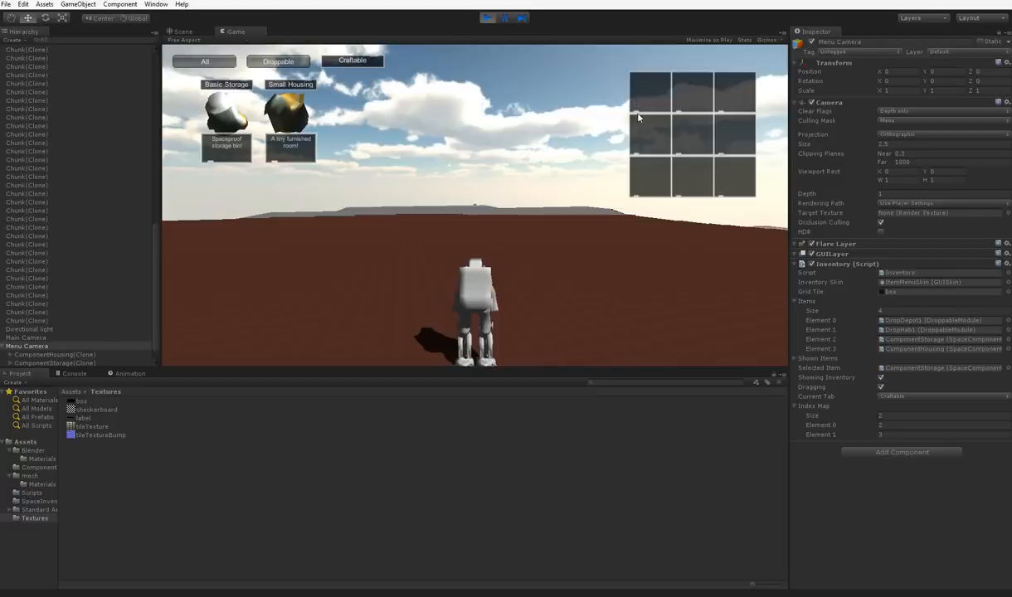
mouse_move(346, 151)
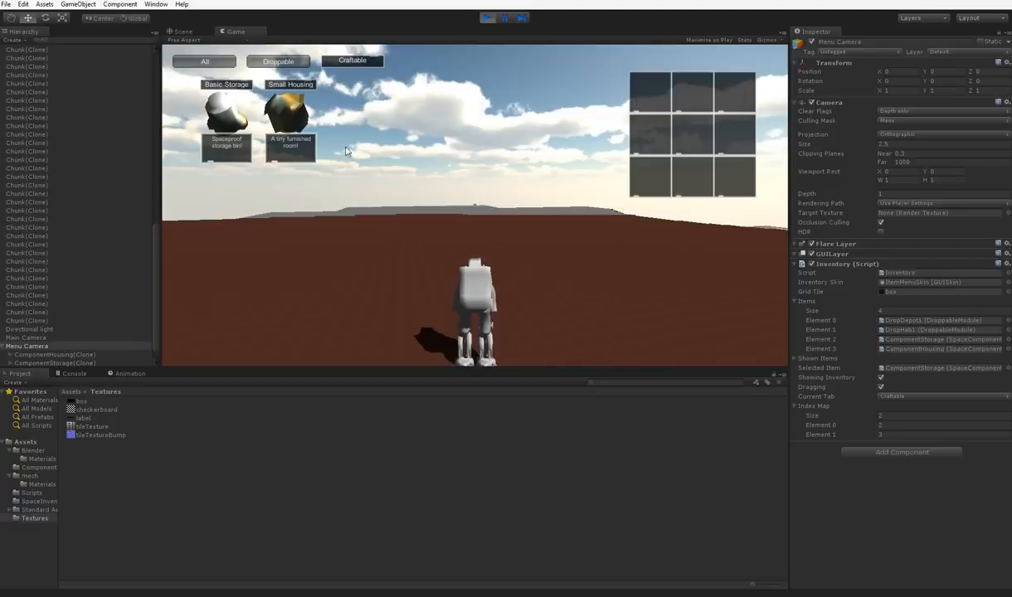
mouse_move(655, 98)
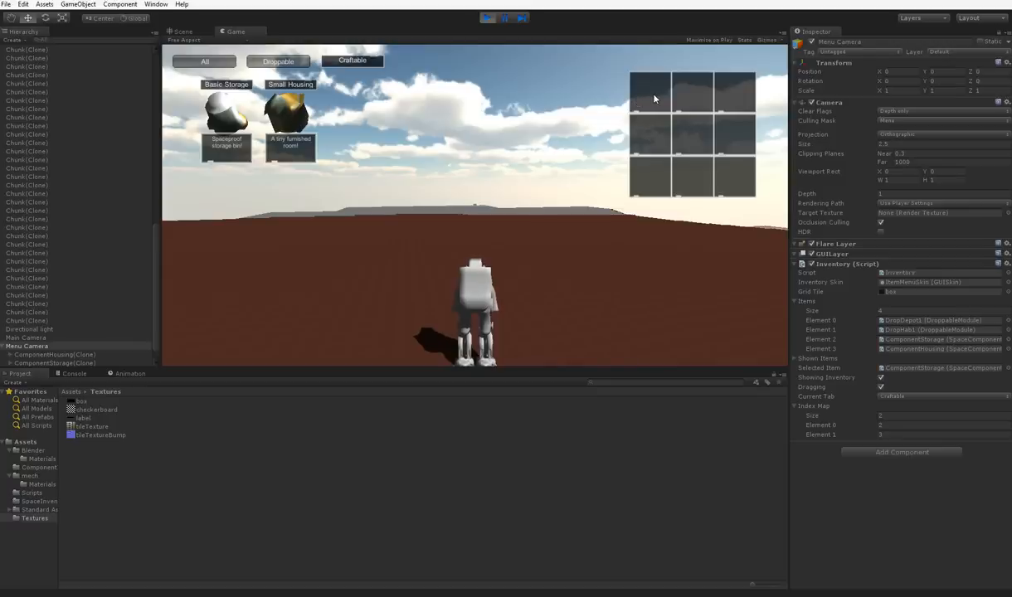
mouse_move(418, 160)
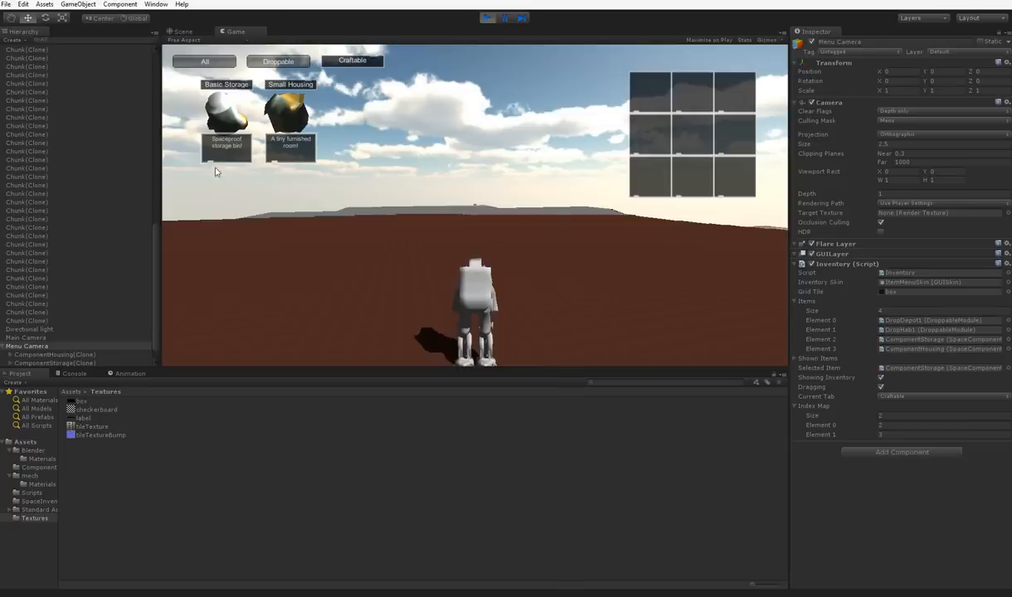
mouse_move(224, 206)
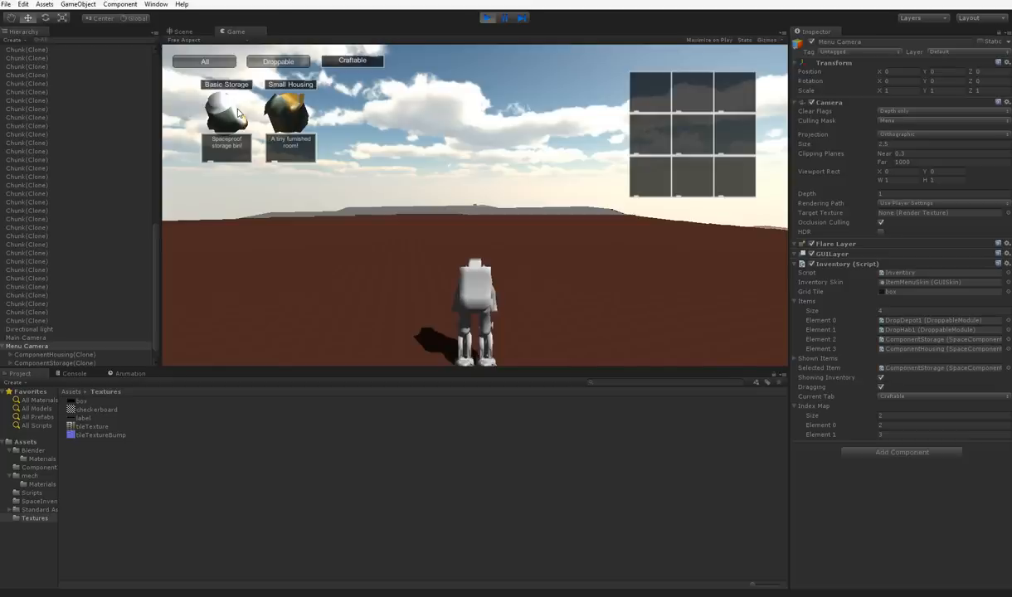
mouse_move(280, 124)
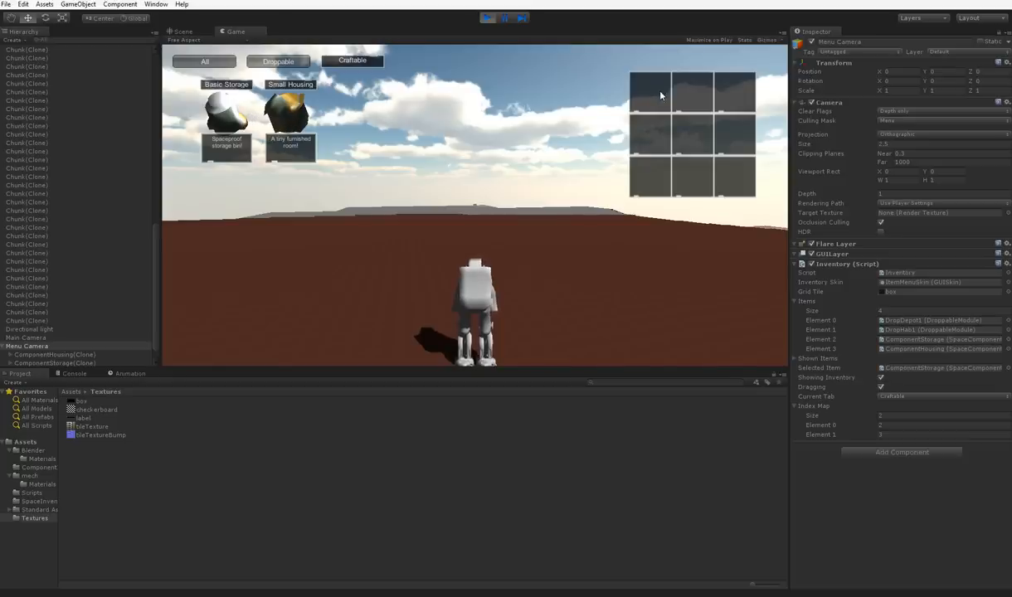
mouse_move(576, 89)
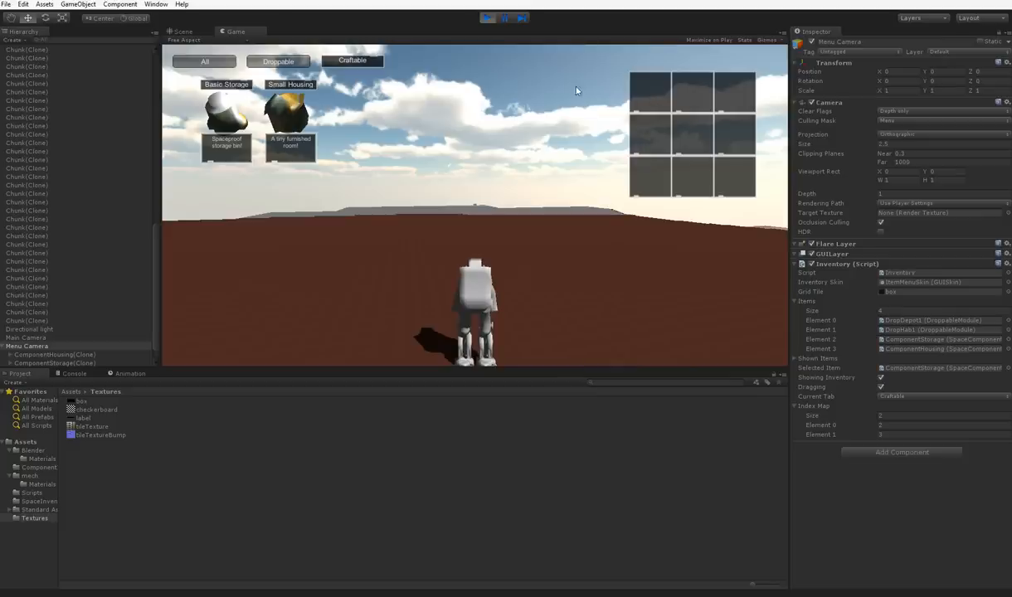
mouse_move(650, 99)
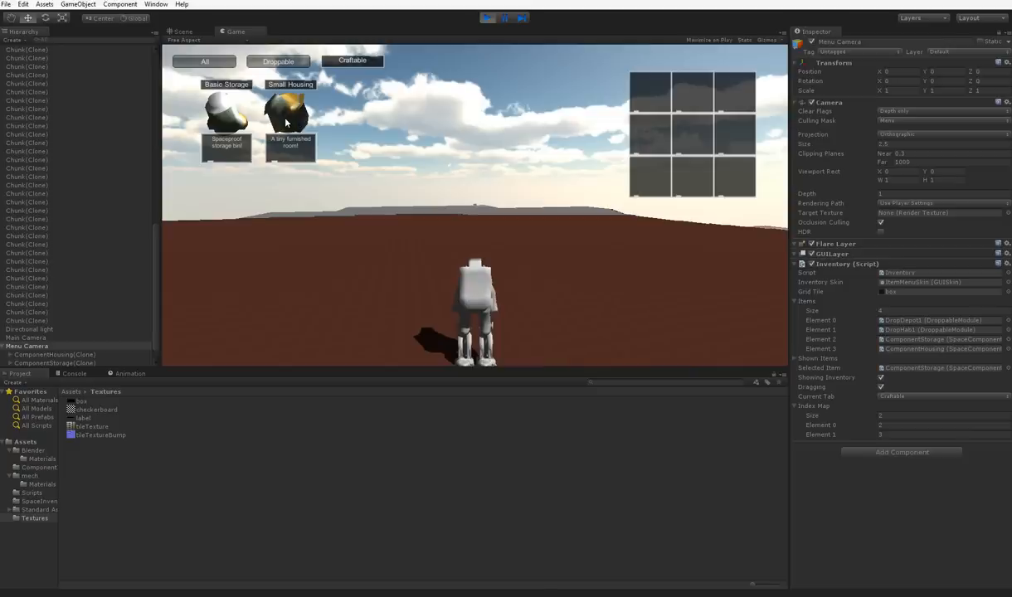
mouse_move(704, 68)
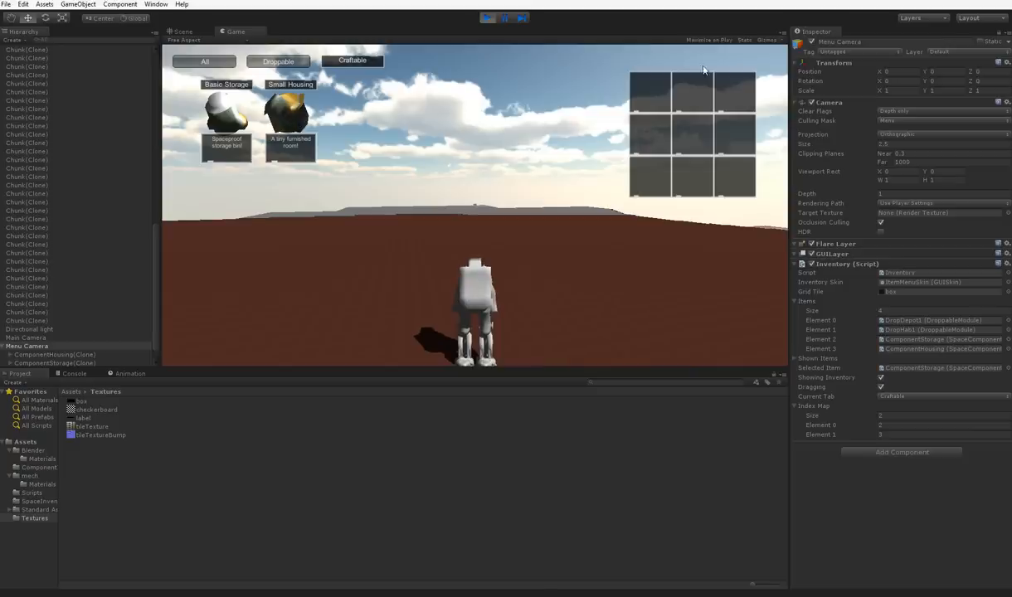
mouse_move(497, 82)
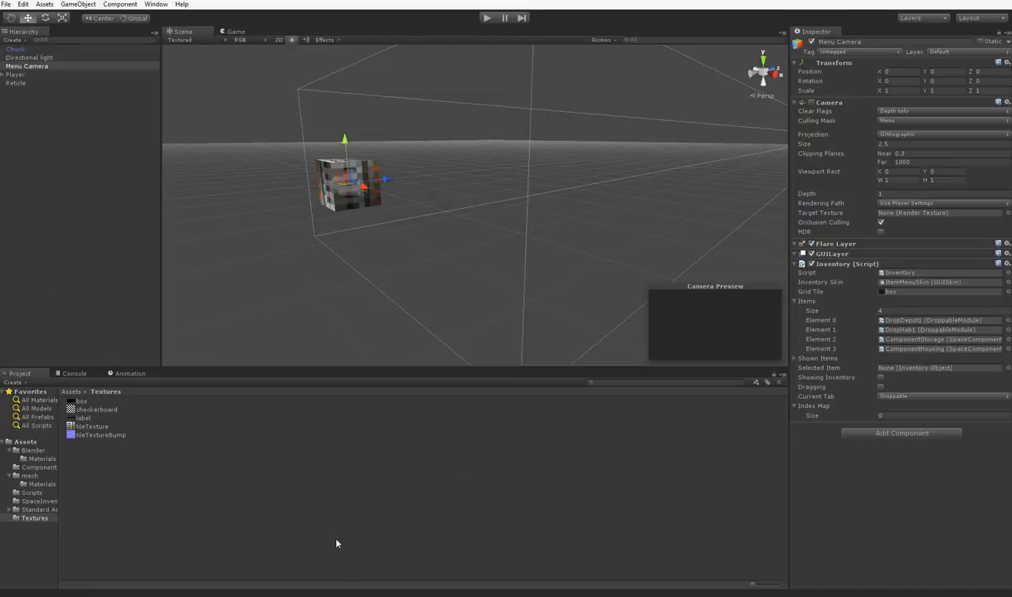
mouse_move(333, 559)
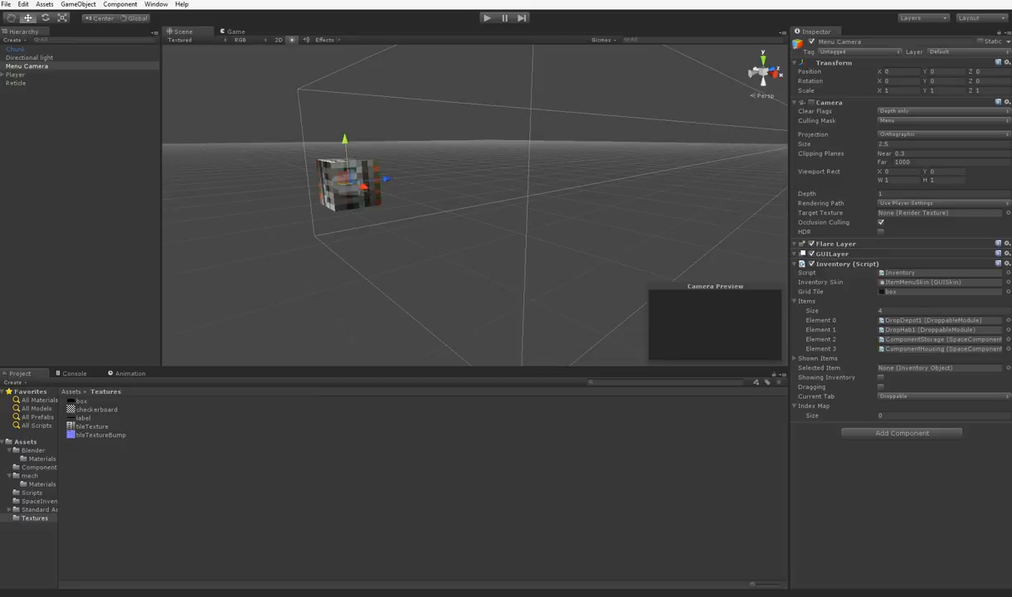
mouse_move(317, 567)
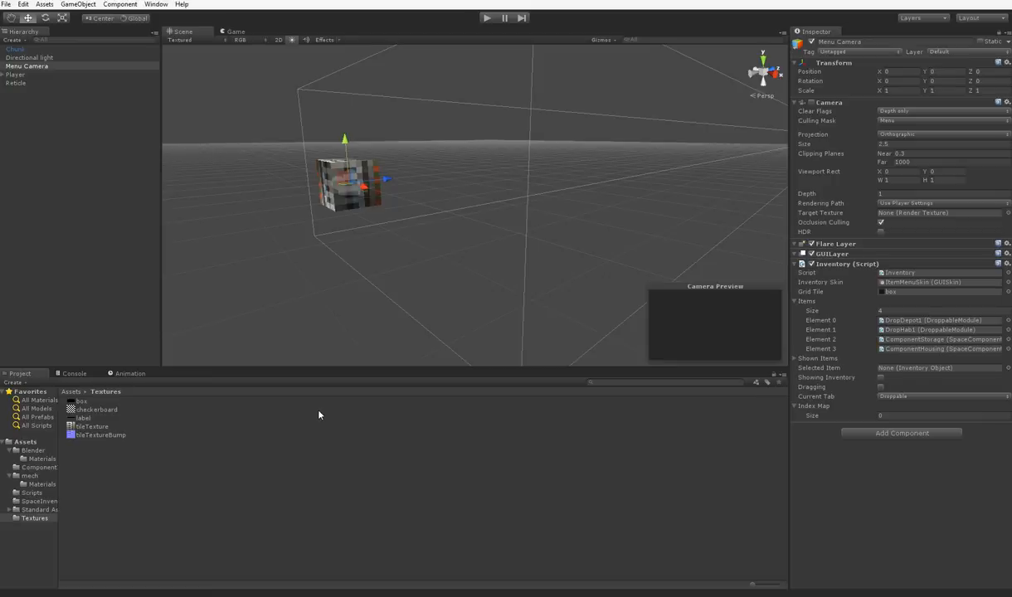
mouse_move(108, 57)
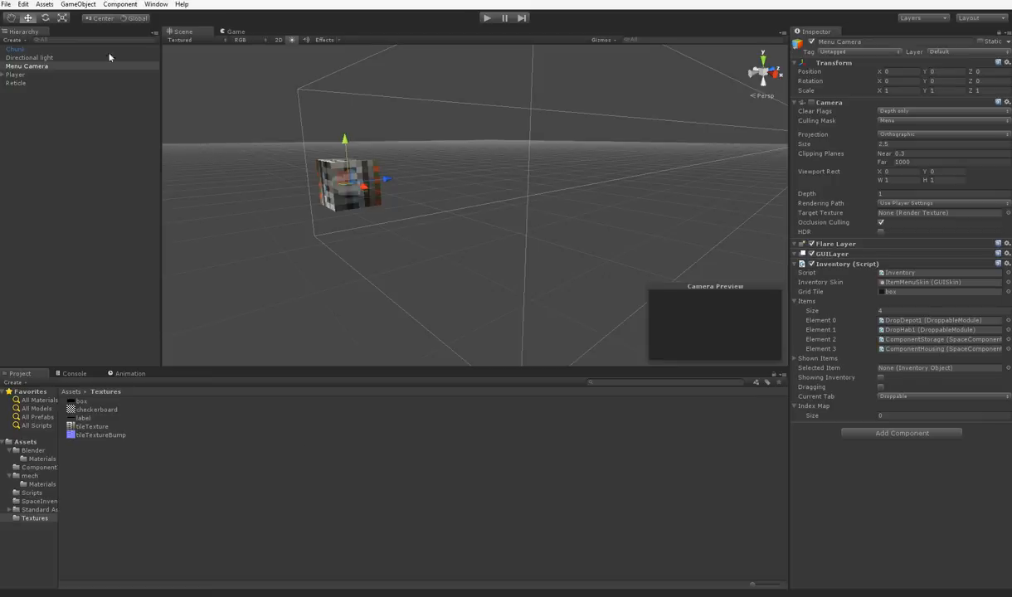
- Create a GUI Texture object named GUIArrow and view its Unity watermark through the game camera
click(78, 4)
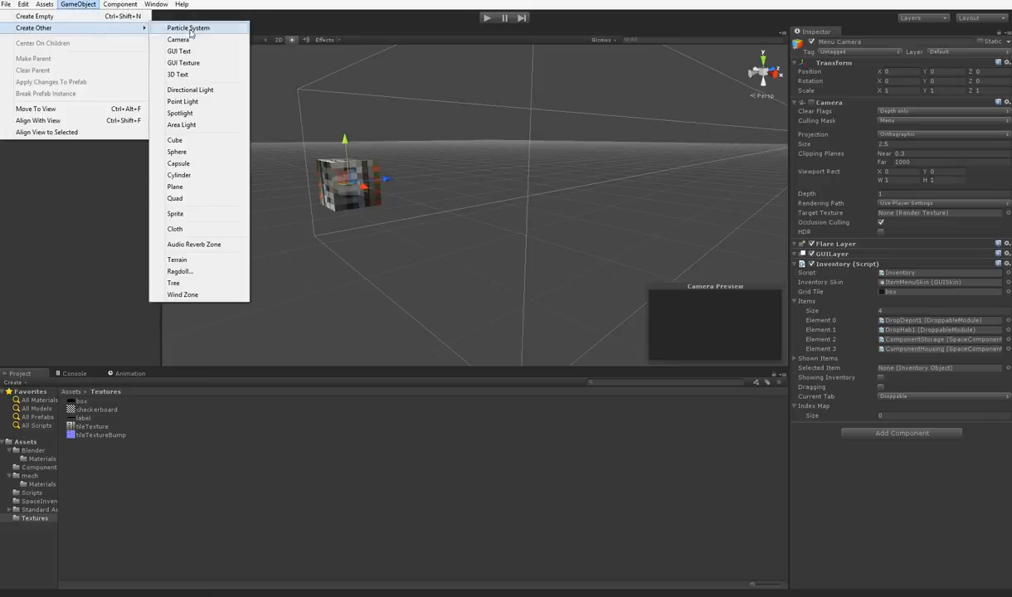
mouse_move(179, 52)
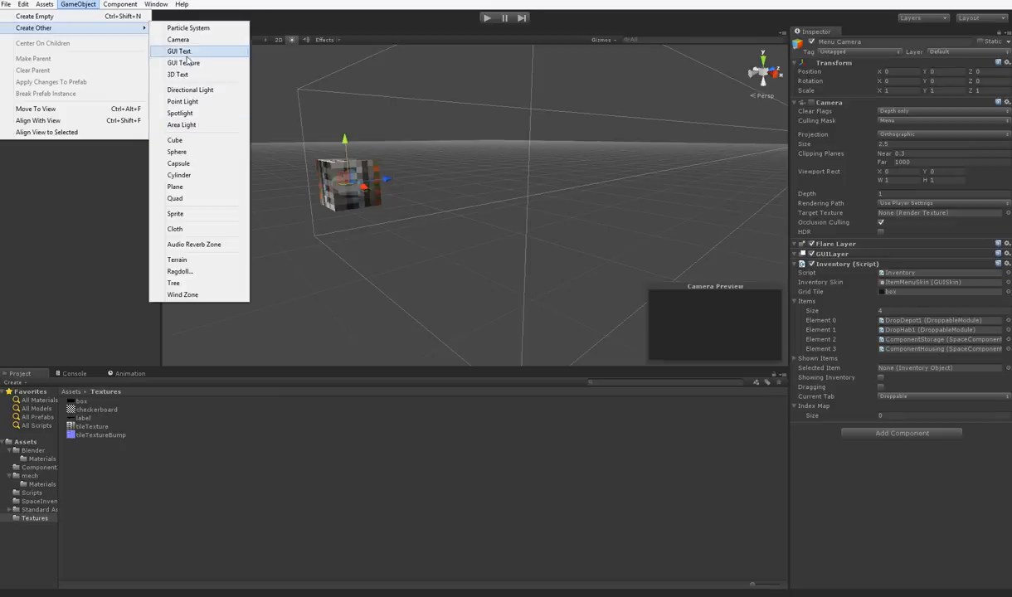
mouse_move(191, 60)
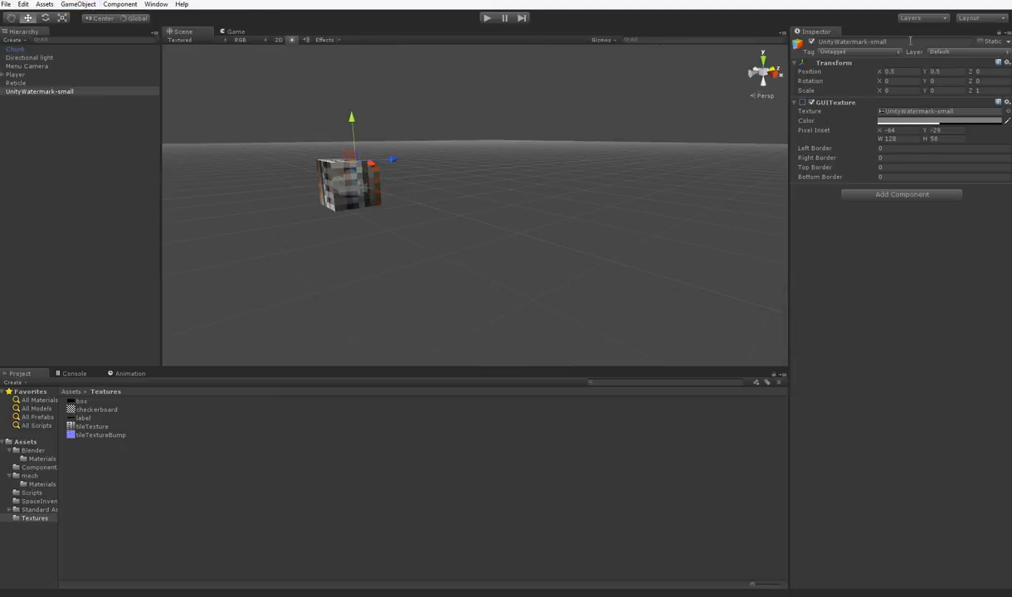
double_click(852, 42)
text(GUIArrow)
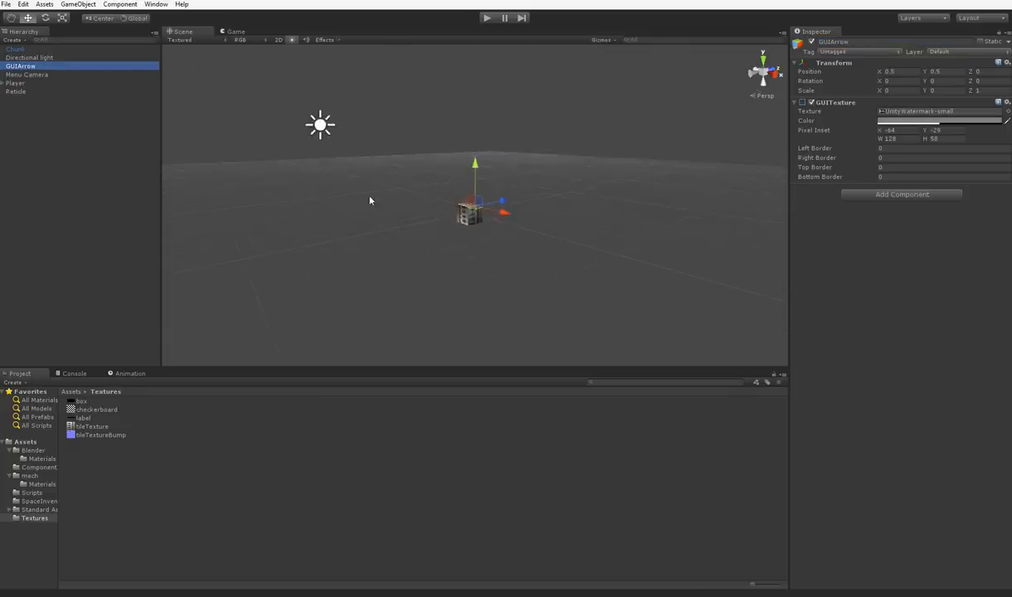
click(236, 32)
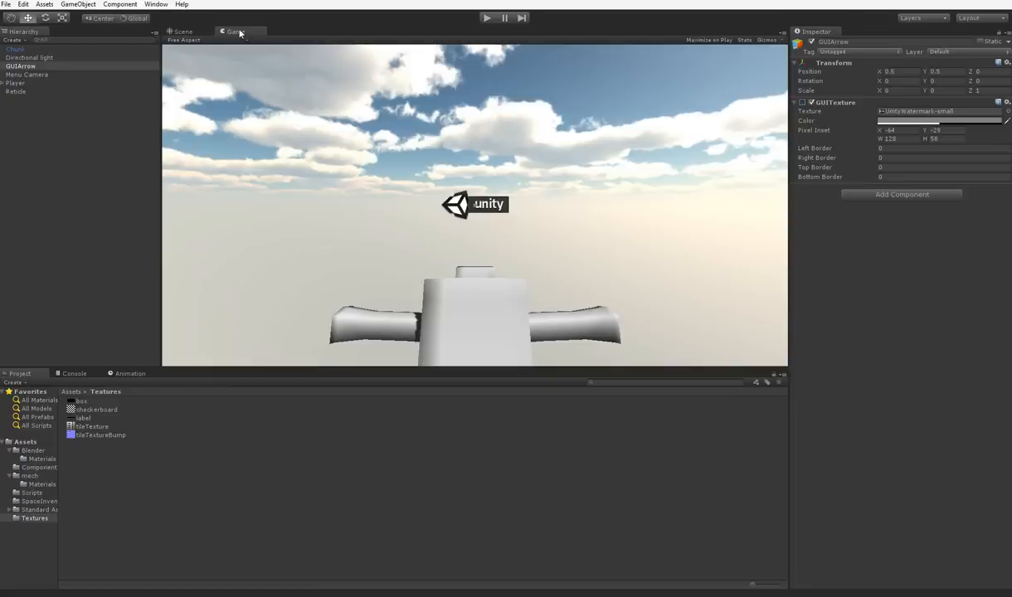
mouse_move(547, 222)
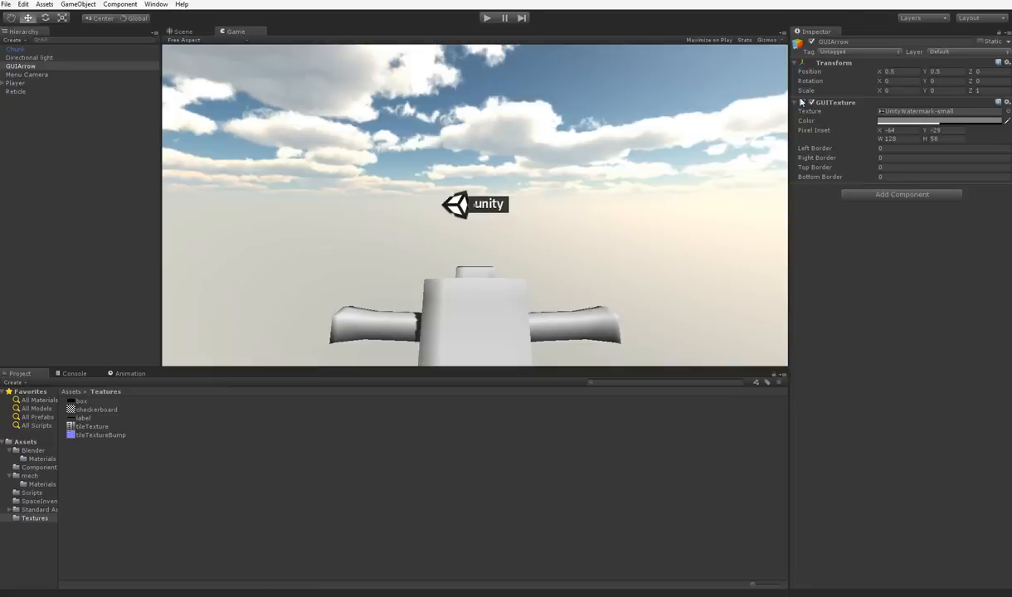
mouse_move(243, 95)
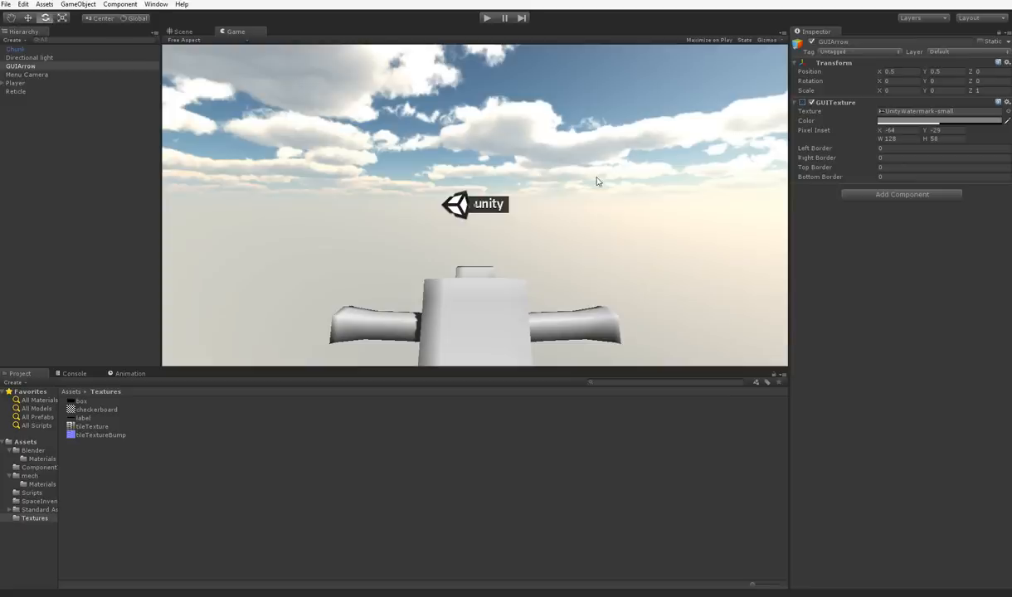
click(896, 81)
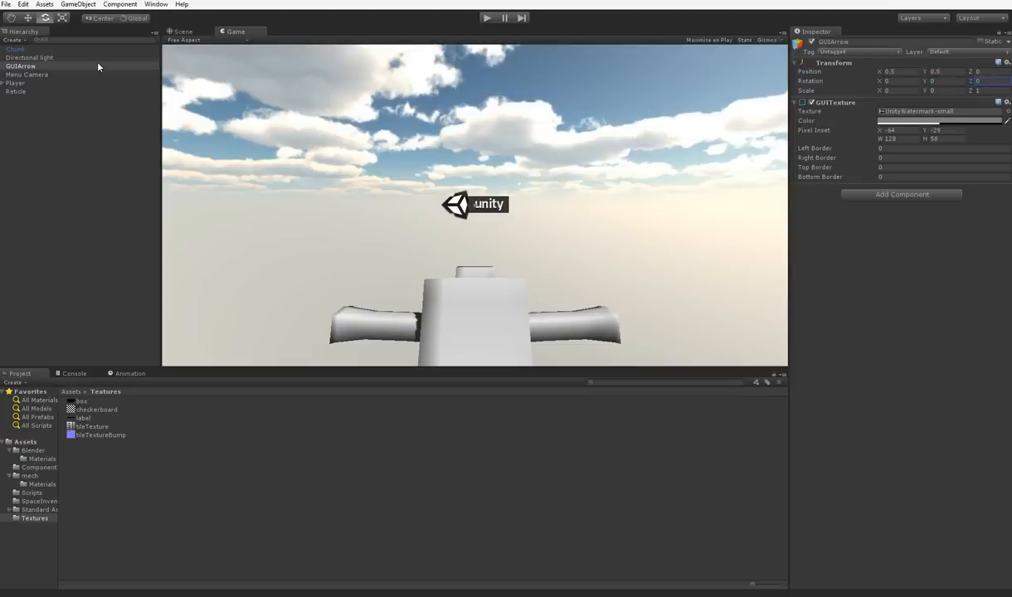
- Remove the GUIArrow object and return to the Unity editor after reviewing ShowInventory in Inventory.cs
click(20, 65)
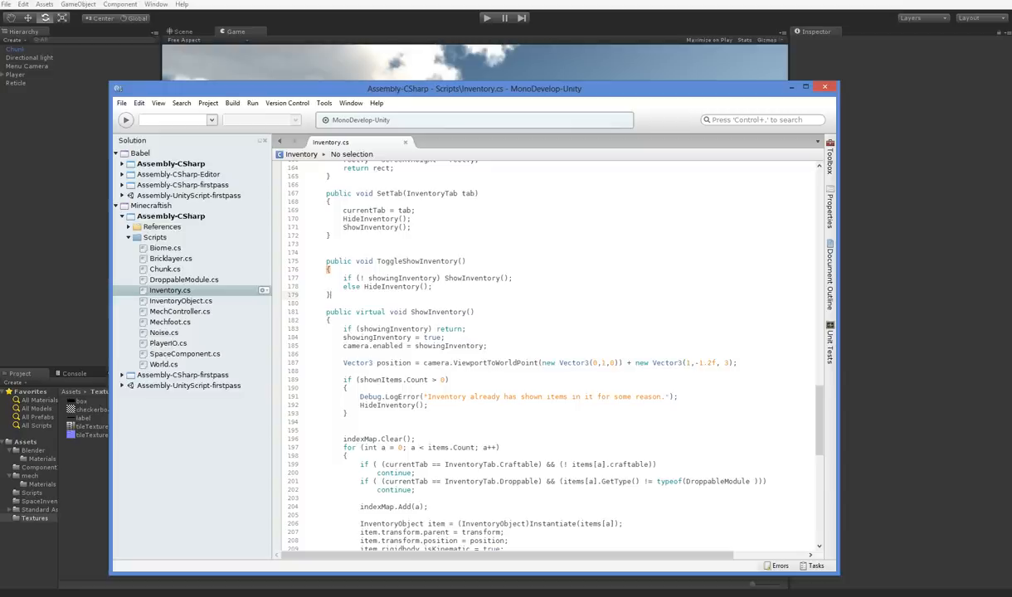
click(799, 88)
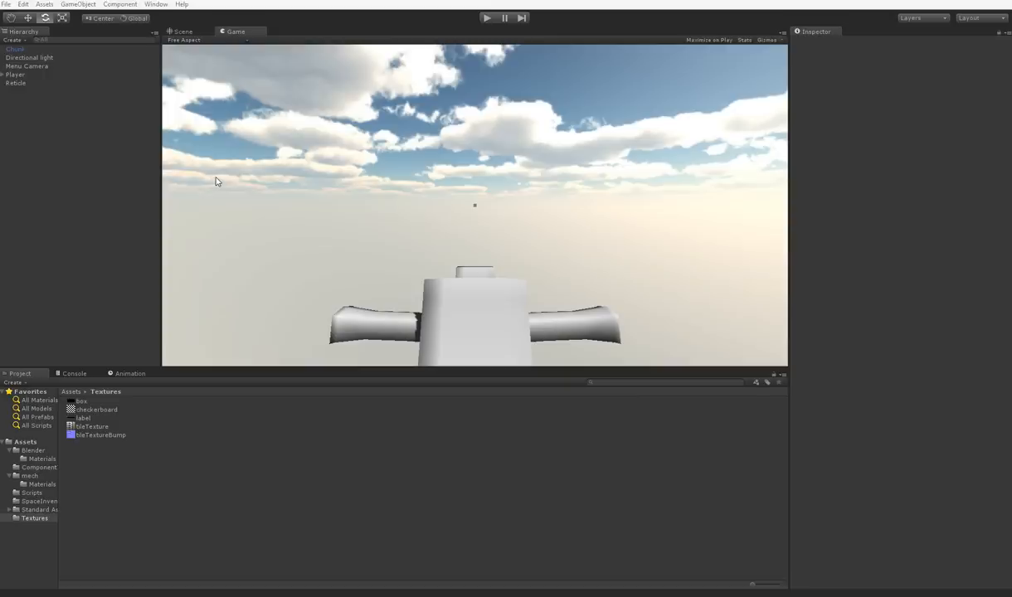
mouse_move(243, 234)
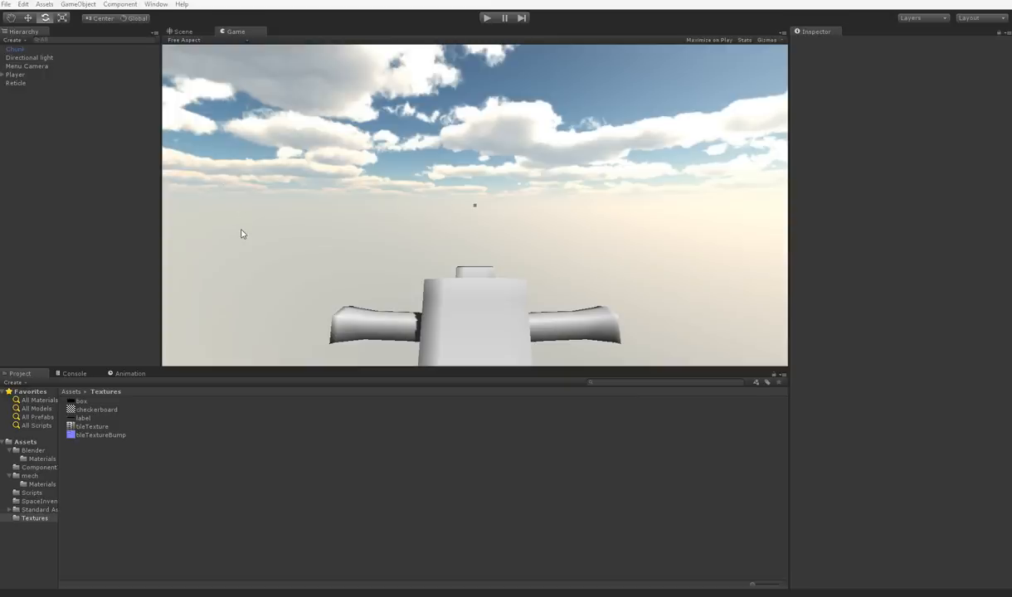
mouse_move(260, 229)
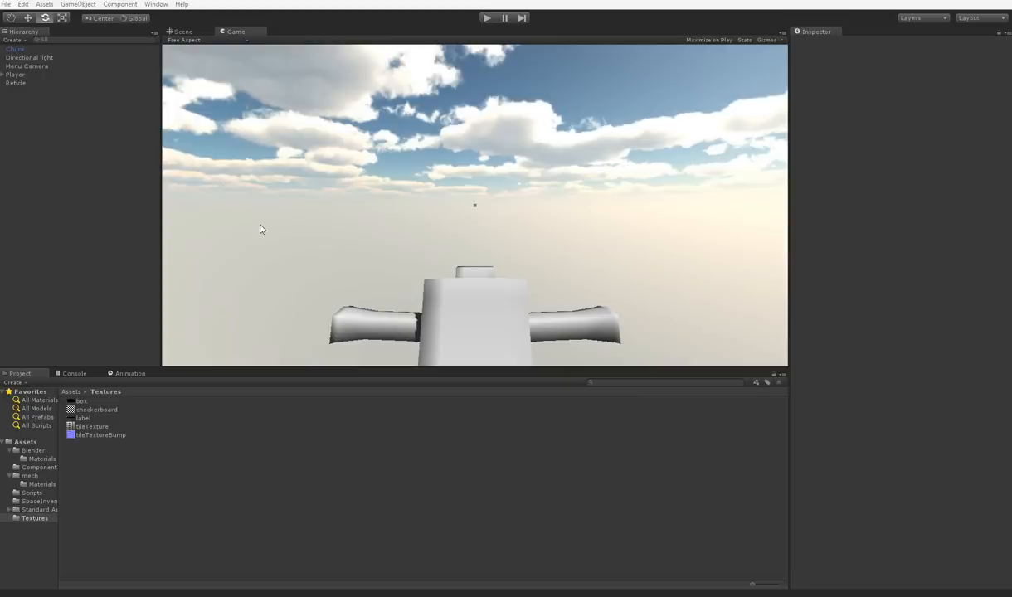
mouse_move(268, 219)
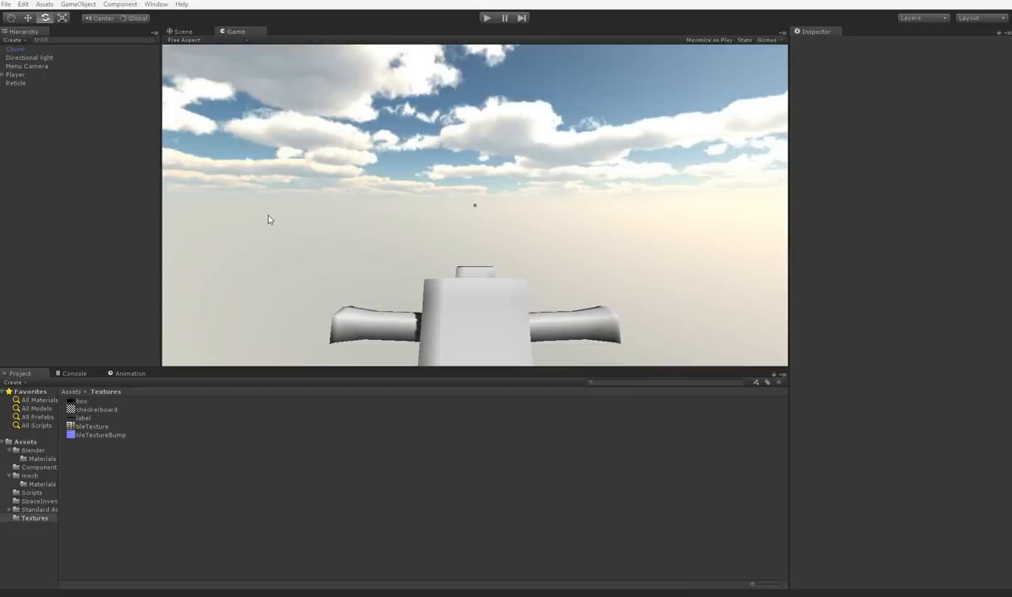
mouse_move(199, 199)
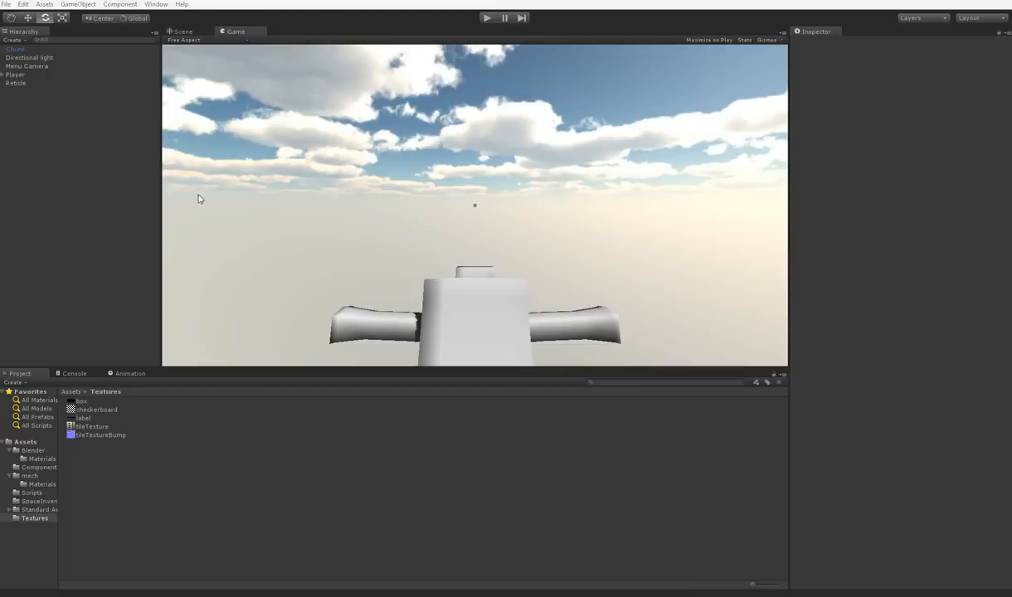
mouse_move(157, 147)
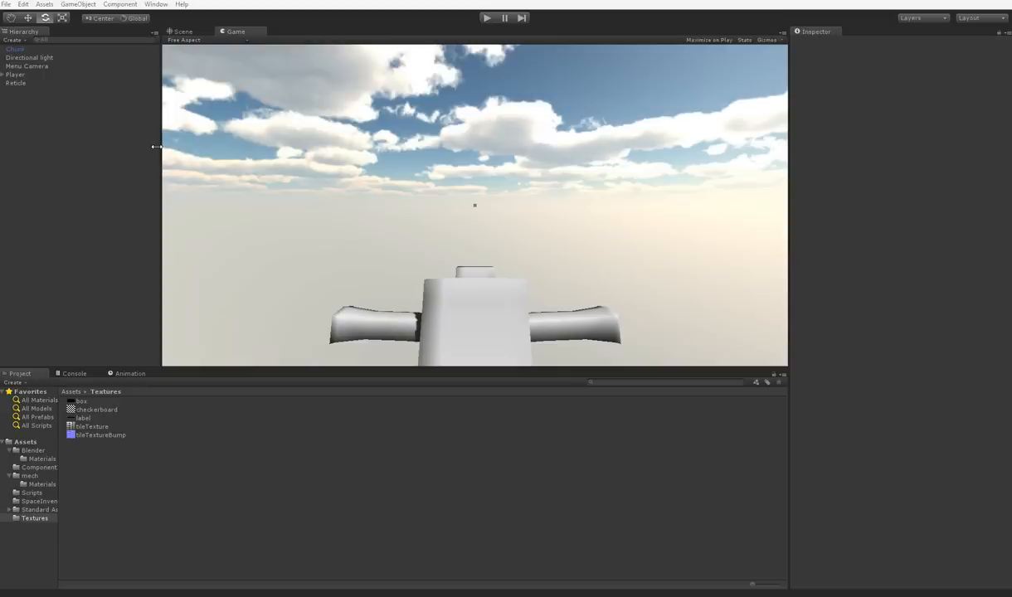
mouse_move(81, 11)
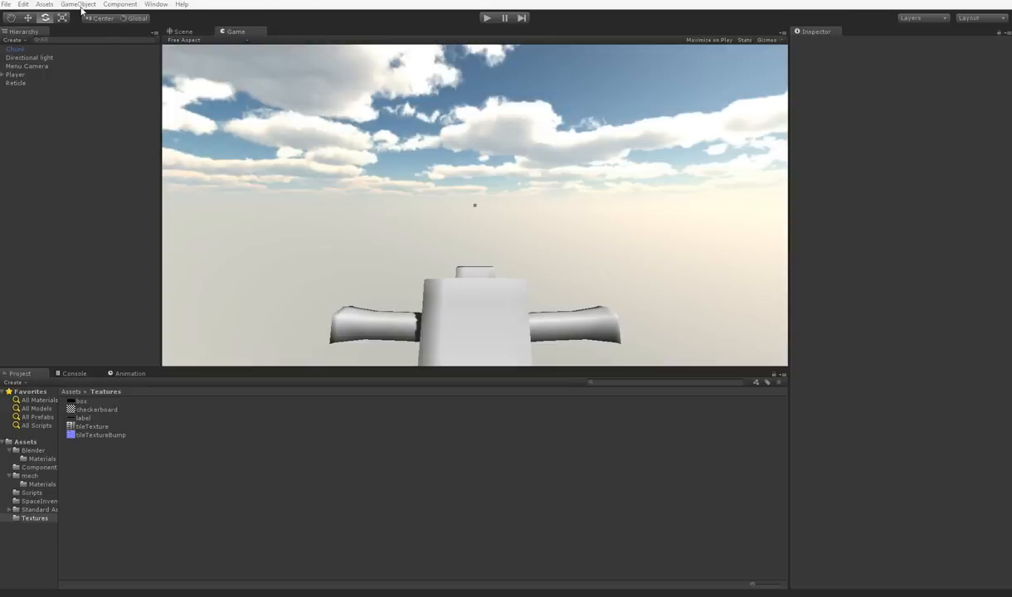
mouse_move(86, 10)
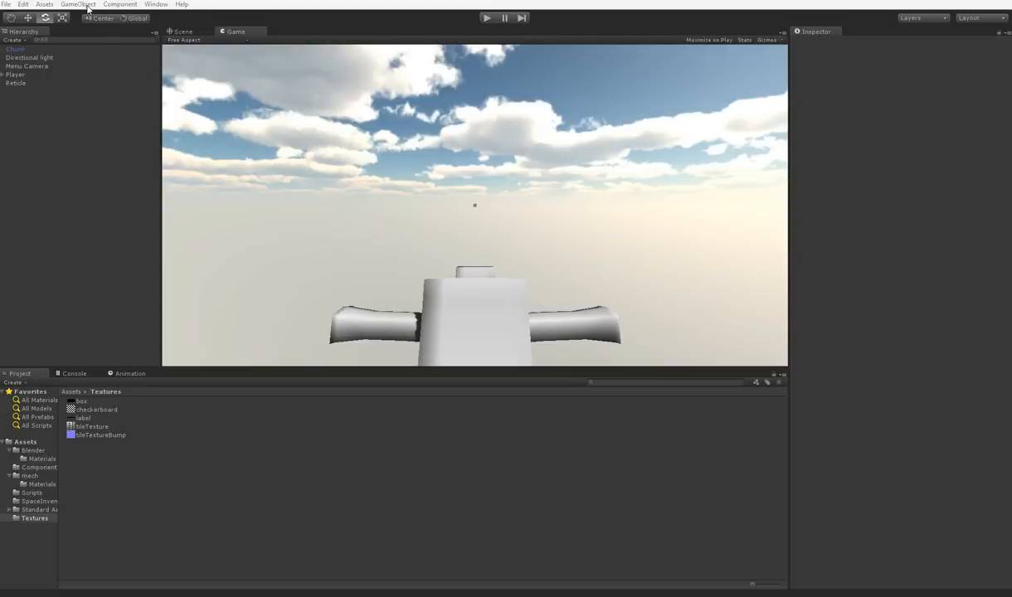
- Create a new empty game object from the GameObject menu
click(78, 4)
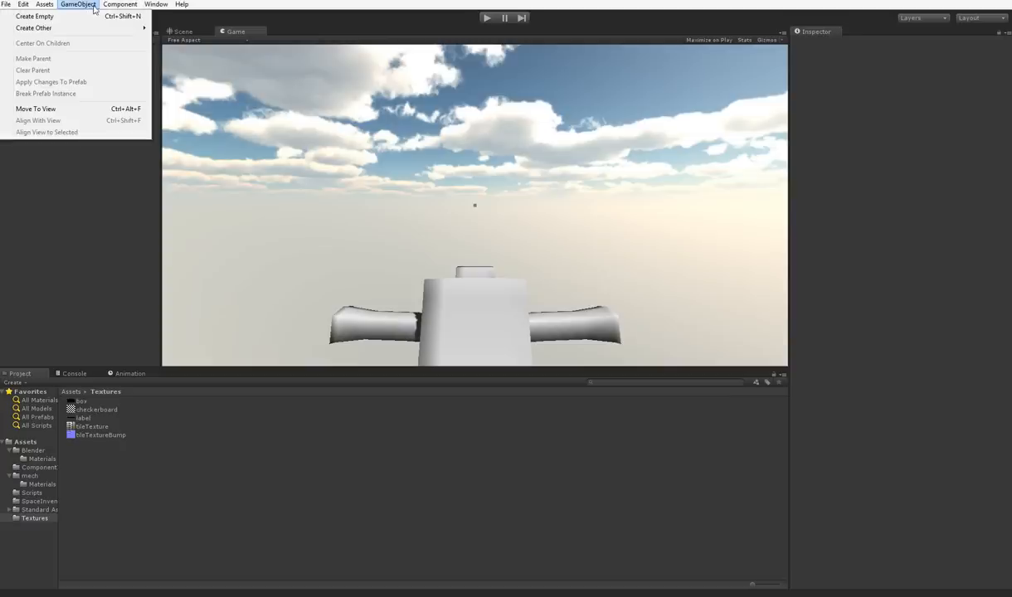
click(120, 4)
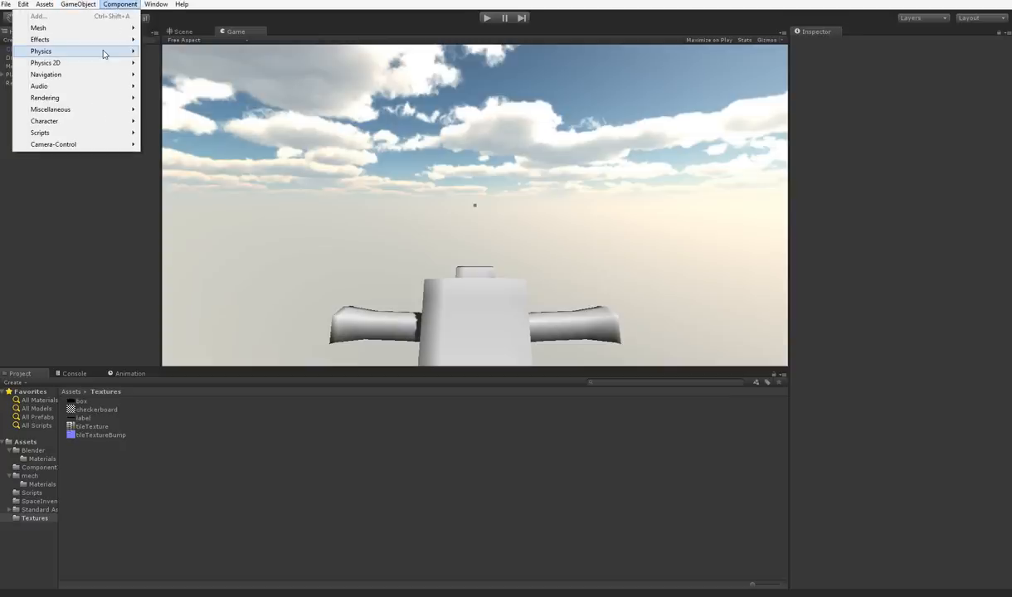
mouse_move(112, 75)
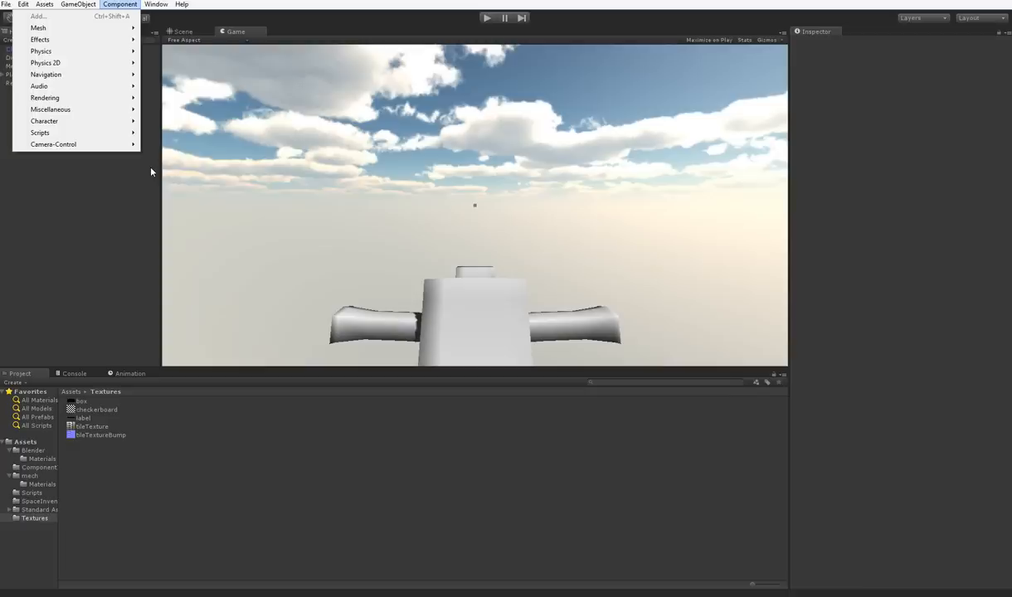
mouse_move(152, 168)
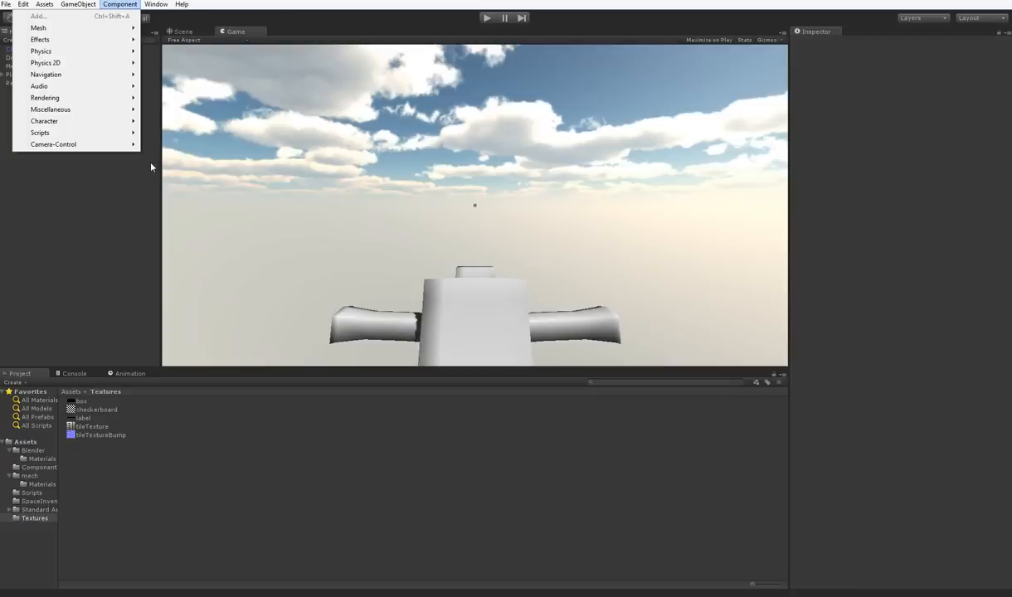
mouse_move(53, 143)
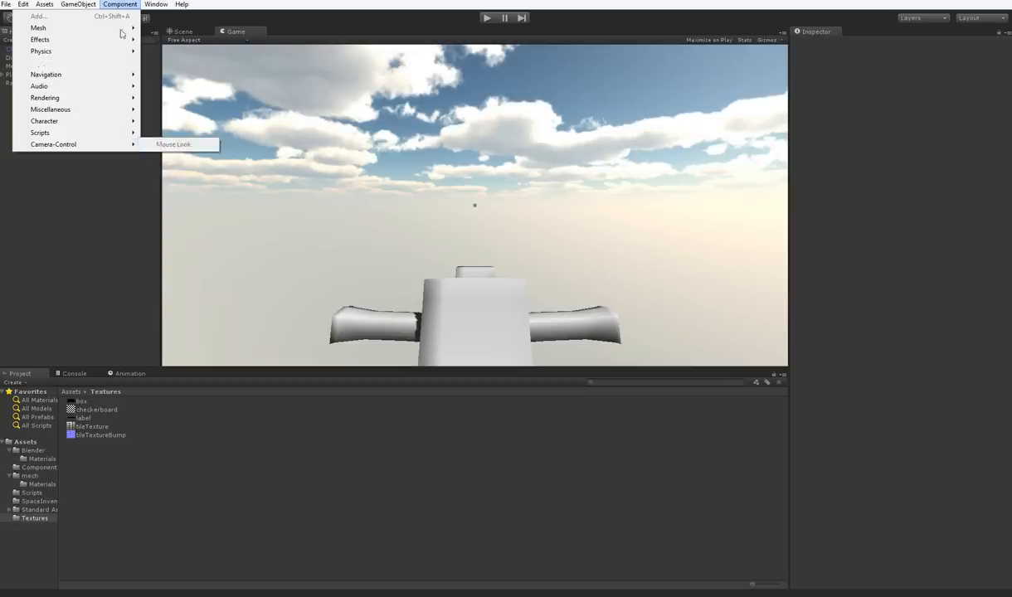
click(78, 4)
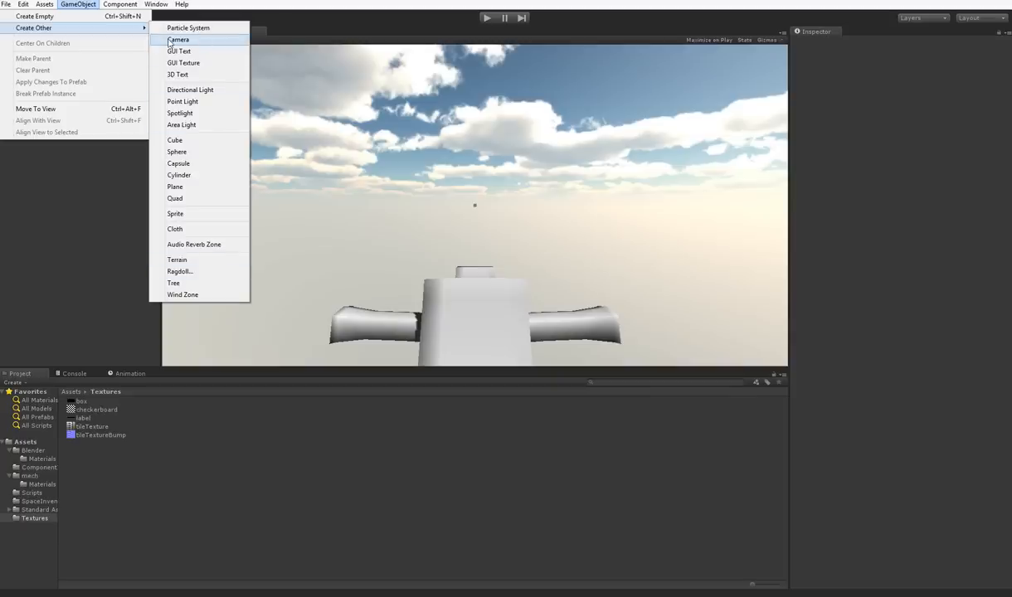
mouse_move(93, 28)
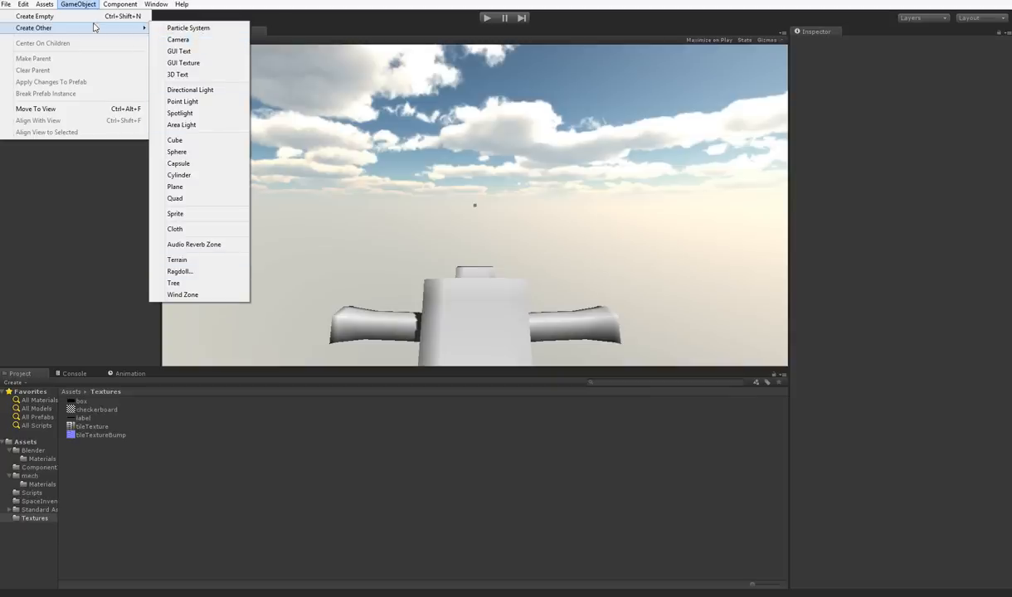
mouse_move(190, 90)
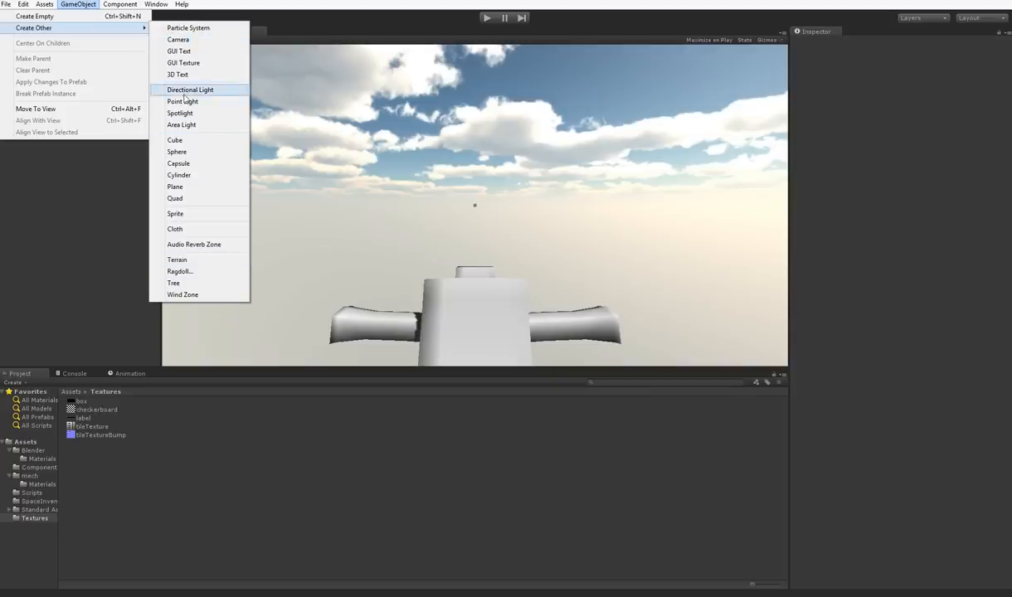
mouse_move(175, 213)
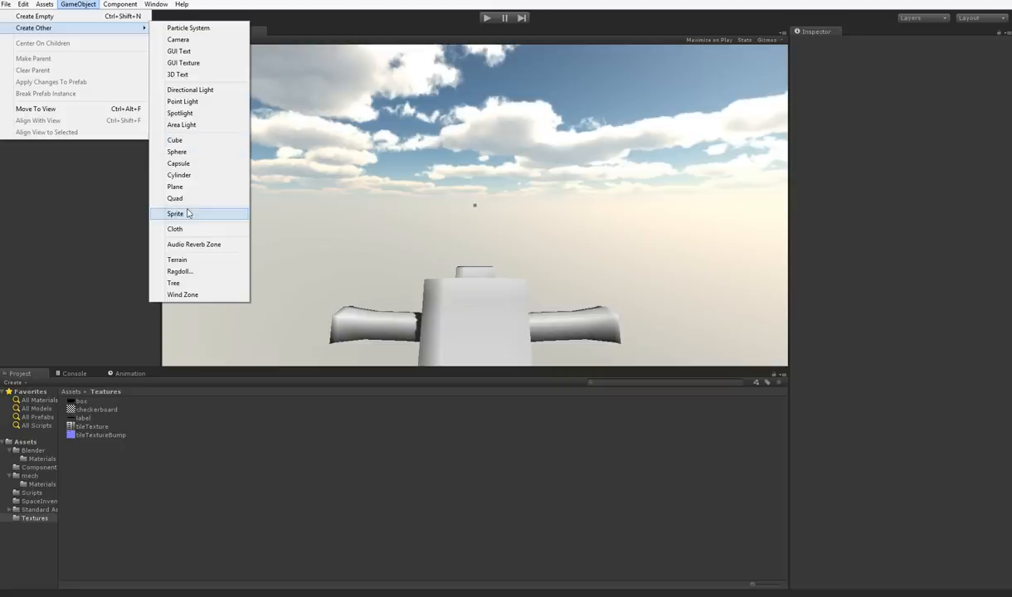
mouse_move(186, 244)
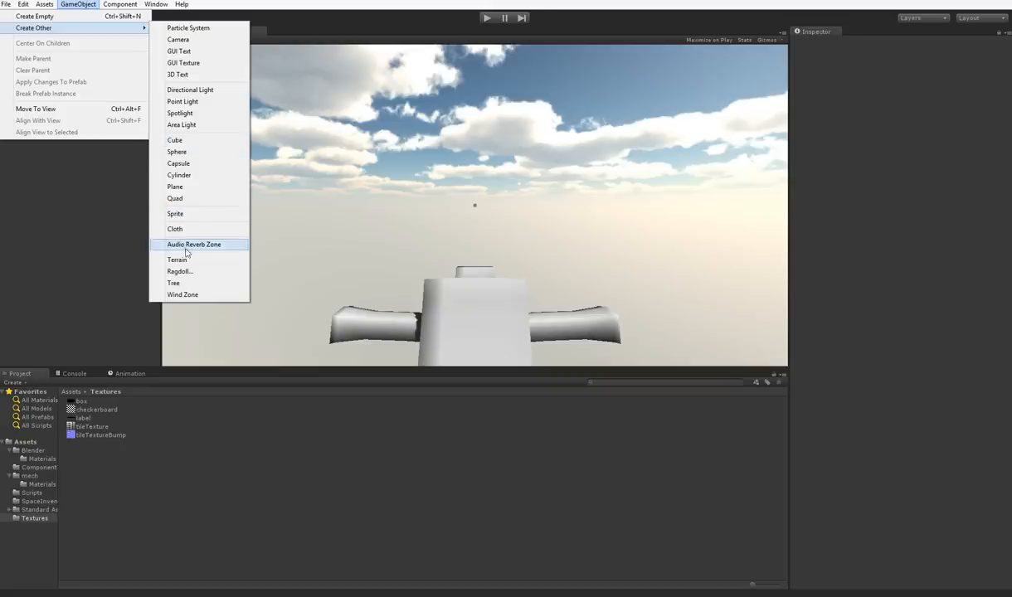
click(119, 4)
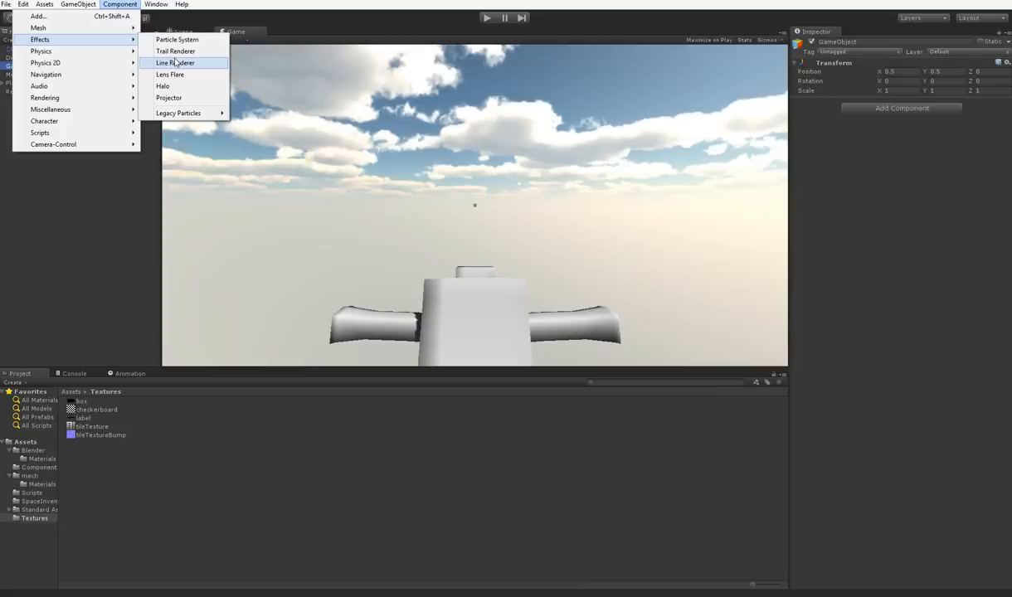
- Add a Line Renderer component to it and rename the object LineRenderer
click(175, 63)
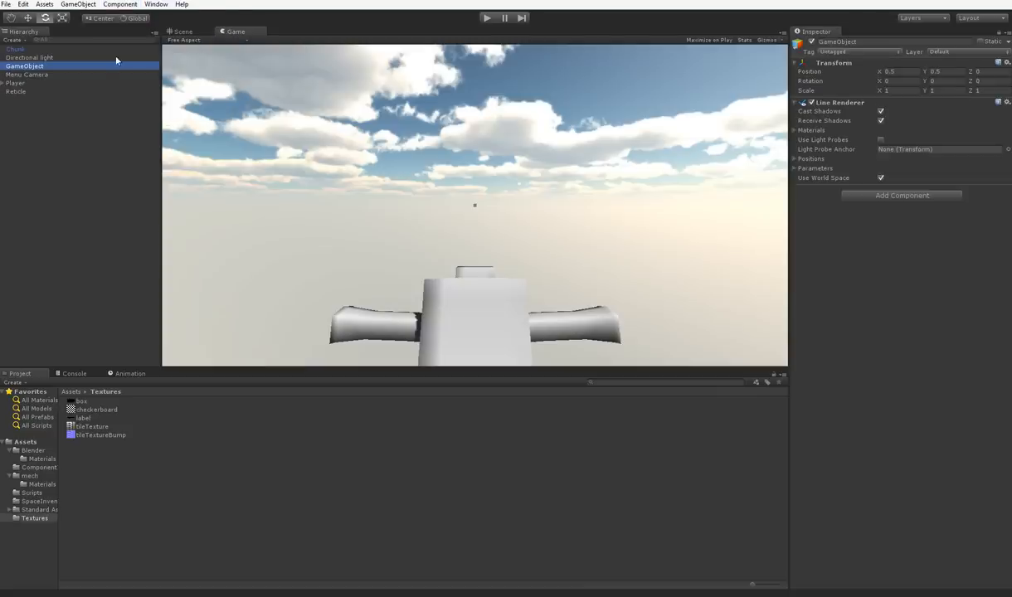
double_click(836, 41)
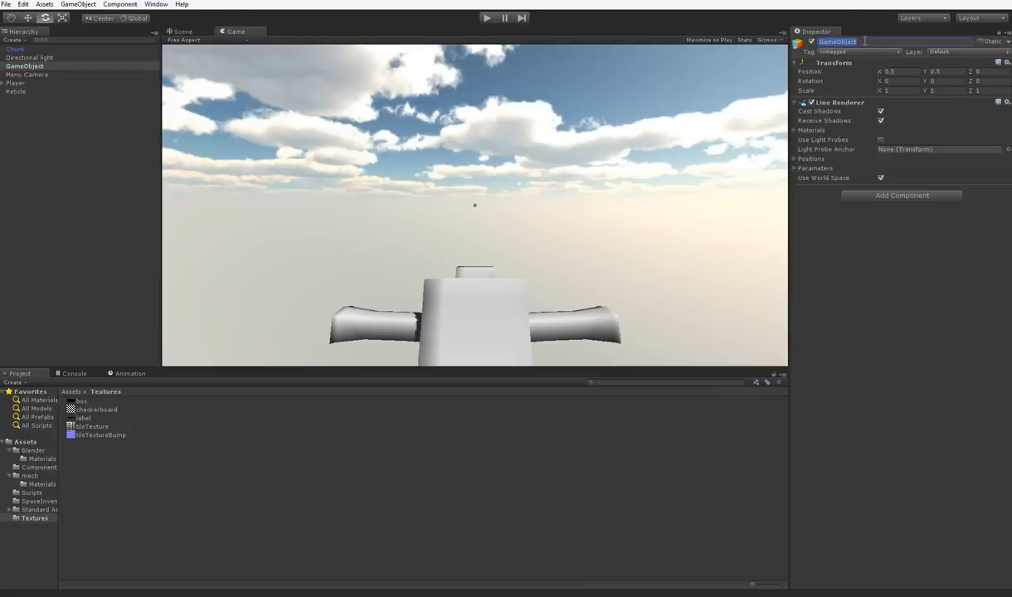
text(LineRenderer)
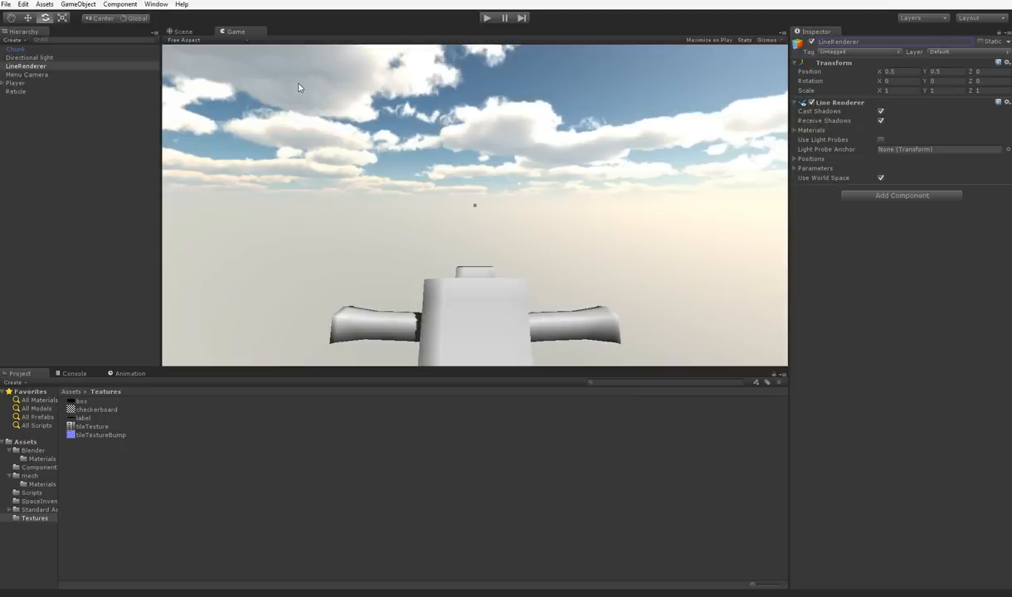
- Expand the line renderer's materials list and browse the Blender and mech material folders
click(796, 131)
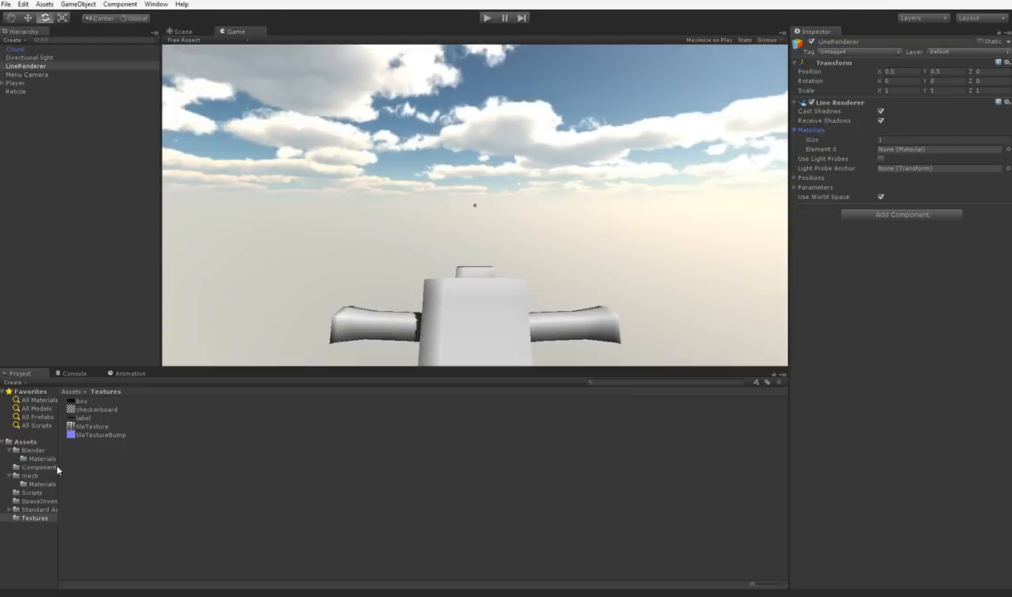
click(33, 451)
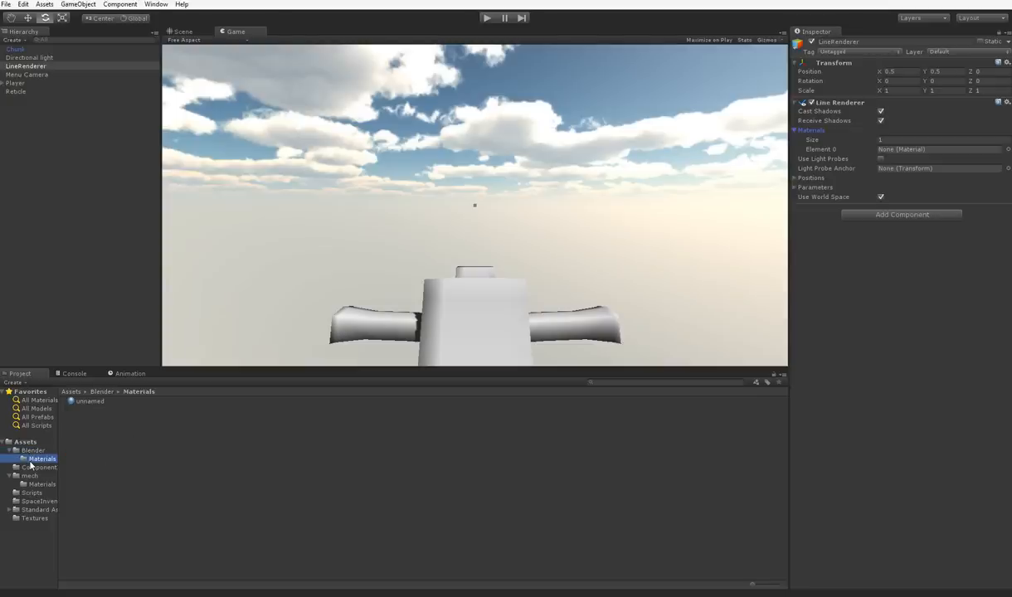
click(39, 467)
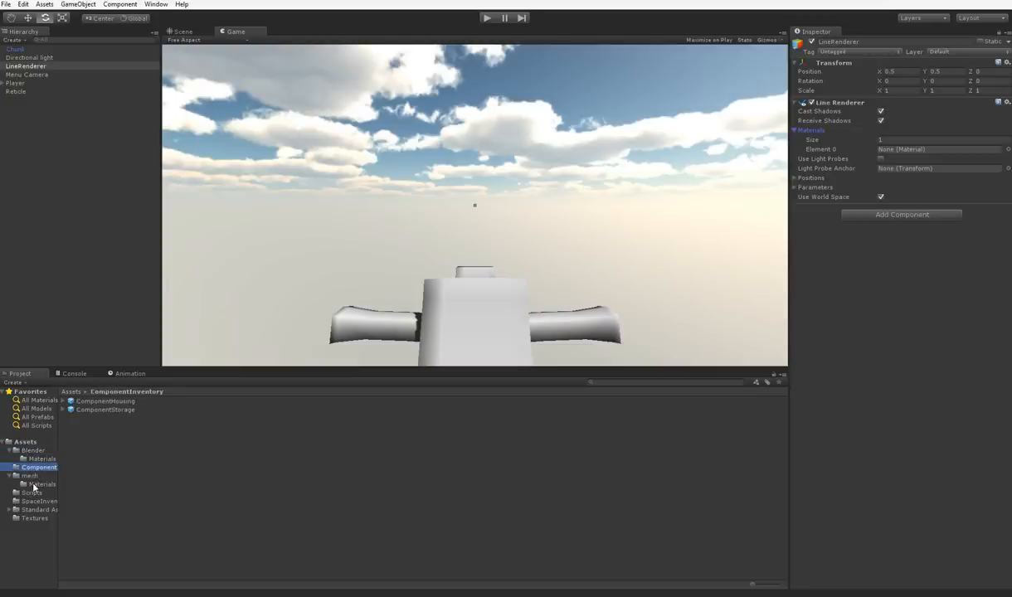
click(41, 483)
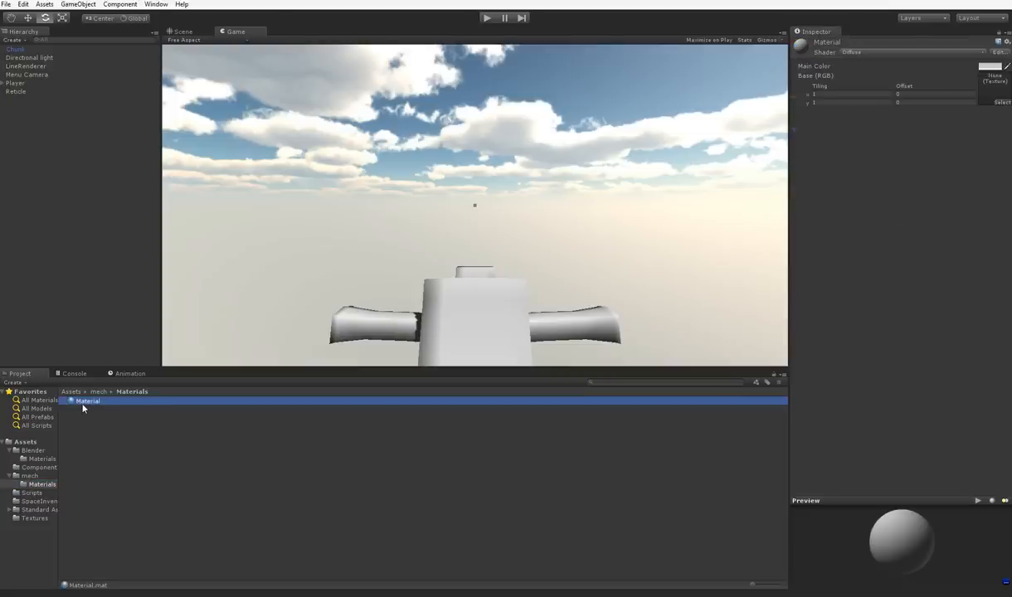
click(42, 459)
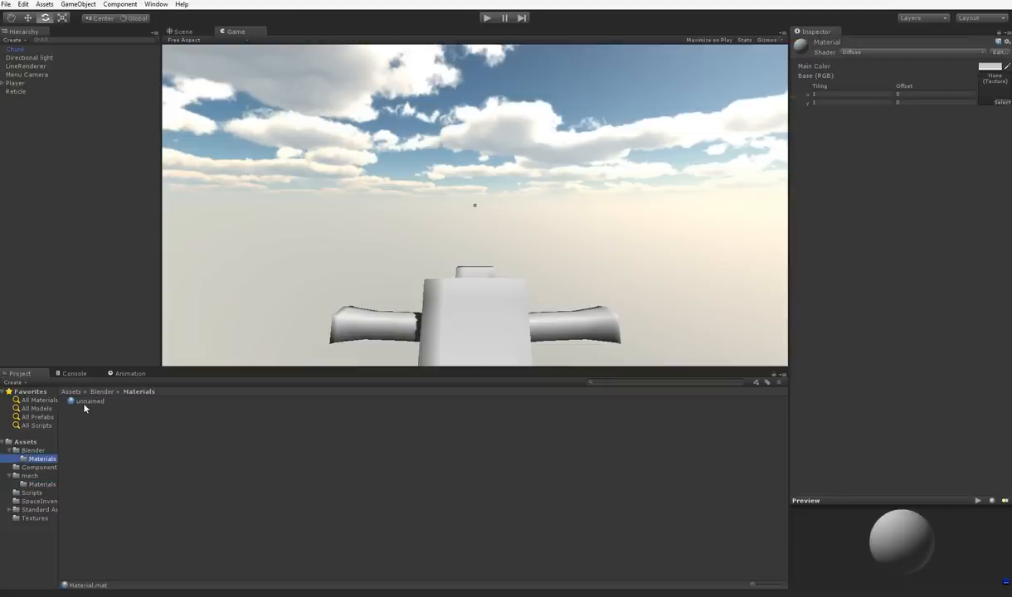
click(86, 402)
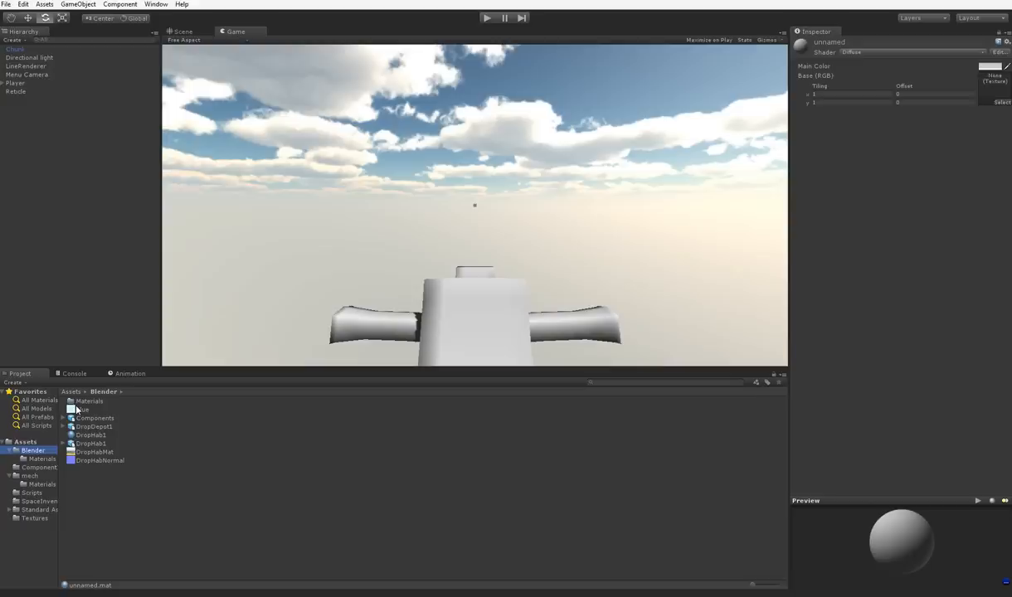
- Look through Textures, Scripts and mech materials, then run the game
click(35, 518)
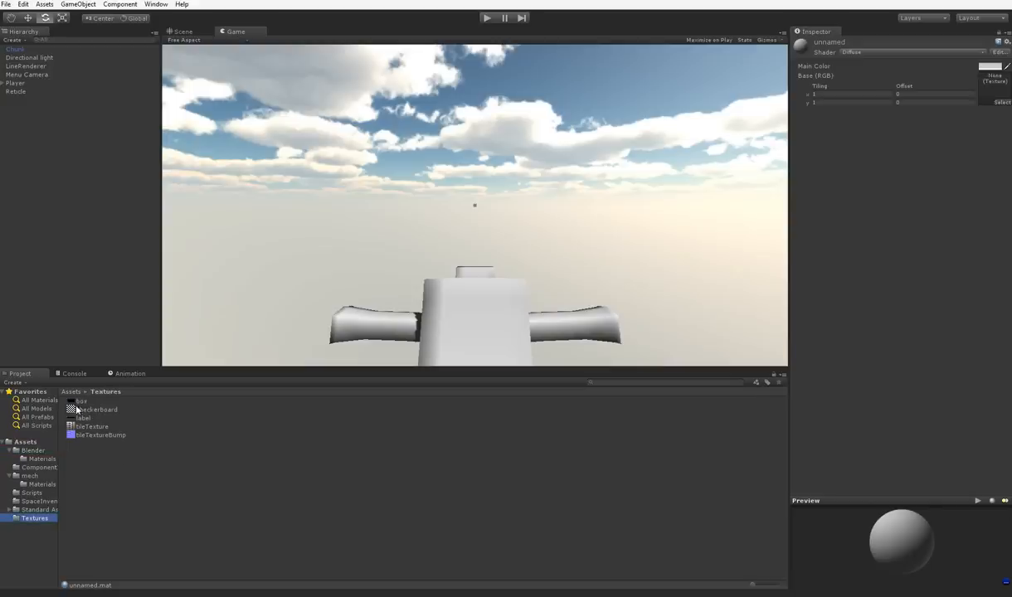
click(32, 493)
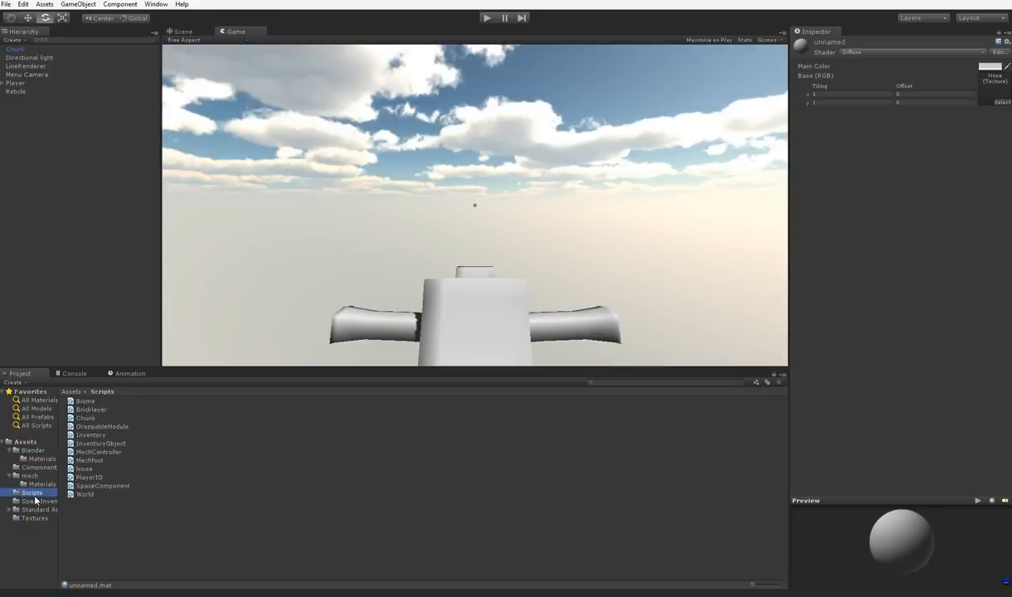
click(30, 475)
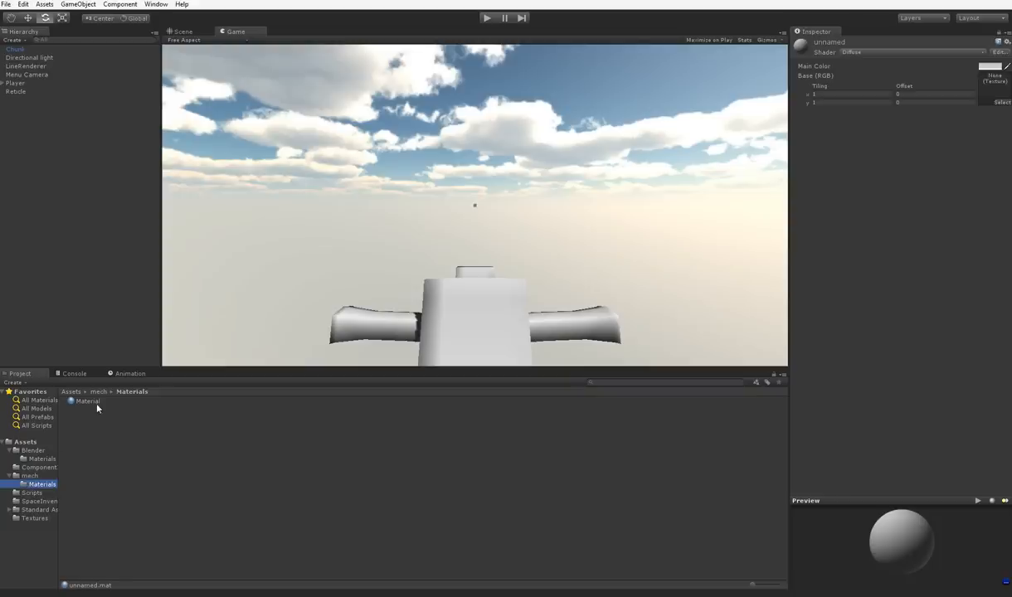
click(88, 401)
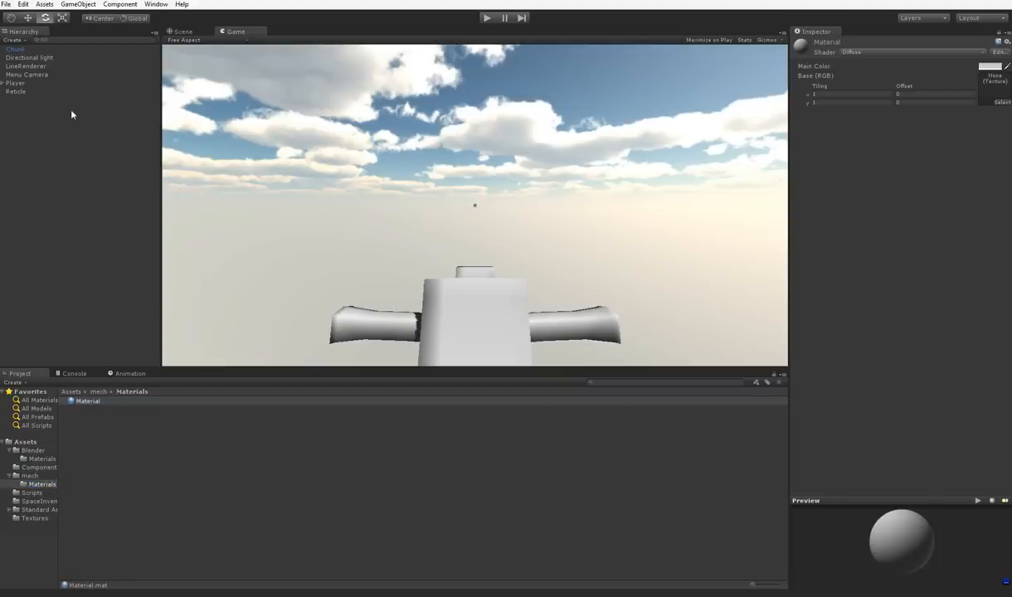
mouse_move(48, 74)
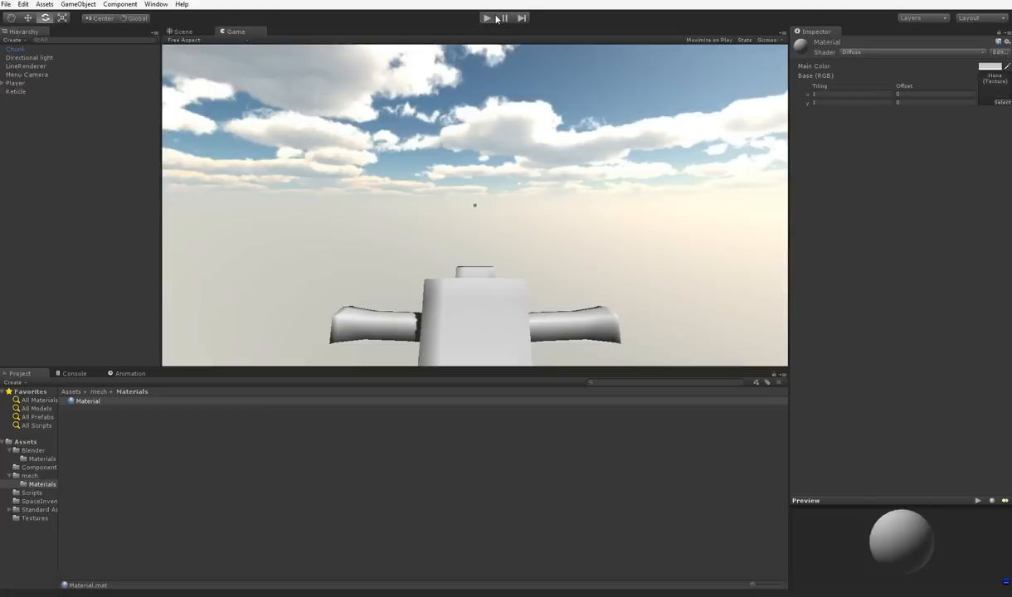
click(486, 17)
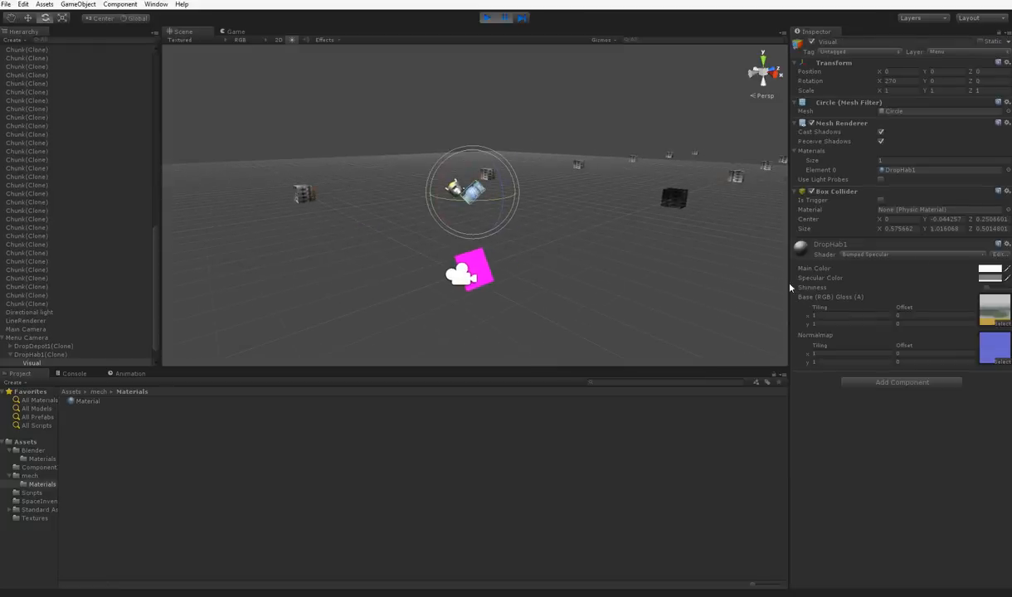
mouse_move(1006, 258)
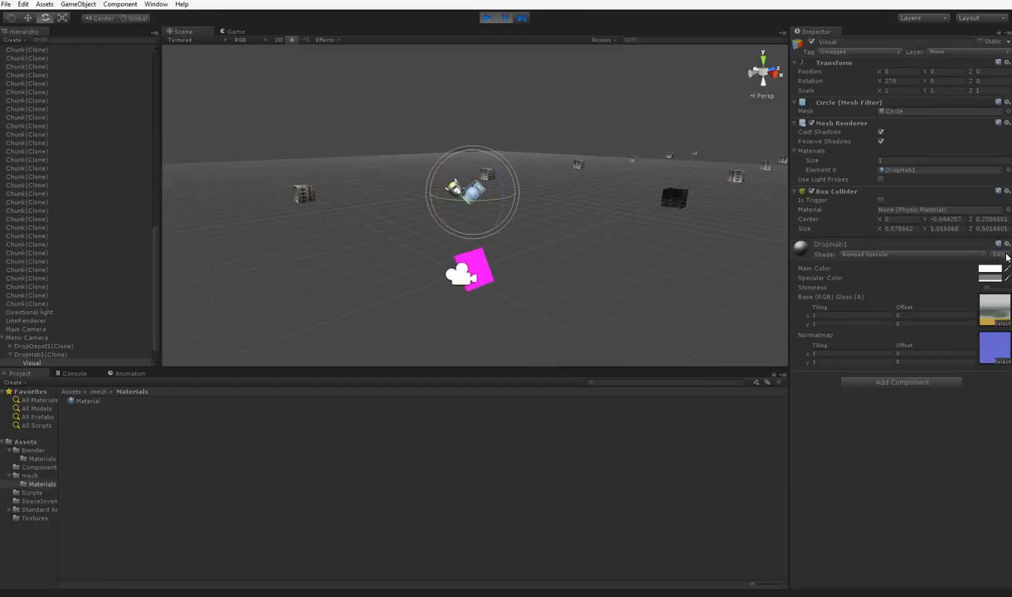
- Inspect the DropHab1 Bumped Specular material from Assets/Blender and stop the game
click(1000, 254)
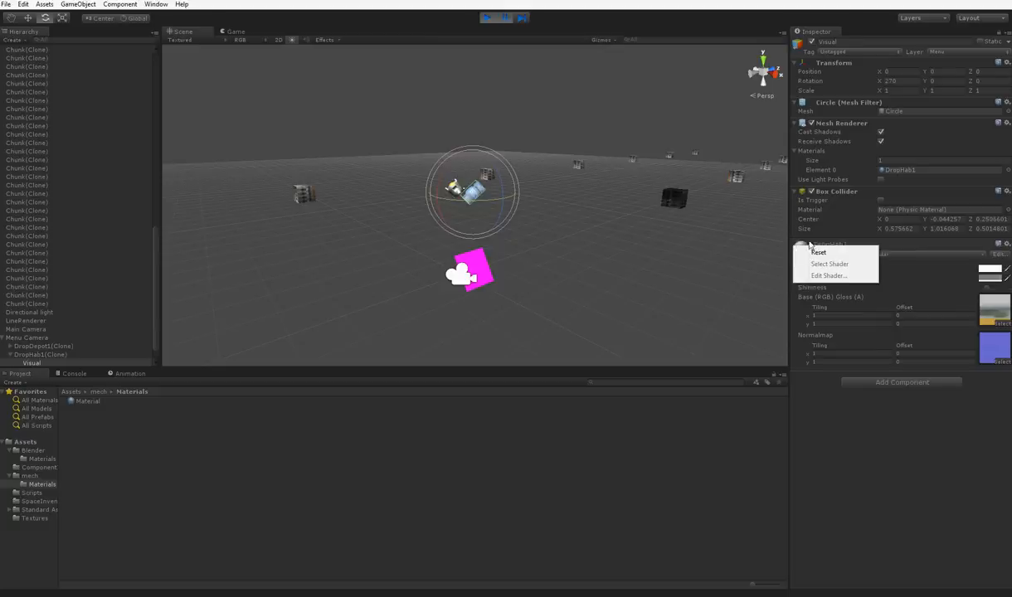
click(678, 432)
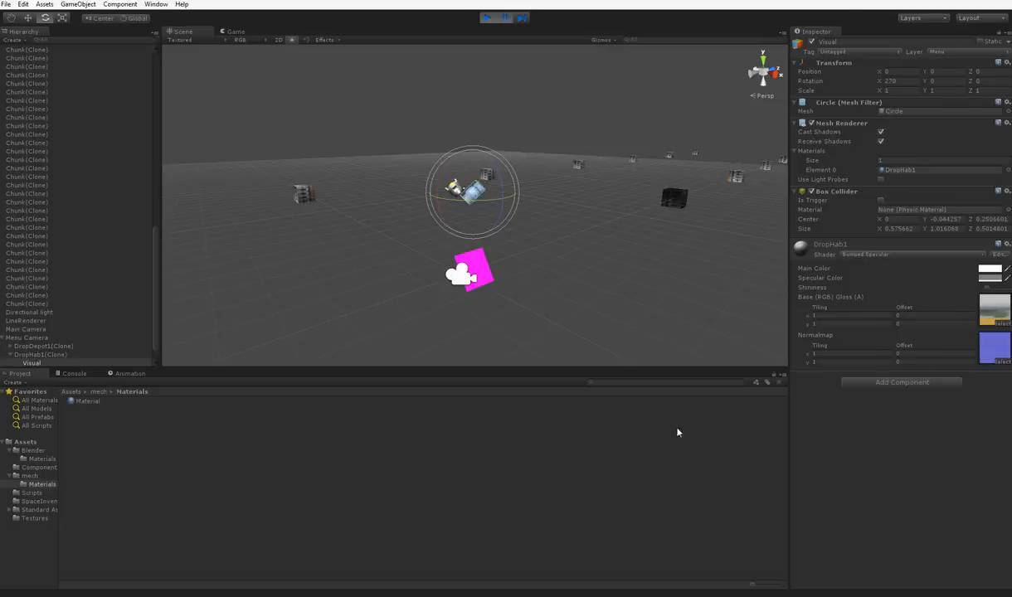
mouse_move(997, 257)
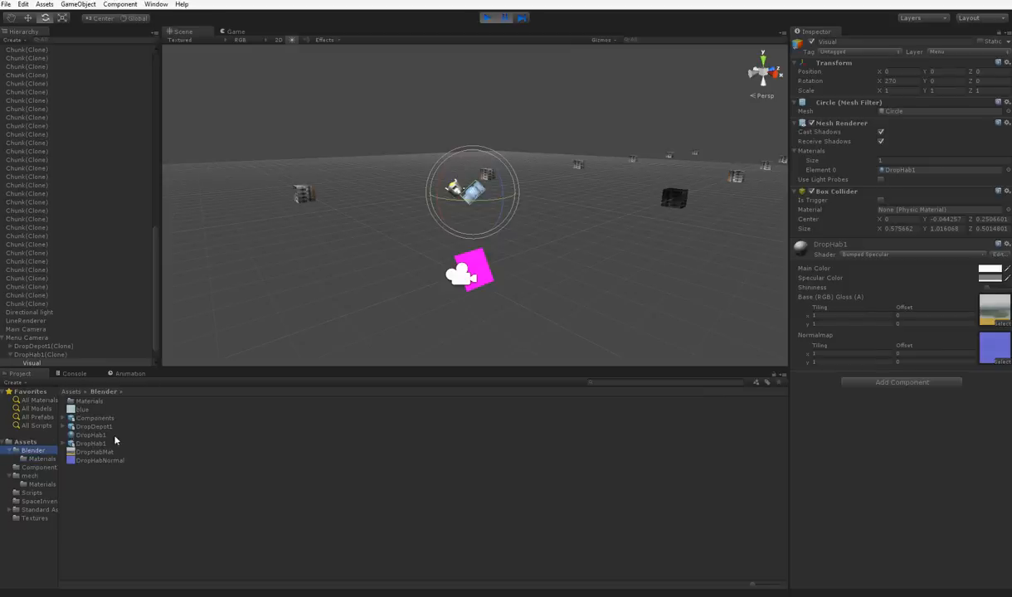
click(91, 435)
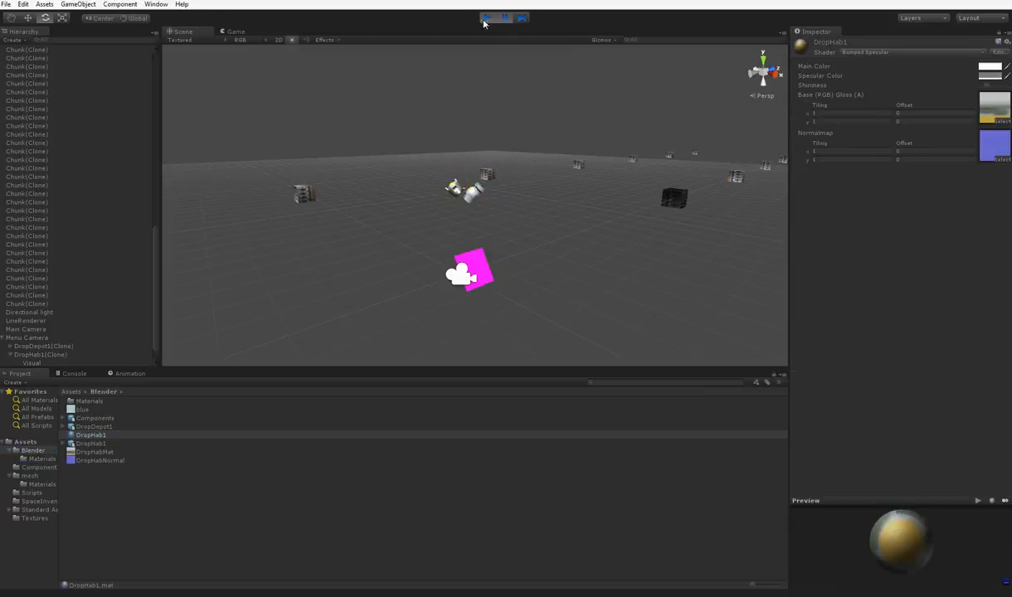
click(488, 17)
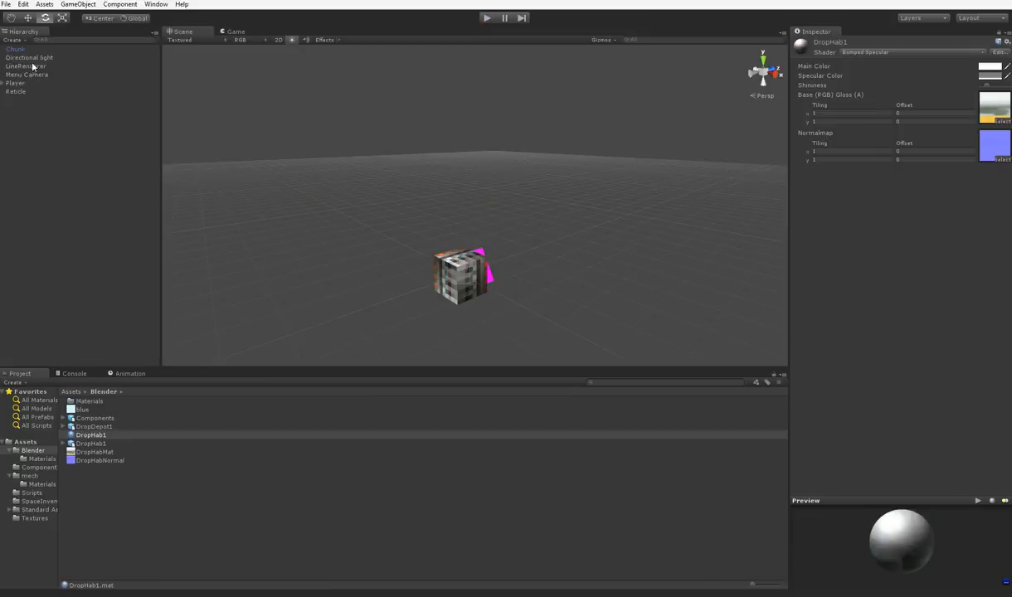
- Select the LineRenderer object and orbit the Scene view around it
click(26, 65)
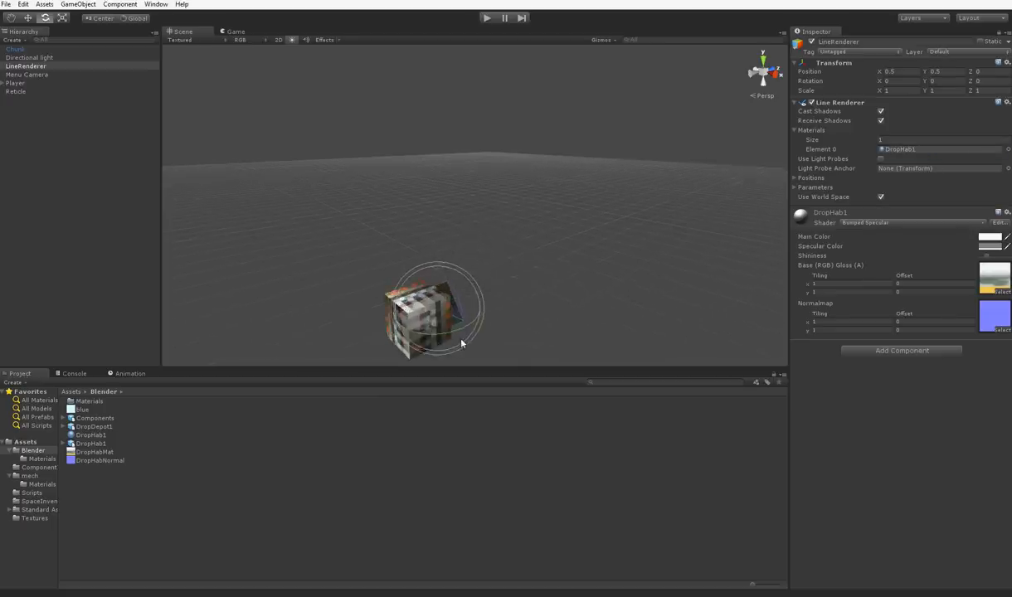
drag(440, 311, 199, 307)
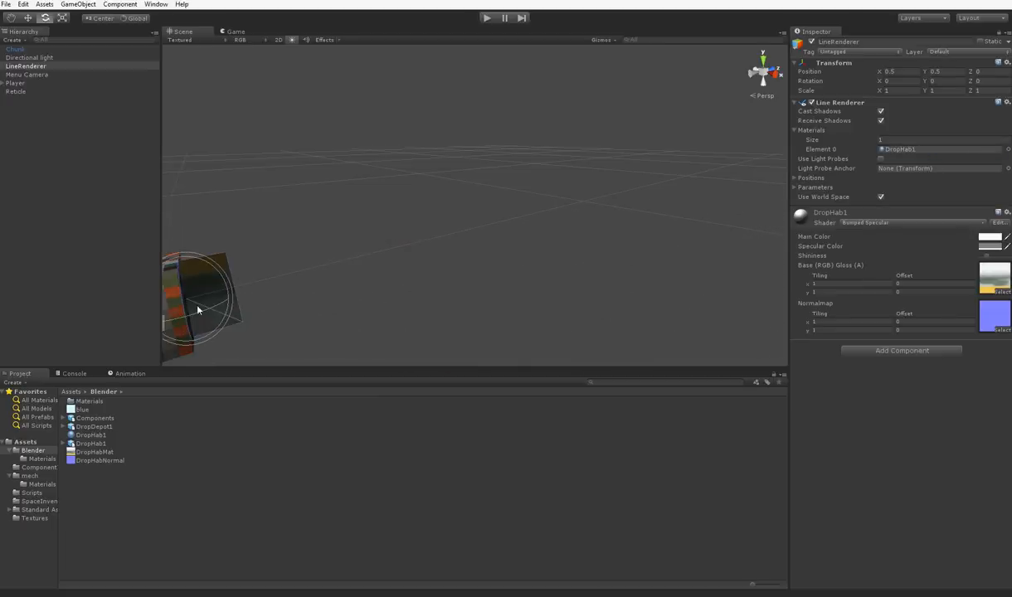
drag(199, 307, 631, 332)
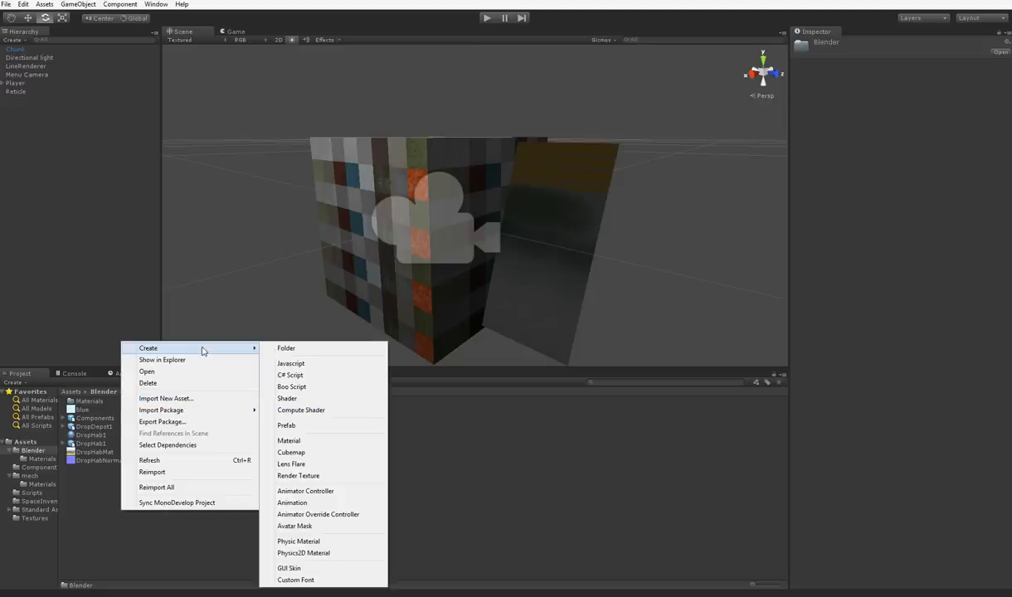
- Create a new material DropHab2 in the Blender folder and start renaming it toward GUILineMaterial
click(91, 452)
text(DropHab2)
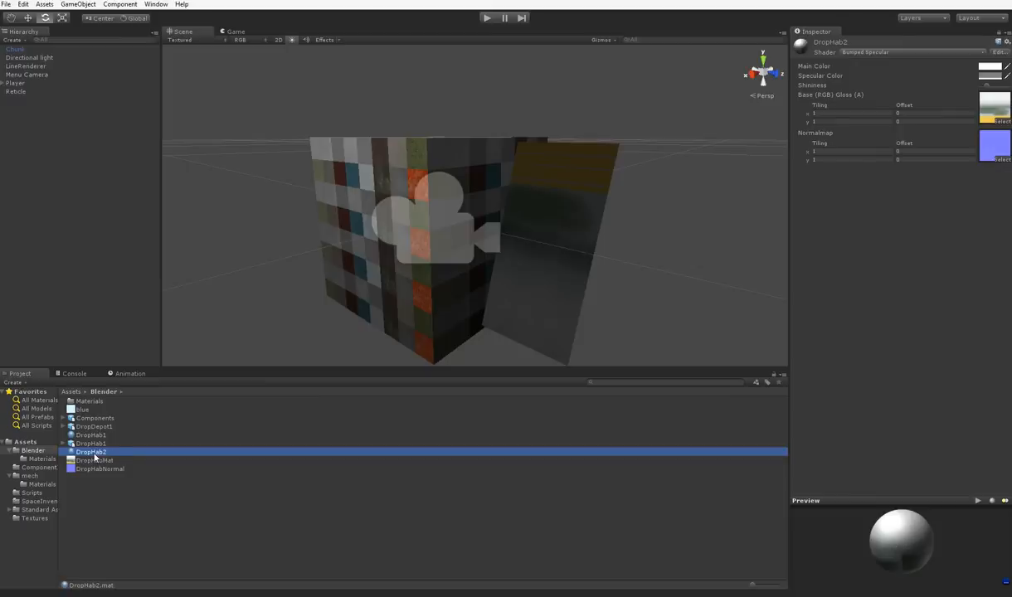
click(91, 443)
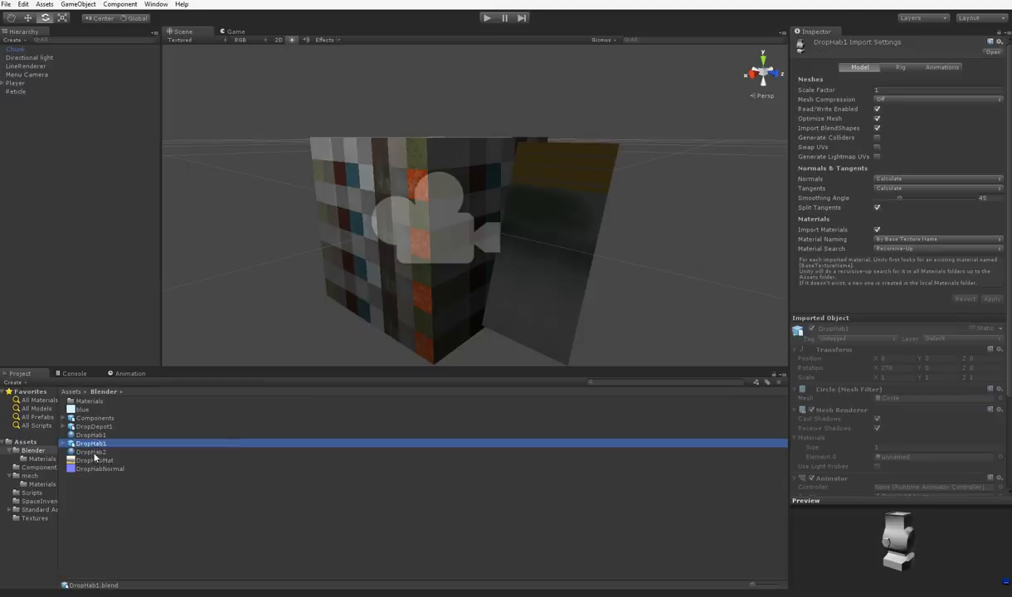
right_click(91, 452)
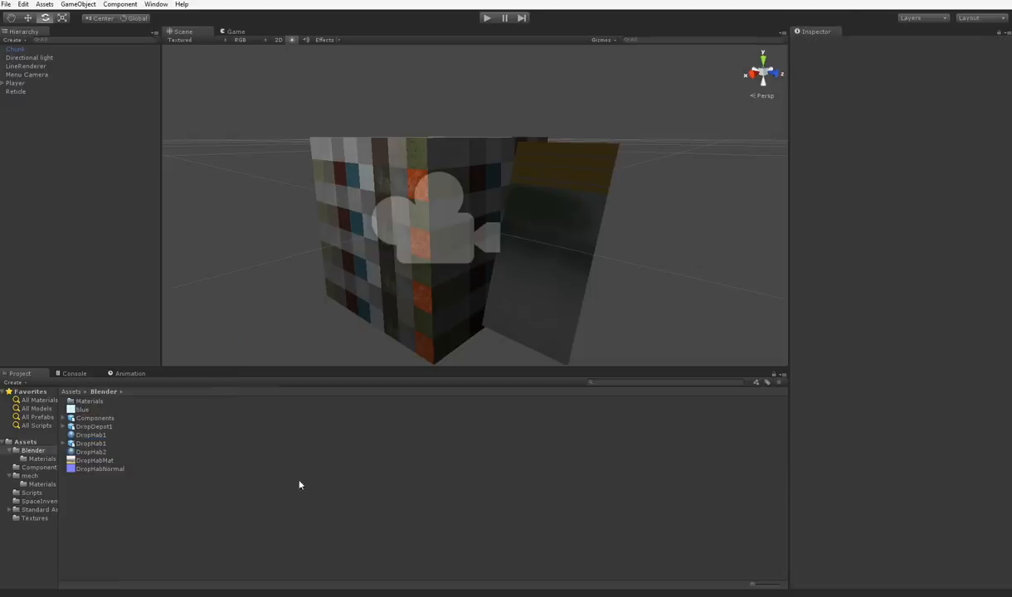
click(91, 443)
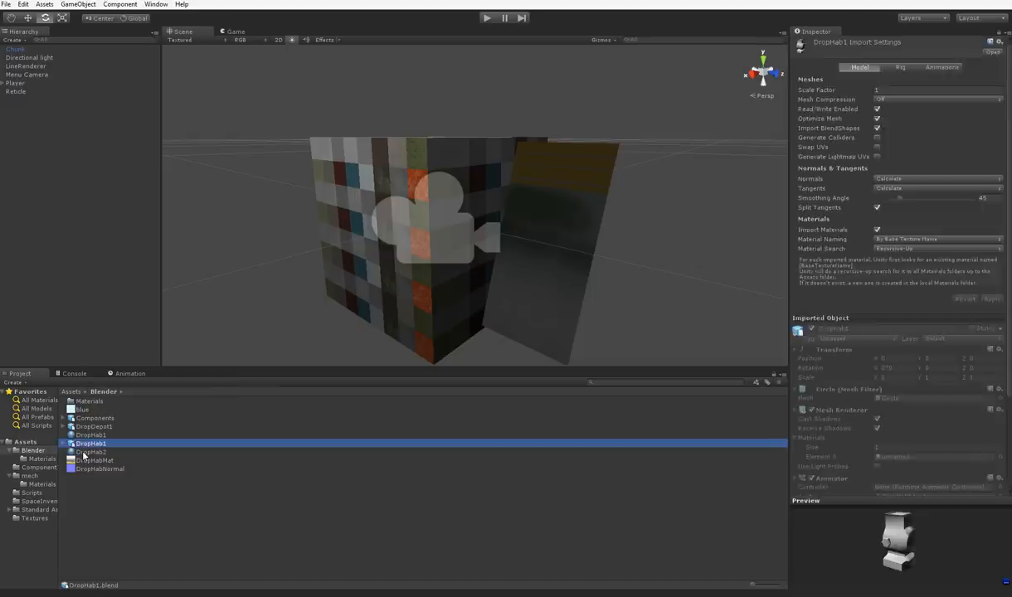
right_click(91, 452)
text(GUILineM)
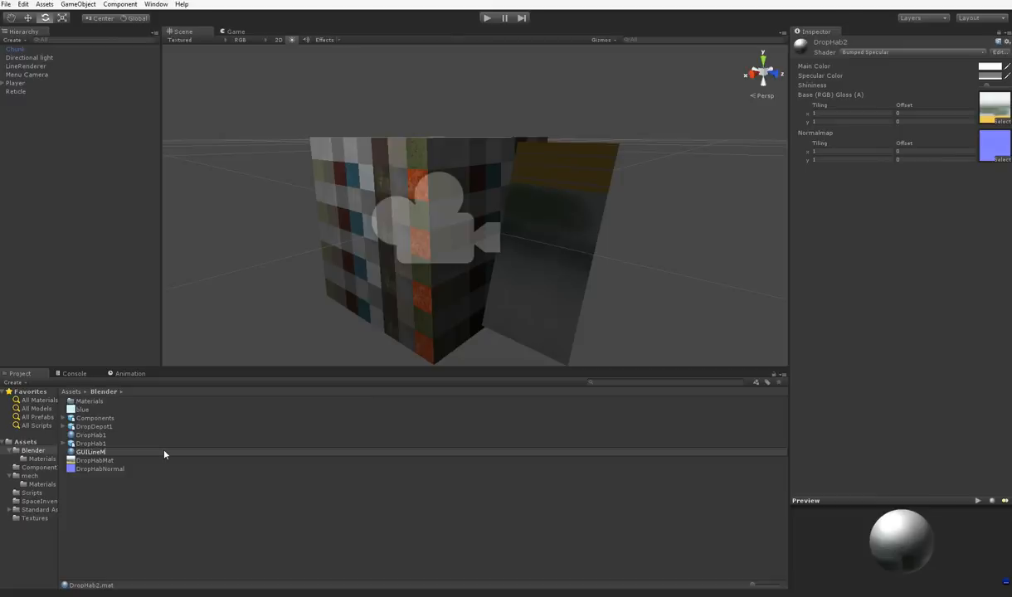
- Name the material GUILineMaterial and give it the Unlit/Texture shader
click(99, 469)
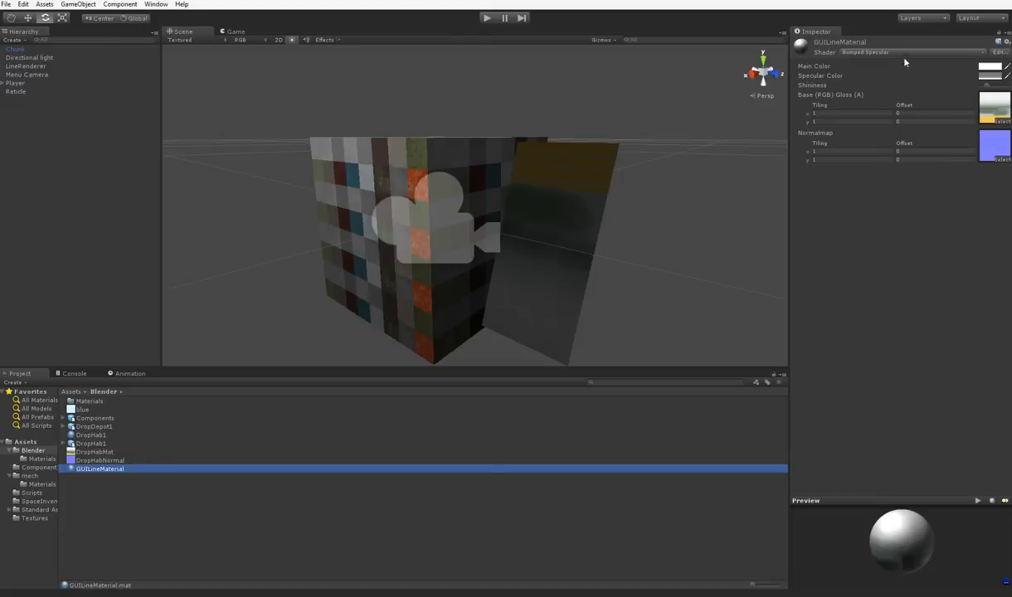
click(865, 52)
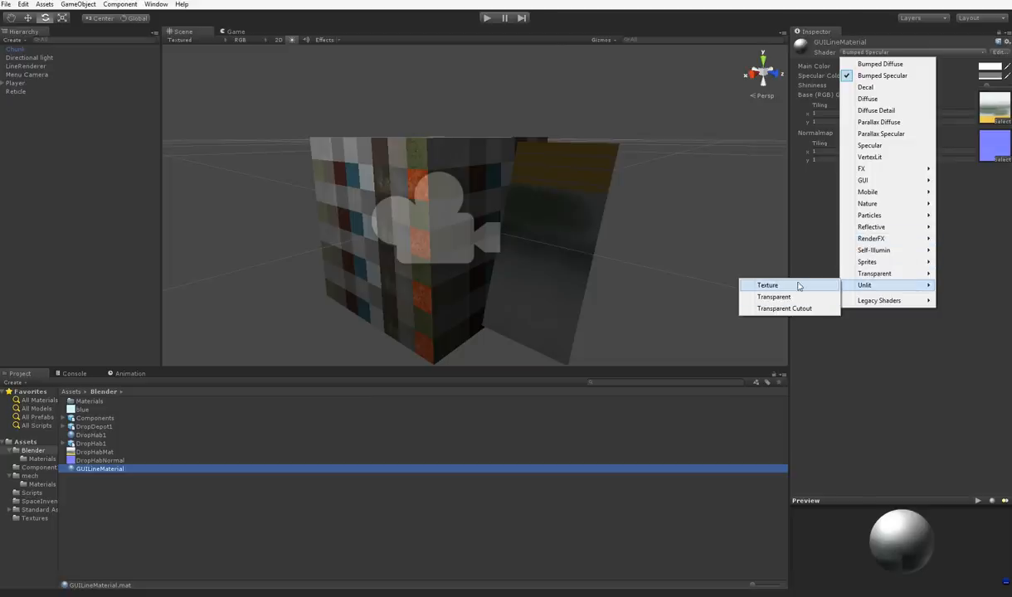
mouse_move(799, 288)
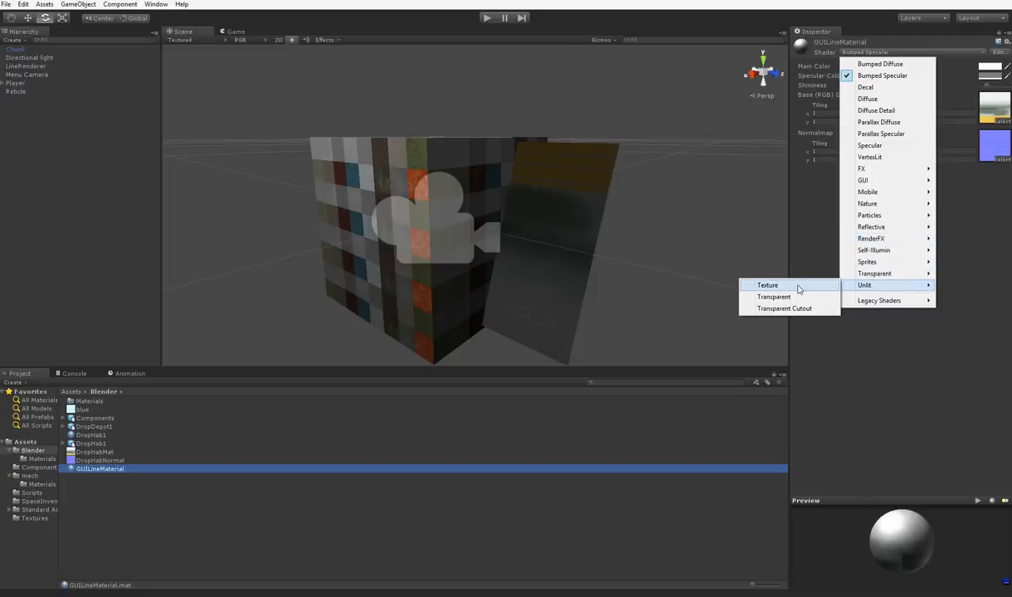
click(768, 285)
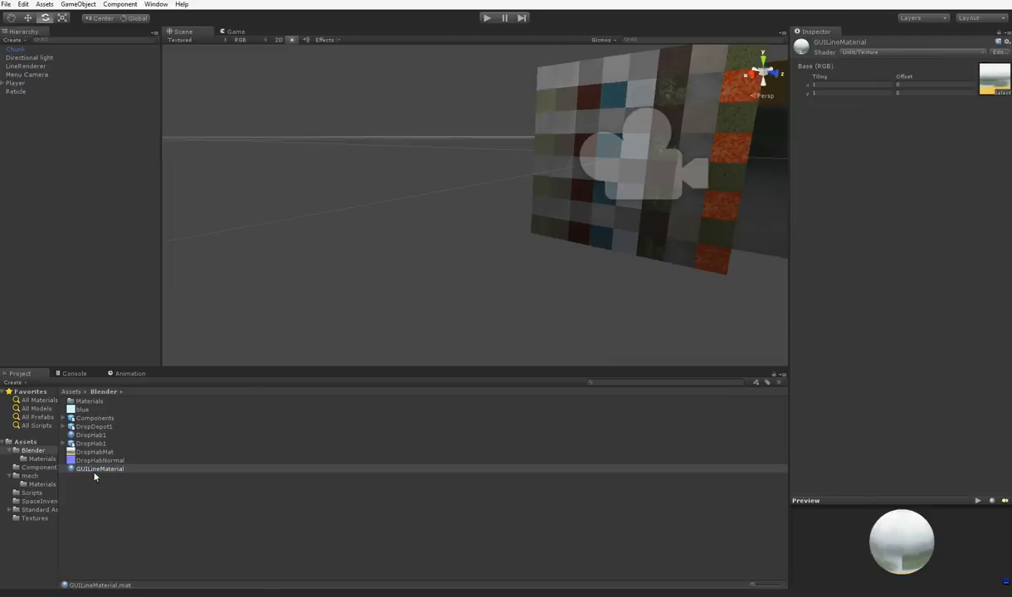
- Assign GUILineMaterial to the LineRenderer and switch its shader to Unlit/Transparent
click(31, 57)
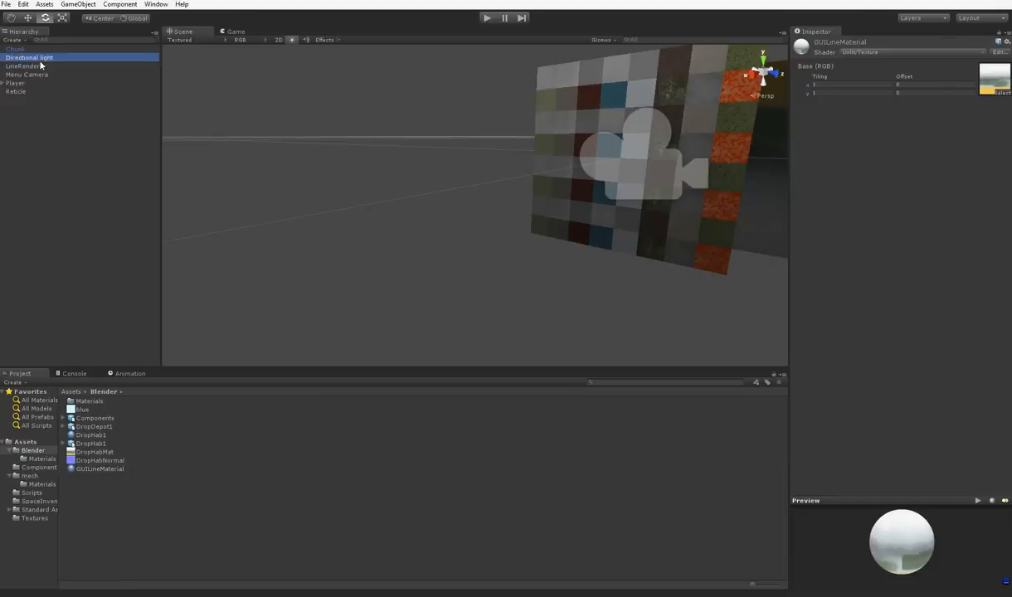
click(25, 65)
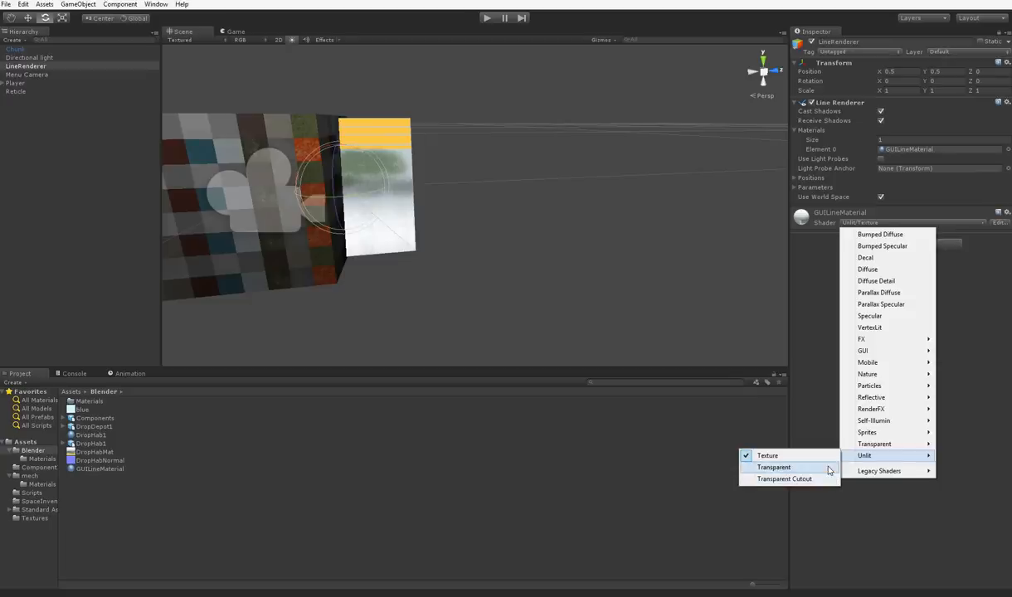
click(774, 467)
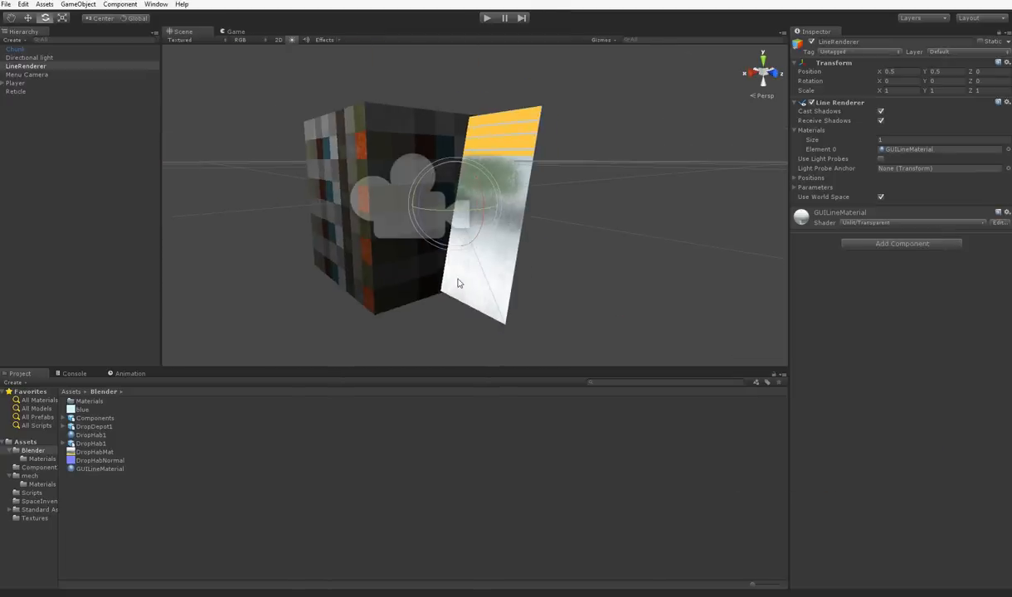
drag(460, 282, 569, 161)
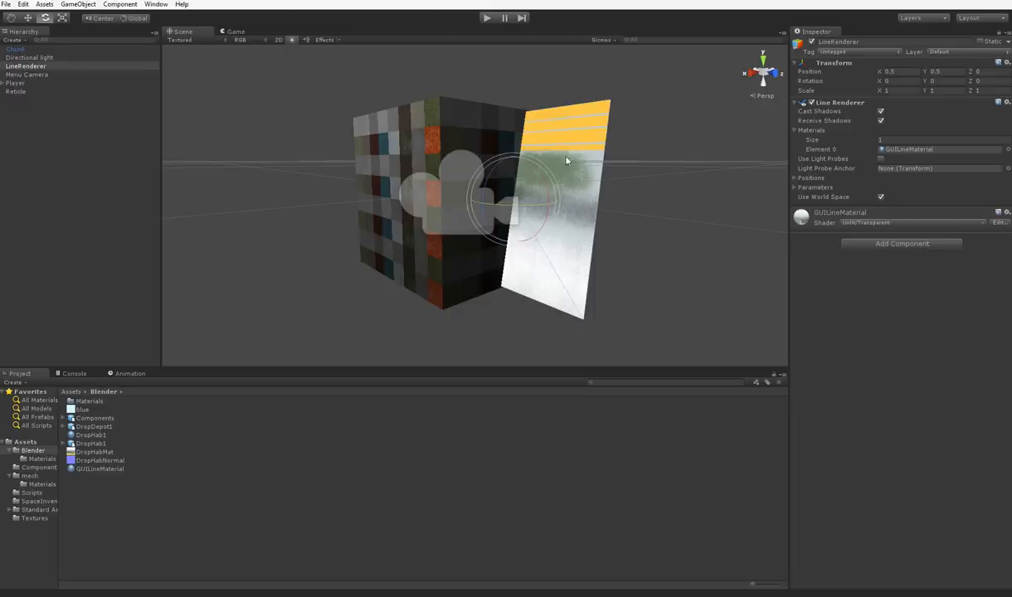
mouse_move(465, 300)
text(3)
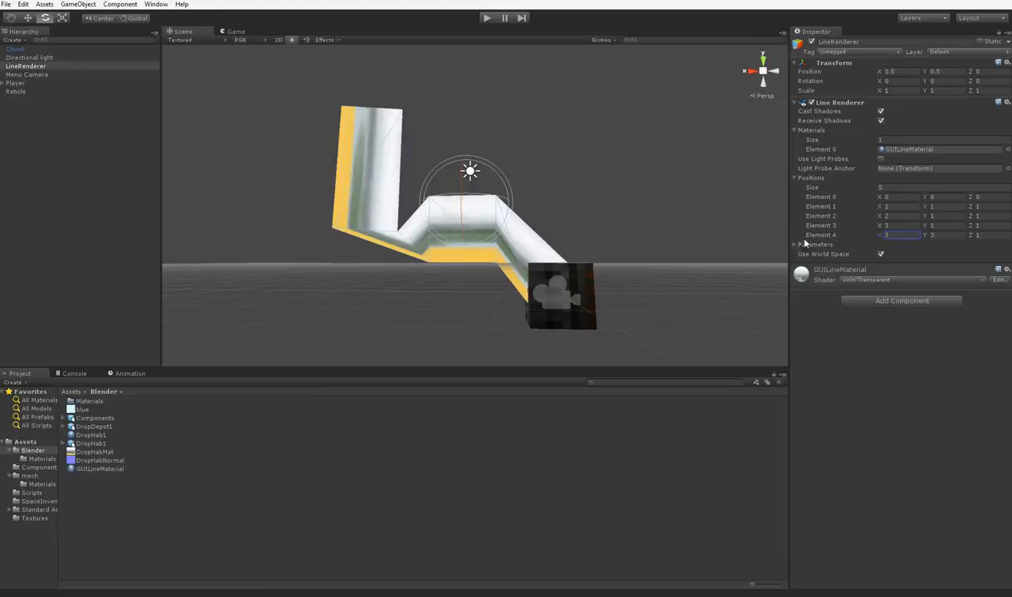
- Set the Line Renderer's end width to 0.2 and begin editing its start width
click(796, 244)
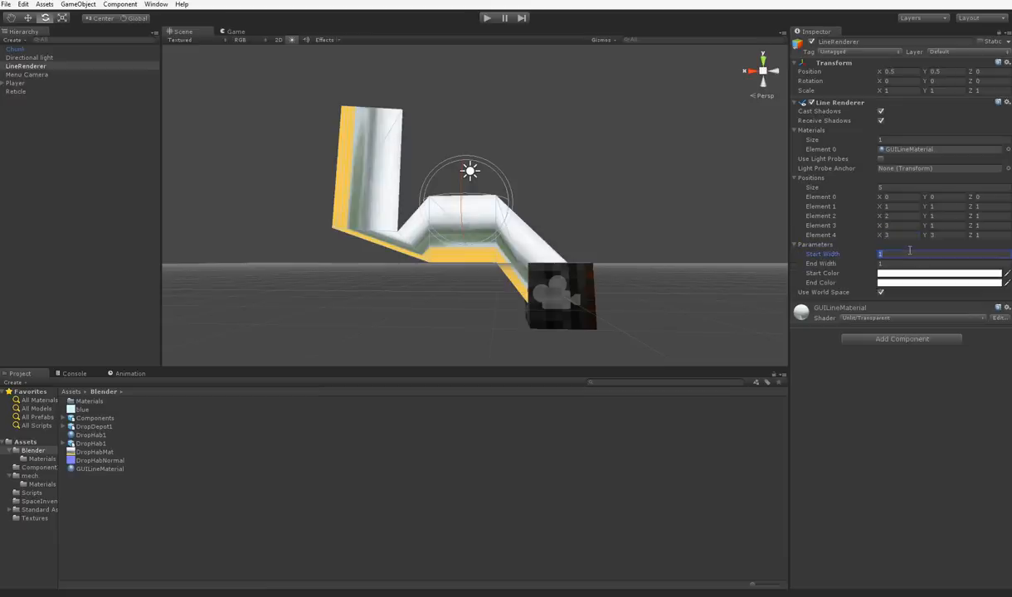
click(942, 263)
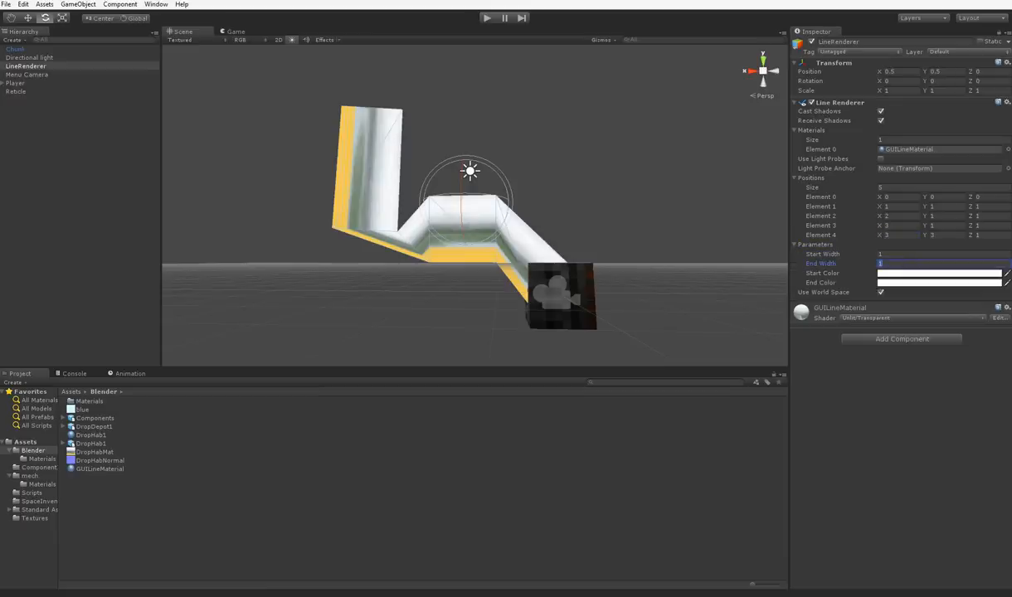
text(.2)
click(944, 254)
text(.5)
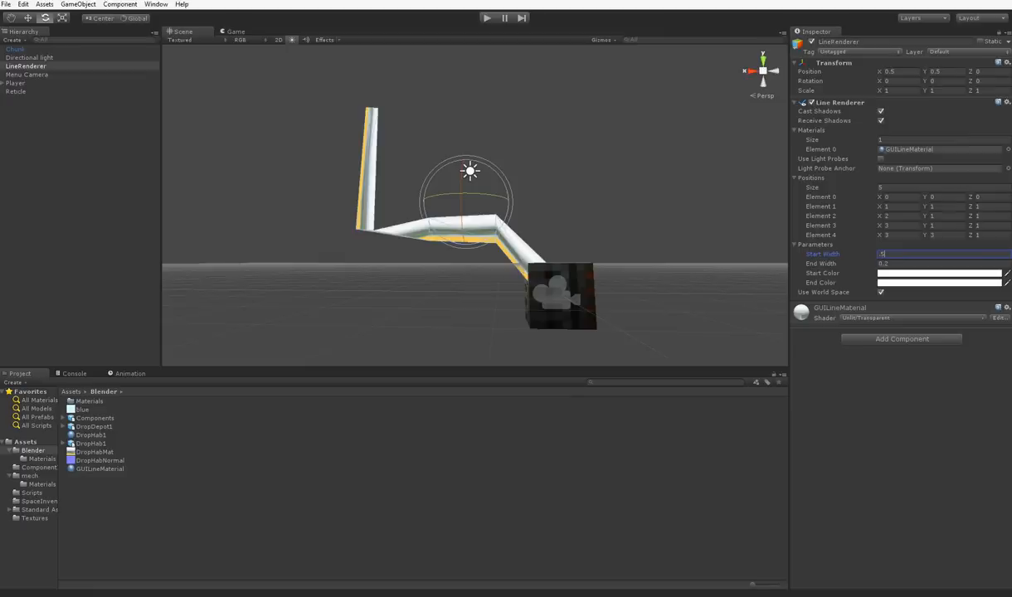
click(942, 264)
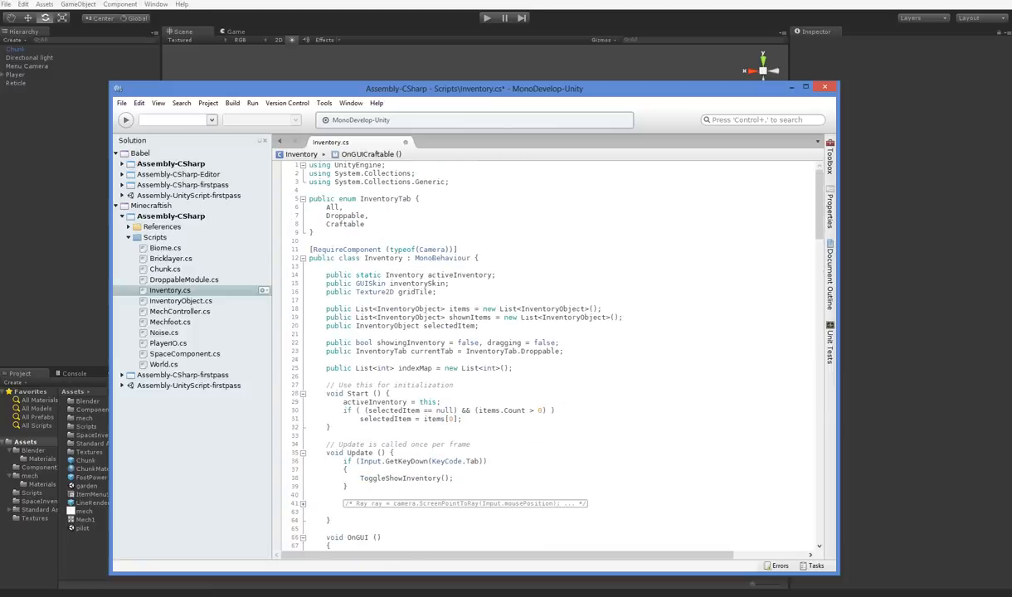
- Declare 'public LineRenderer lineRendererPrefab, lineRendererActive;' below gridTile in Inventory.cs
text(op)
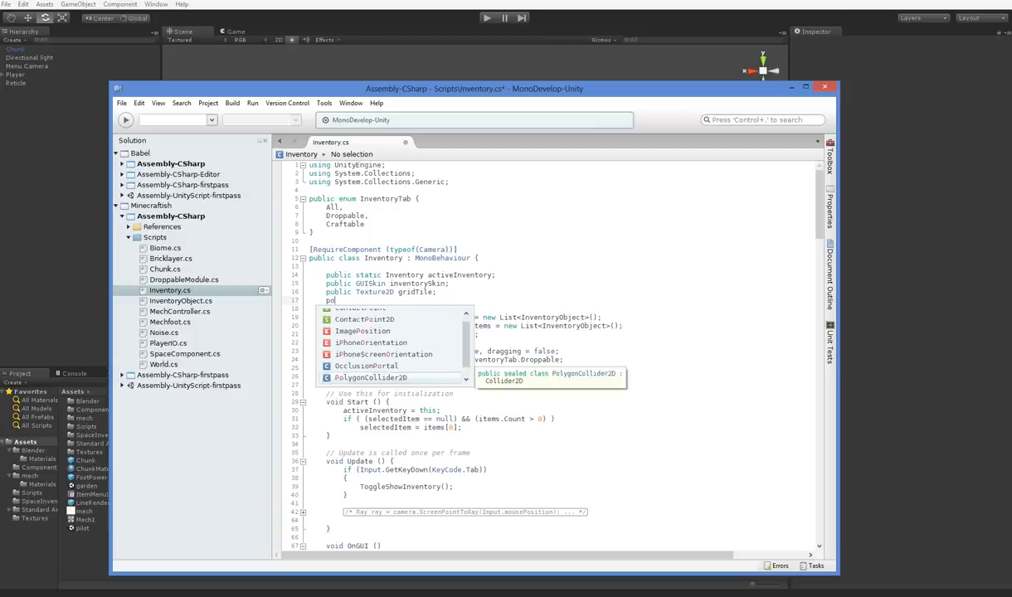
text(LineRenderer)
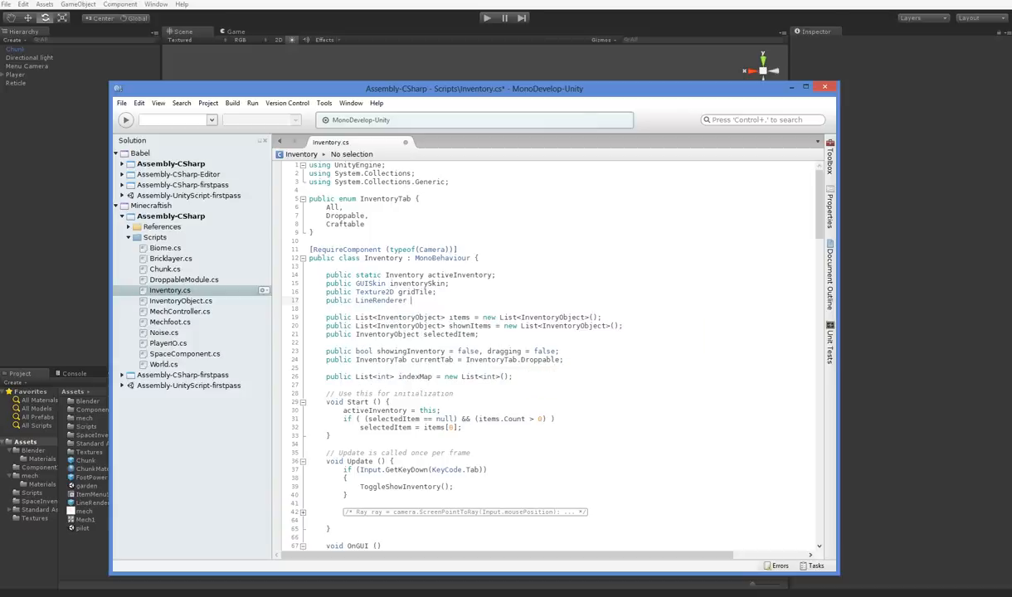
text(lineRendererPrefab, lineRenderer)
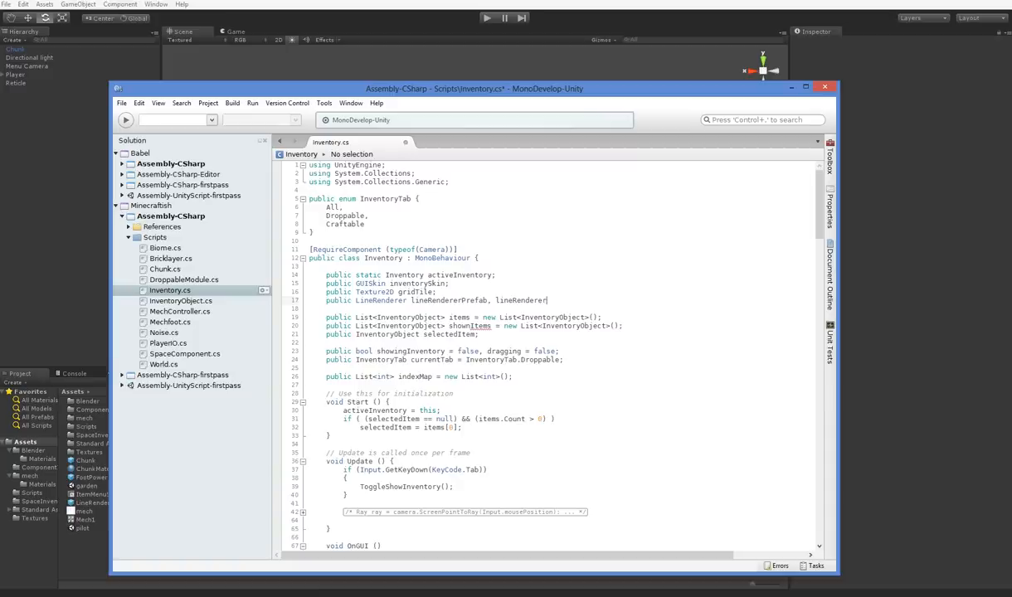
text(Active;)
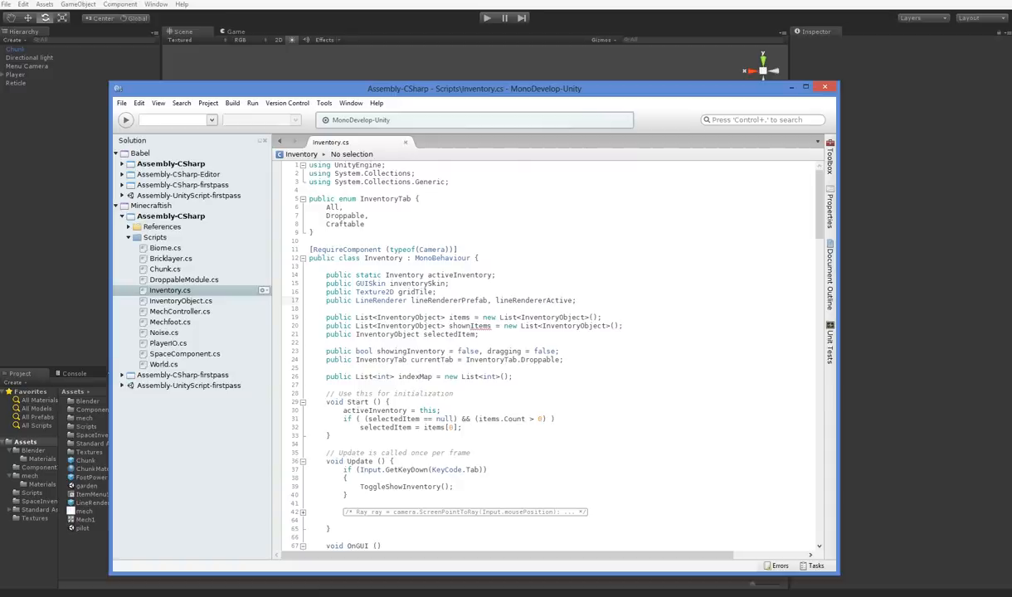
scroll(down, 3)
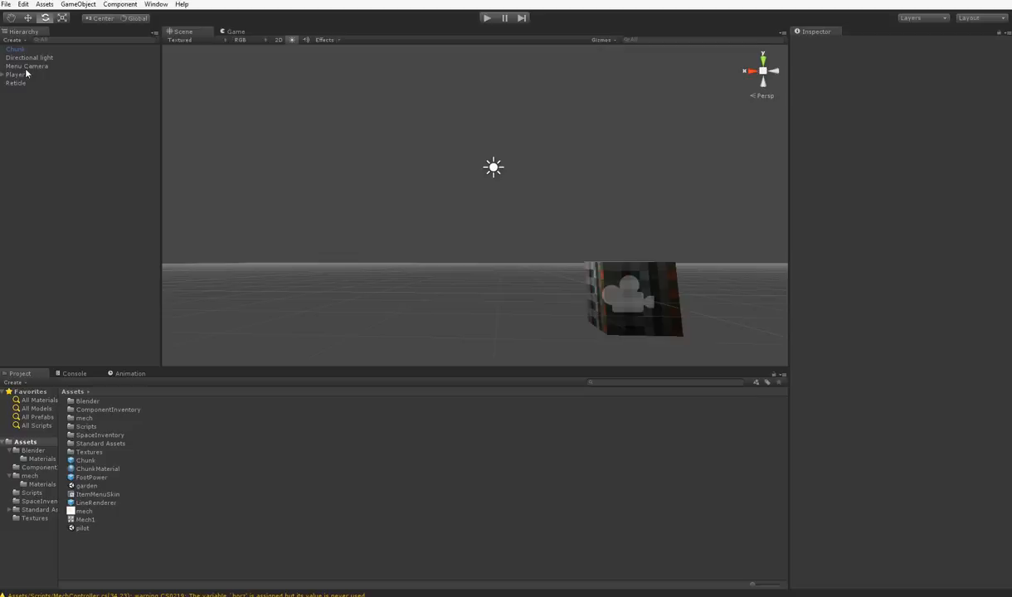
- Select Menu Camera to view its Inventory component with the new line renderer slots
click(26, 65)
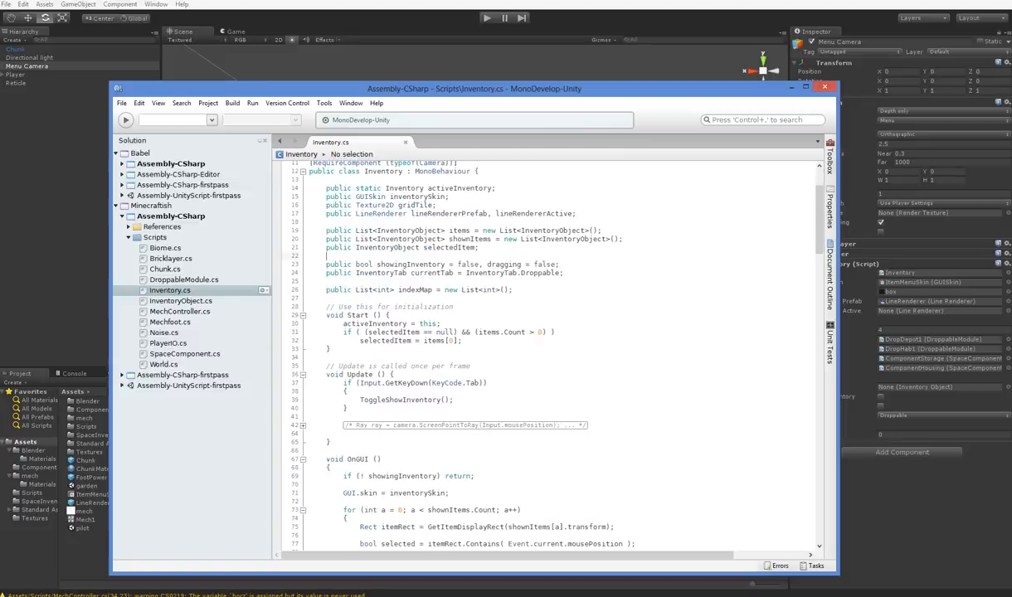
- Assign lineRendererActive = (LineRenderer) Instantiate(lineRendererPrefab...) inside the null check of the Craftable case
scroll(down, 3)
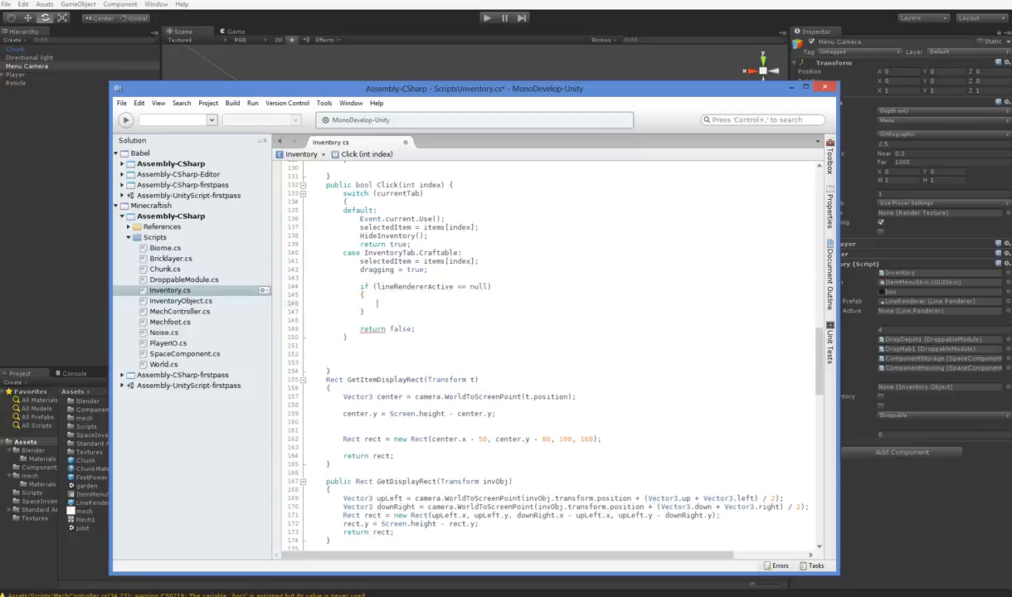
text(lineRendererActive =)
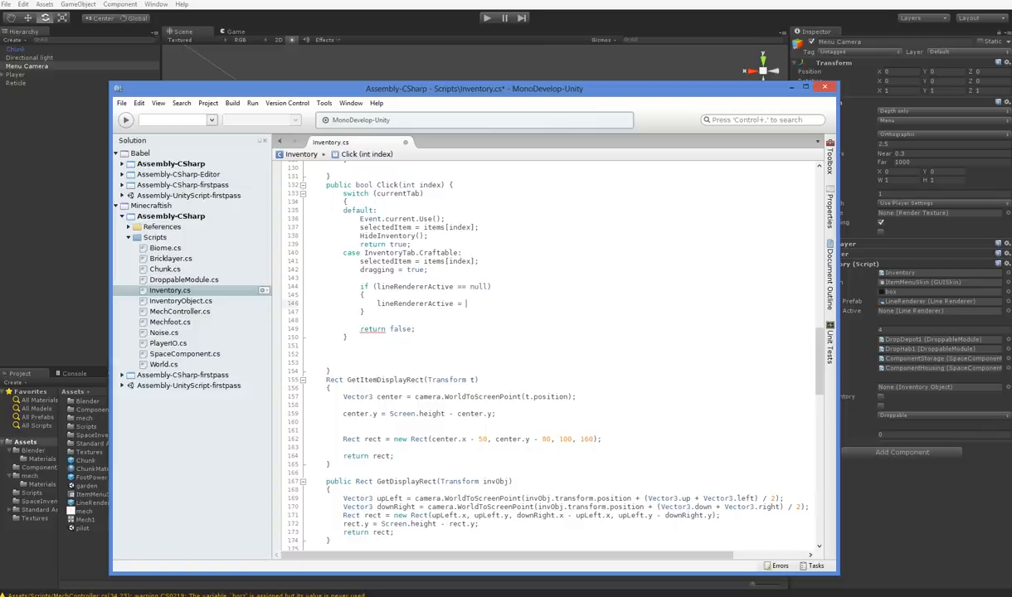
text((LineRenderer)
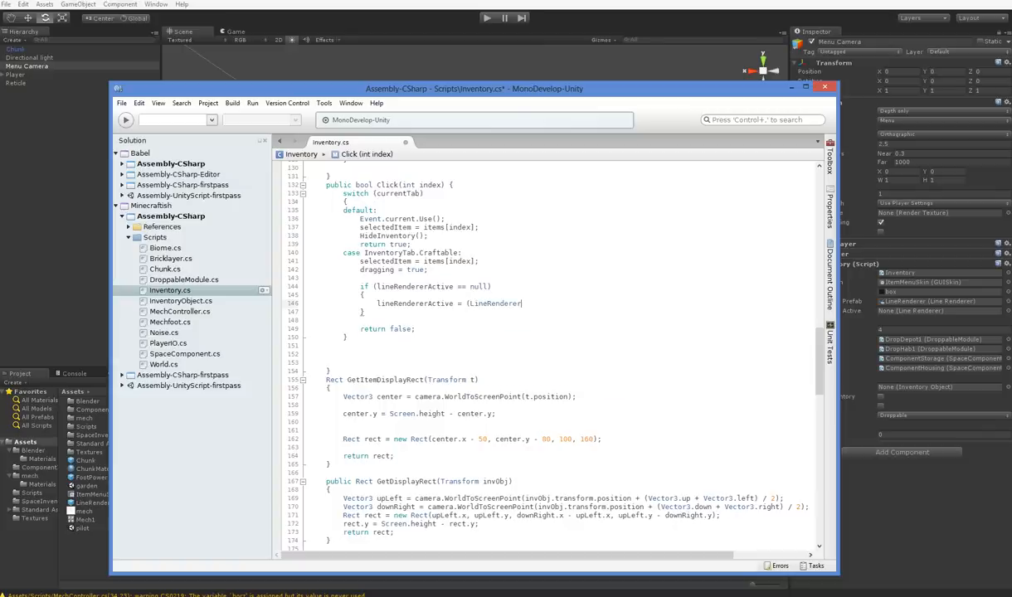
text(Instantiate(L)
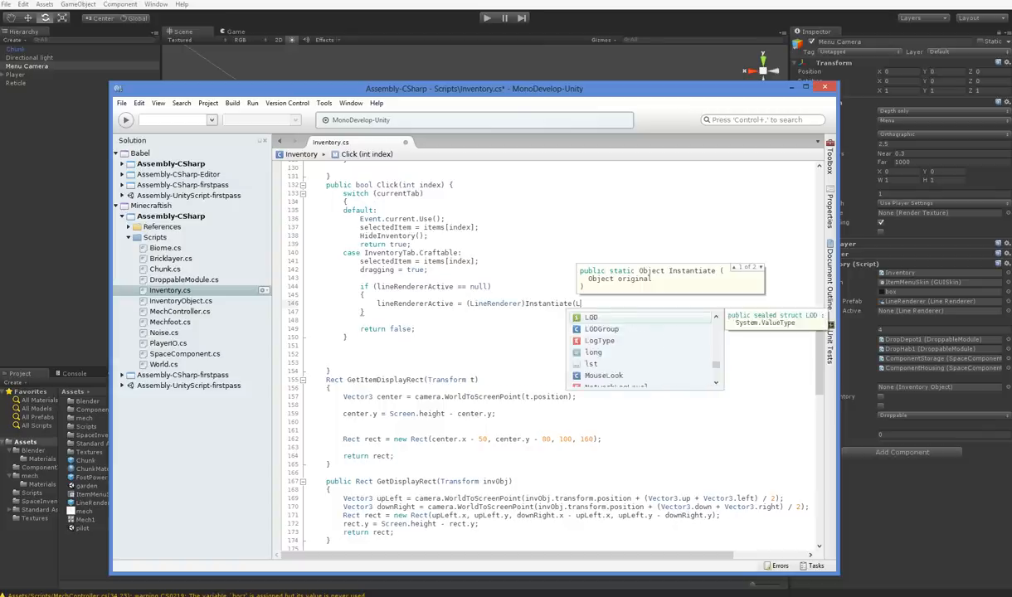
text(LineR)
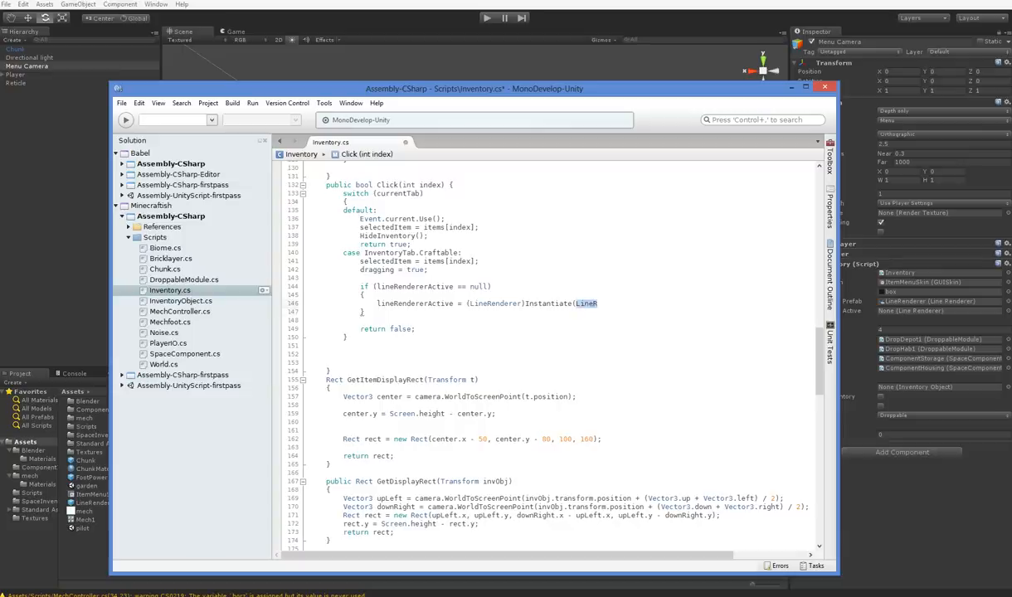
text(Line)
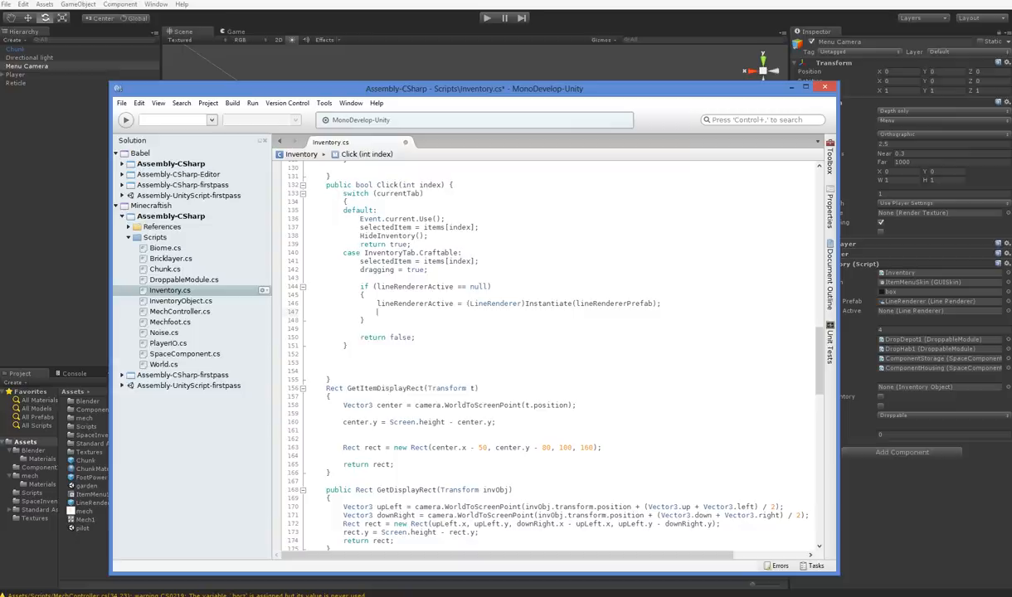
text(lineR)
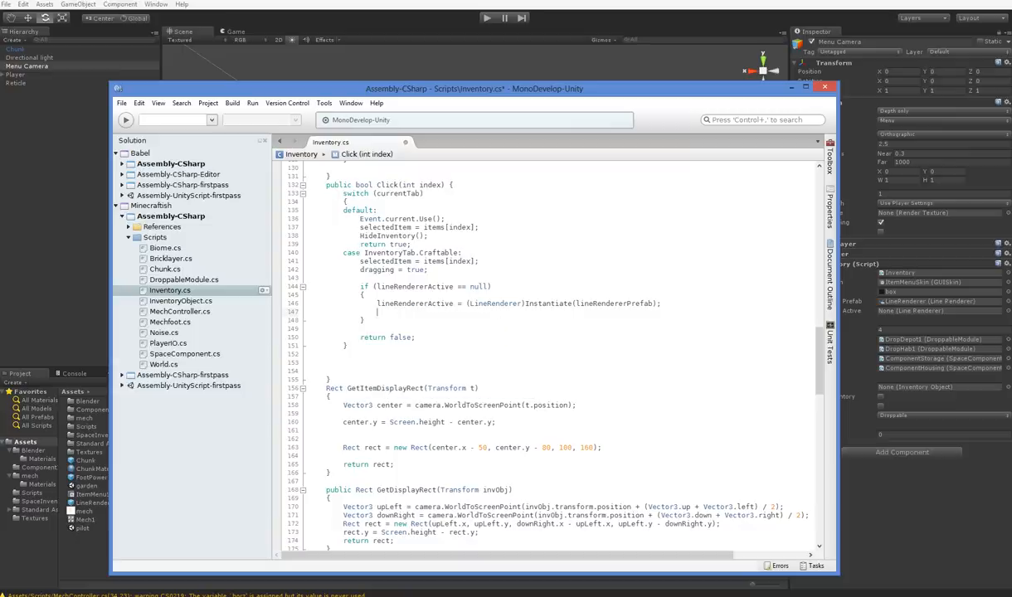
text(lioneRender)
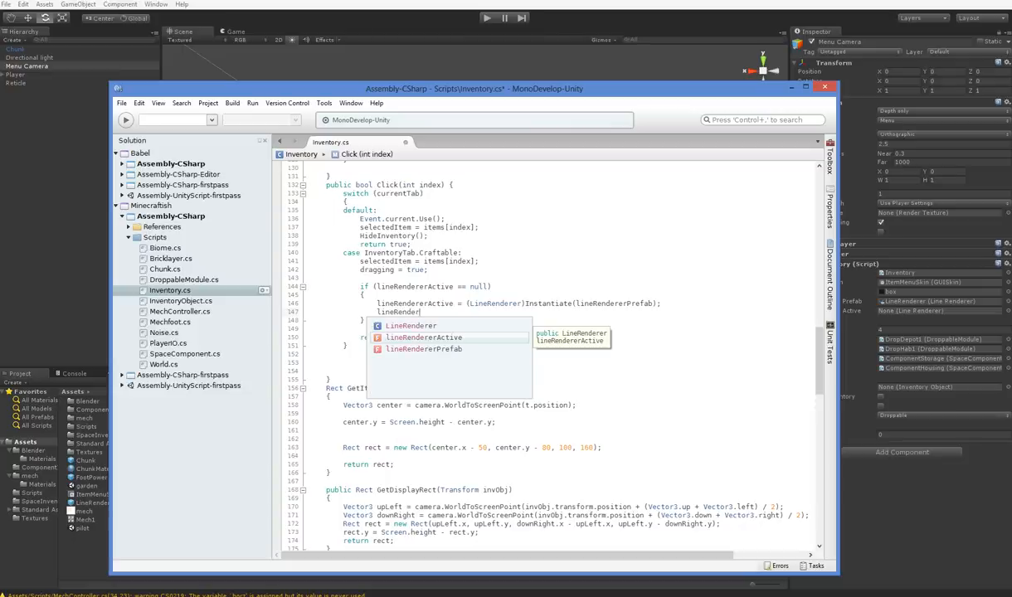
text(.)
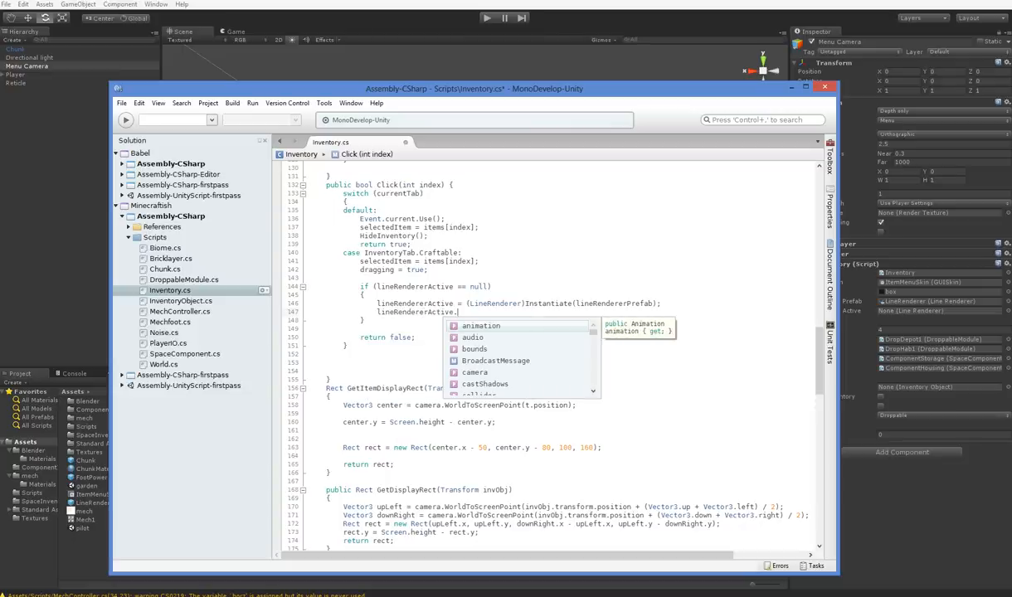
text(po)
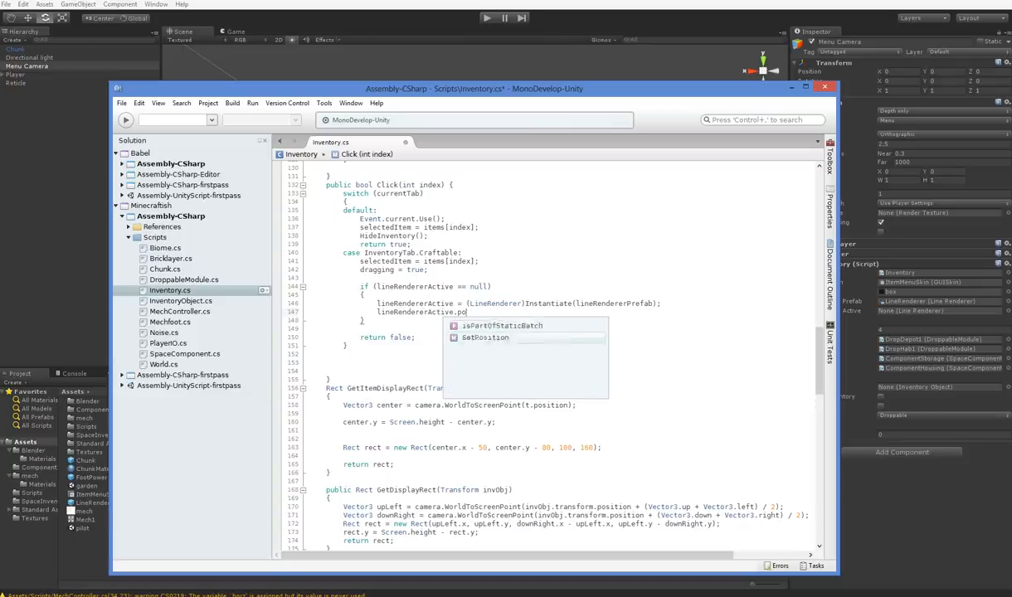
text(nu)
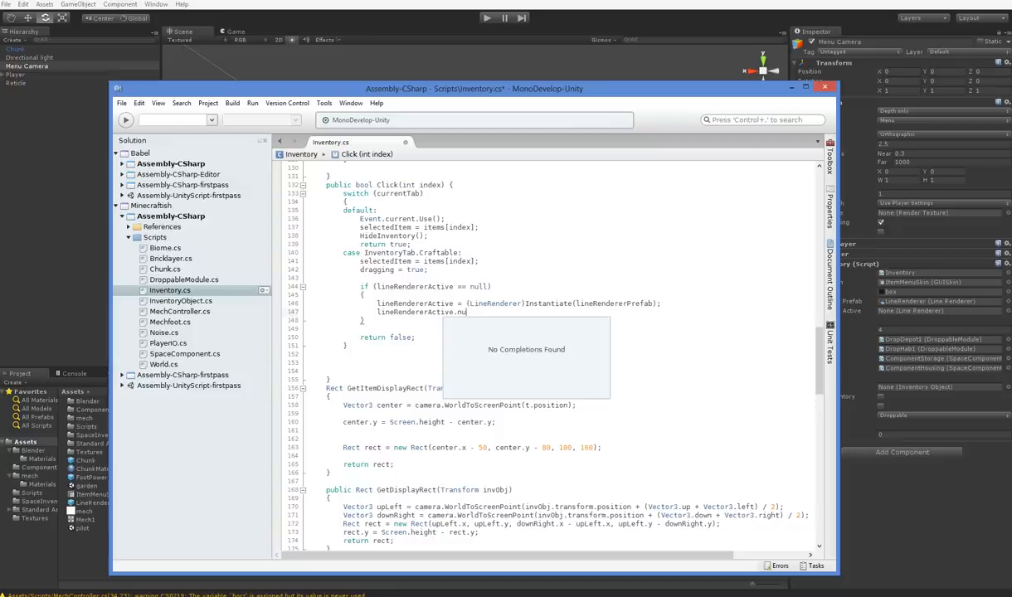
text(nu)
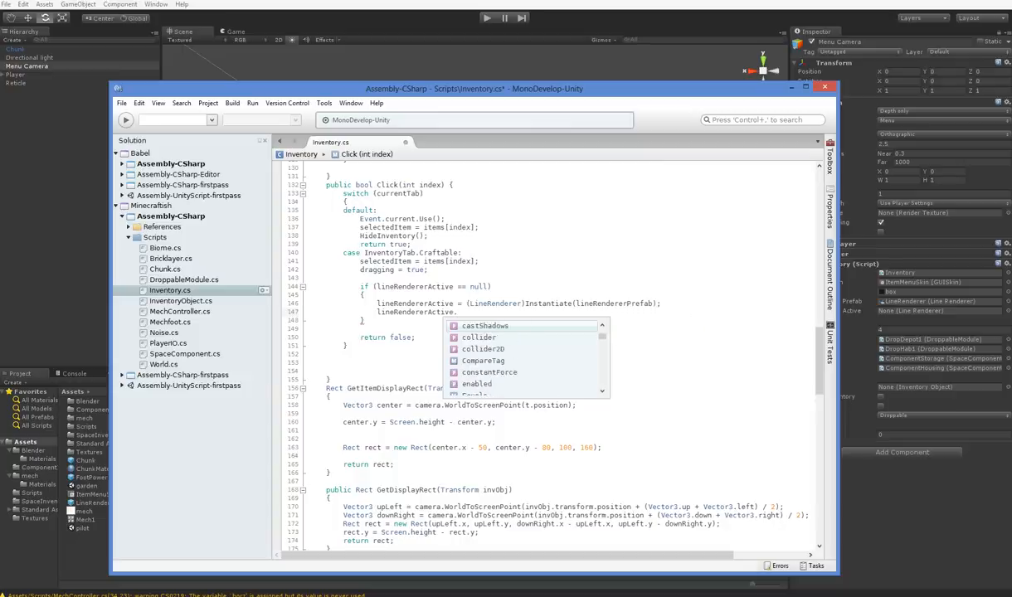
- Add lineRendererActive.SetVertexCount(3); after the instantiation
text(.)
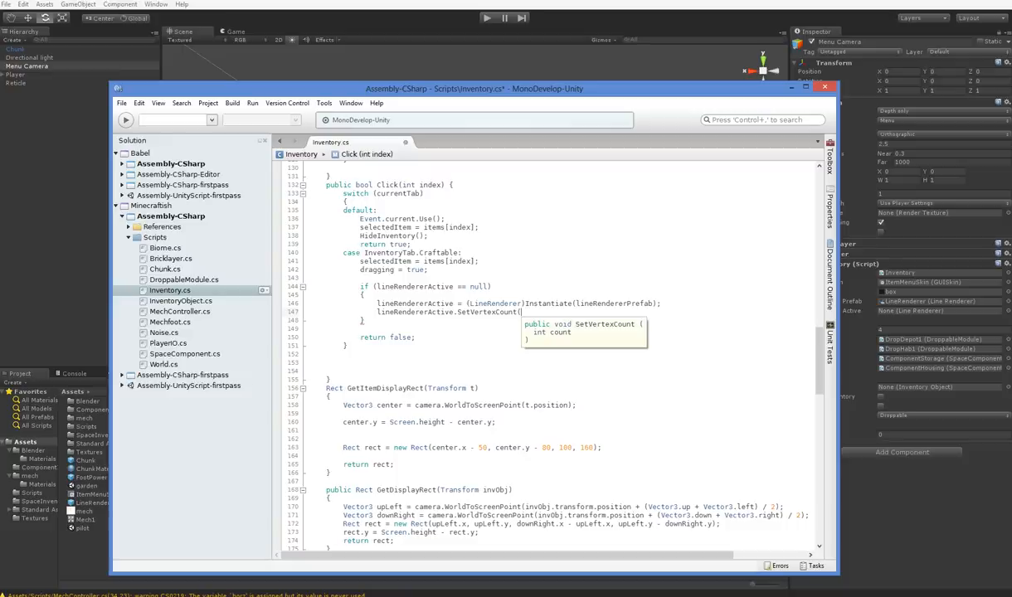
text(3);)
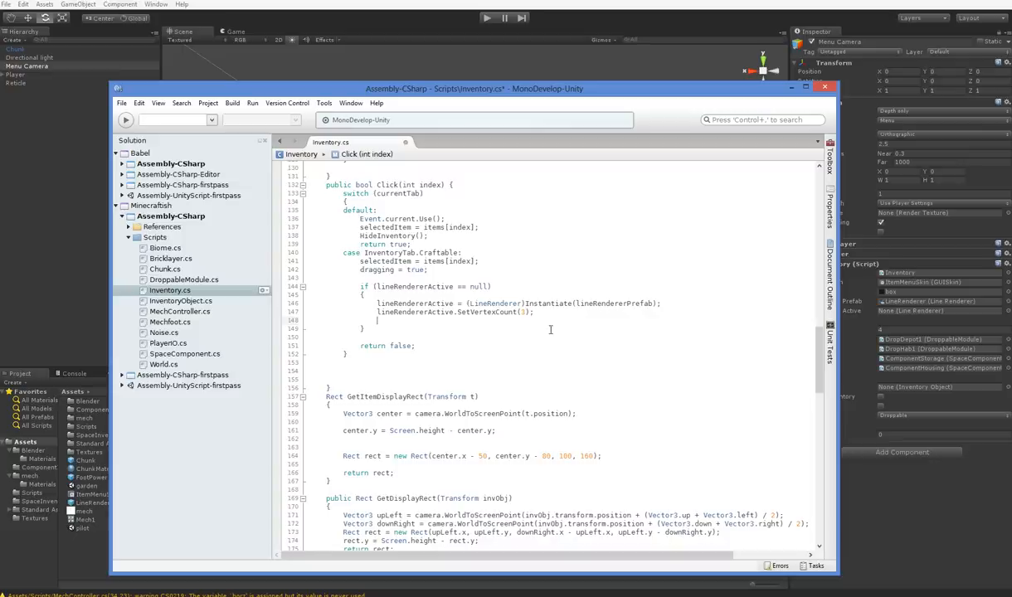
text(lineRendererActi)
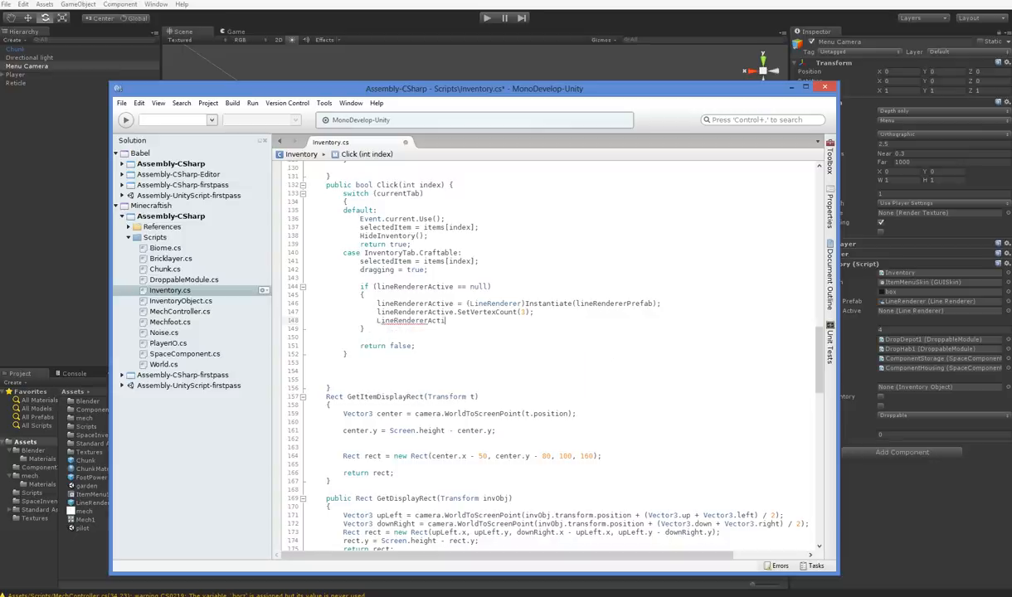
text(.)
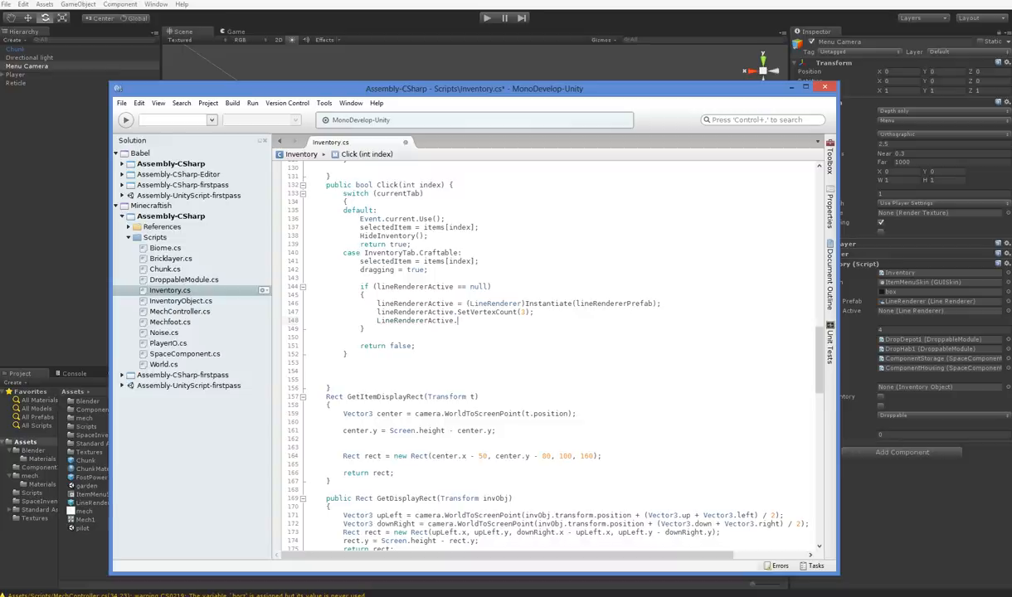
key(Backspace)
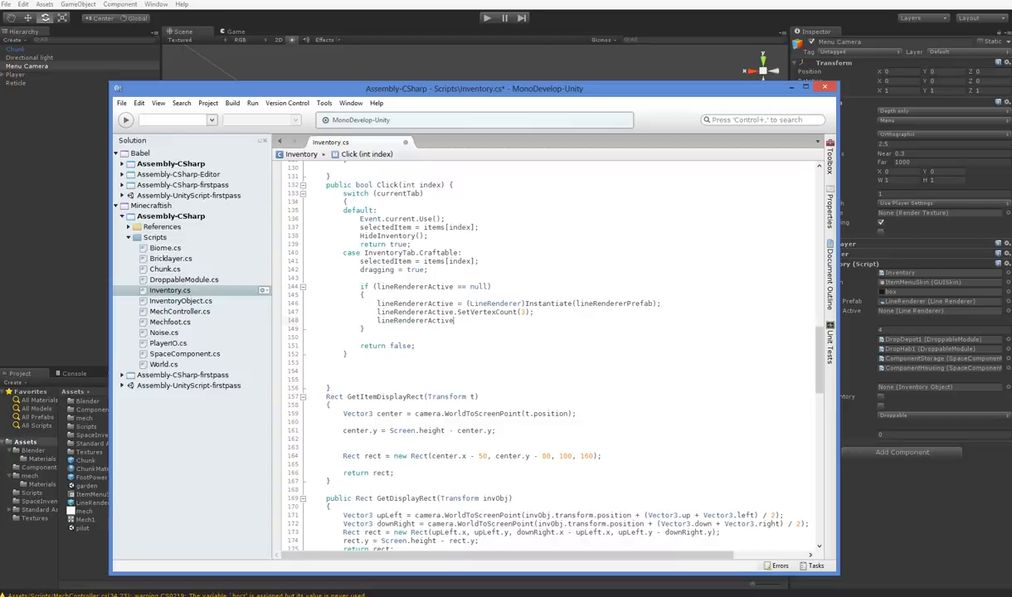
- Add lineRendererActive.SetPosition(0, MouseToWorld()); after SetVertexCount
text(;sim,)
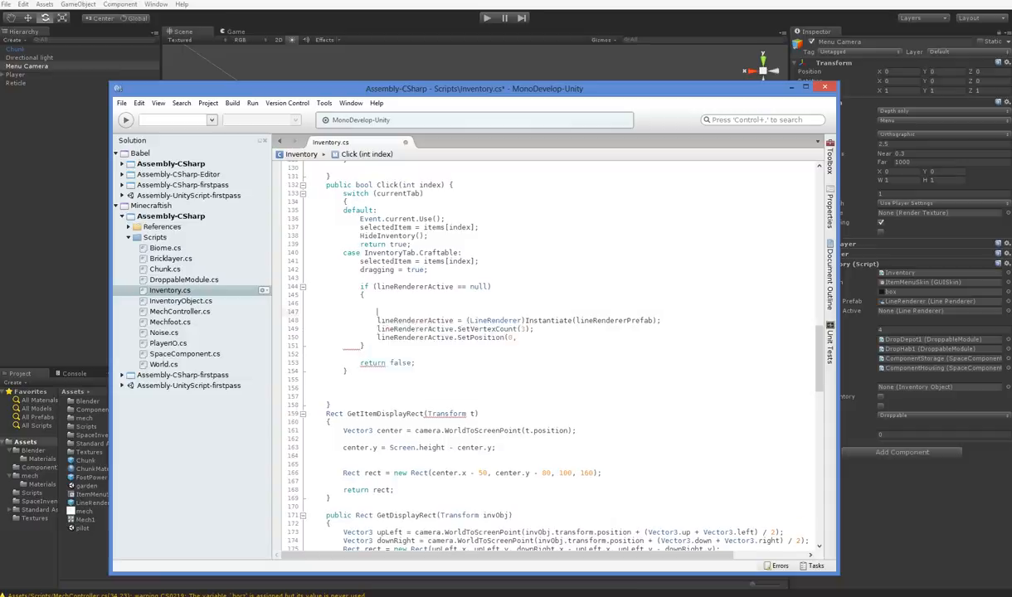
text(Space.)
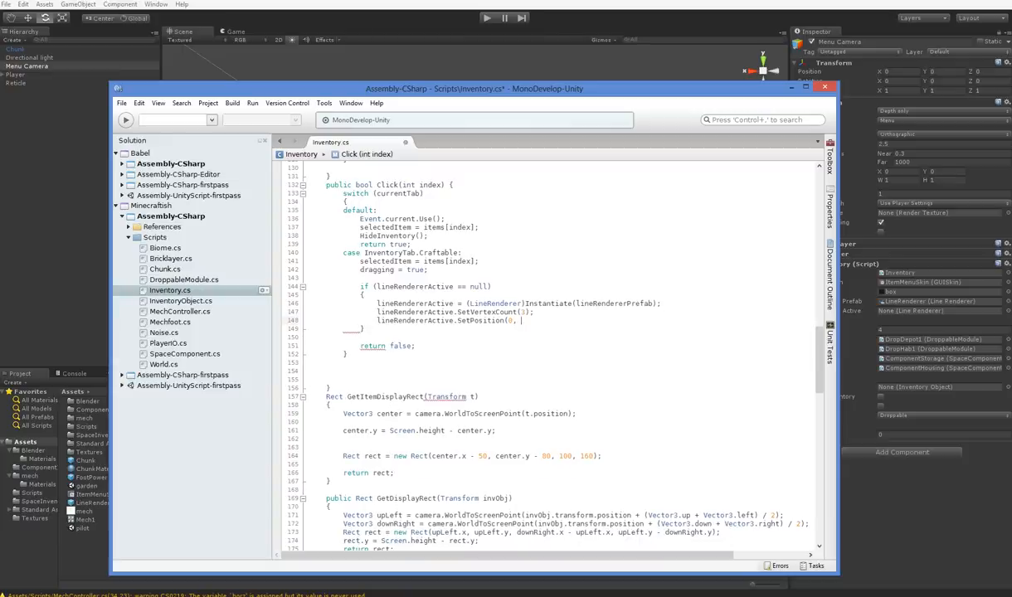
text(MouseToWorld());)
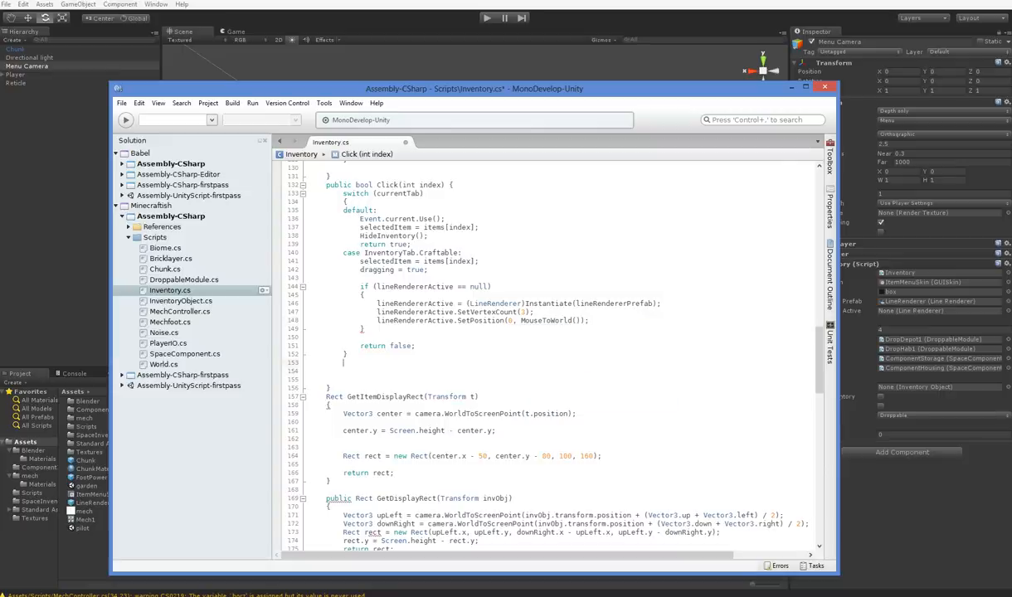
text(p)
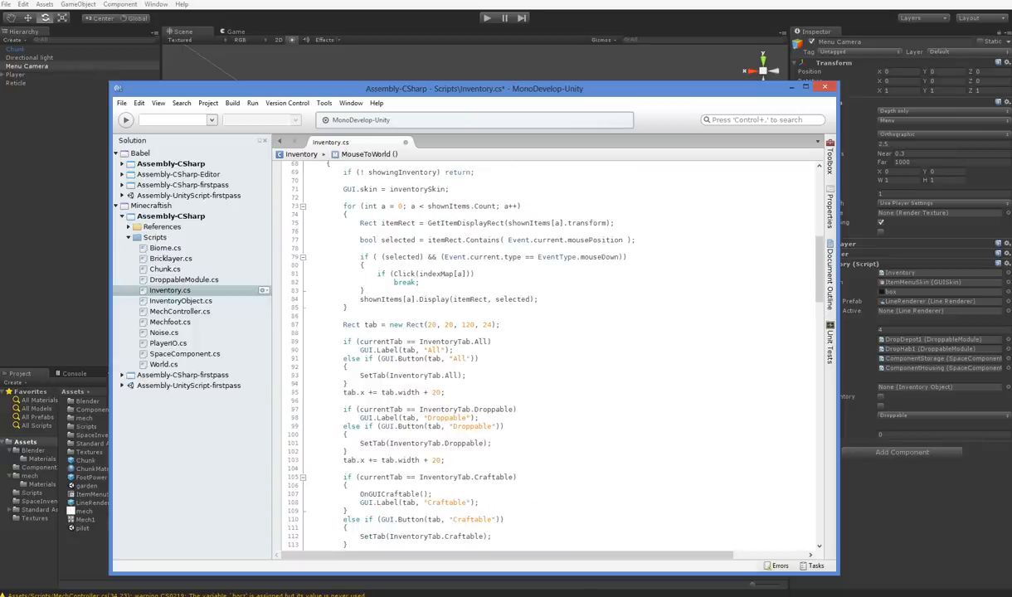
- In MouseToWorld, compute a Vector3 worldPos via the menu camera's ScreenToWorldPoint
scroll(down, 3)
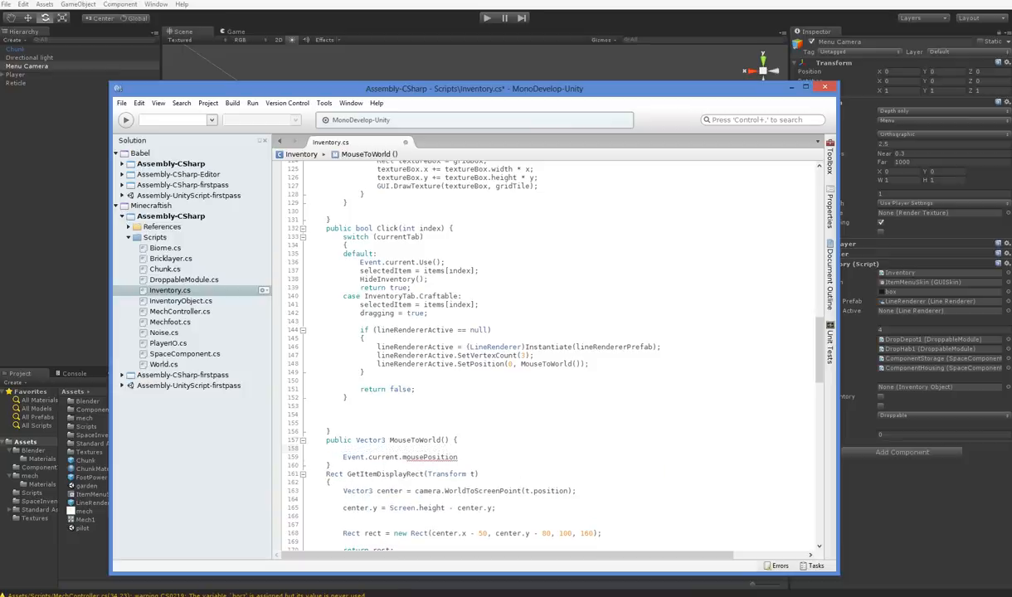
text(Vector3 worldPos =)
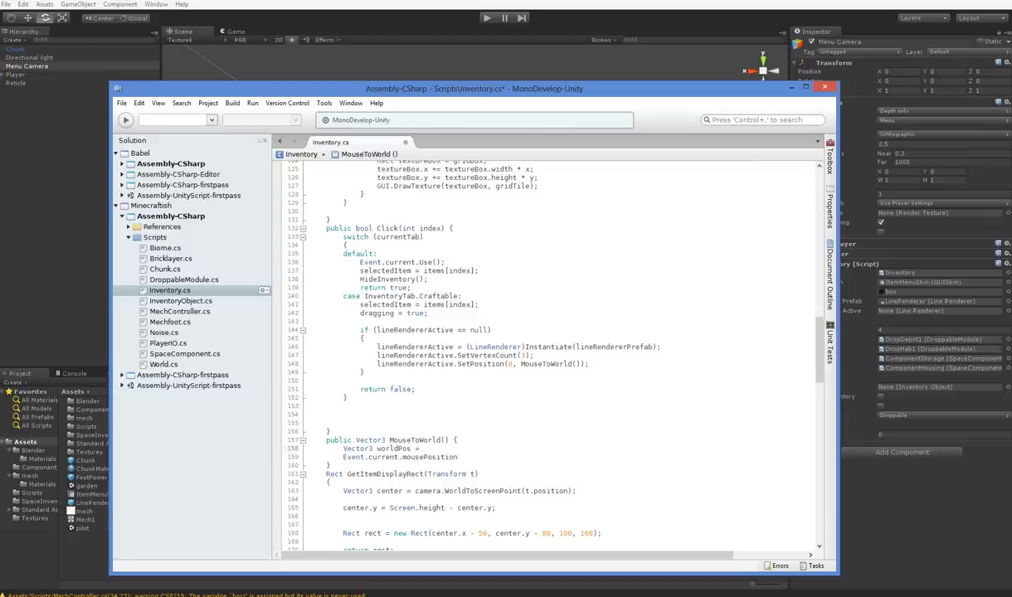
text(M)
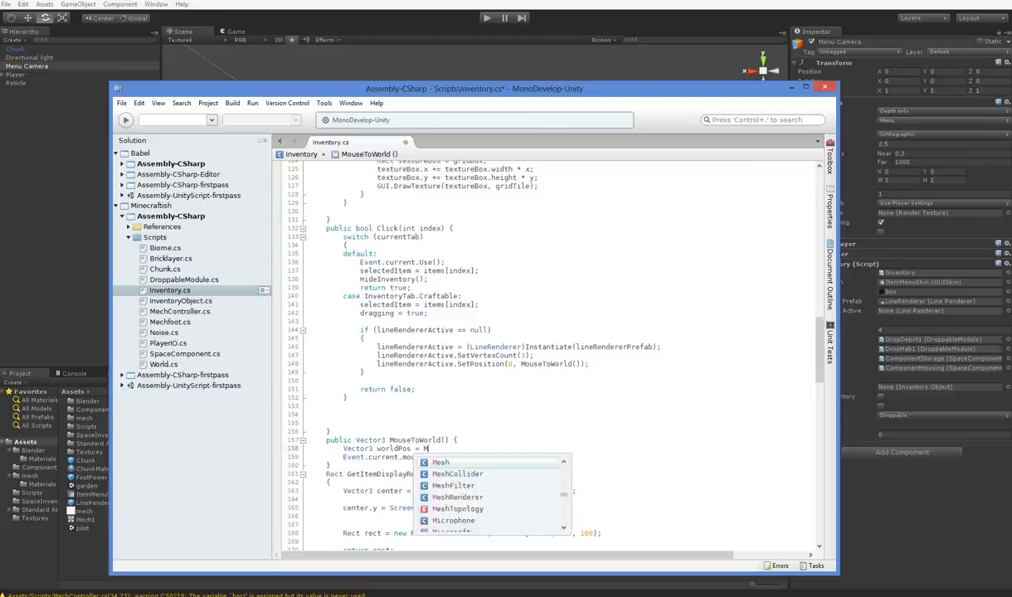
text(enuCa)
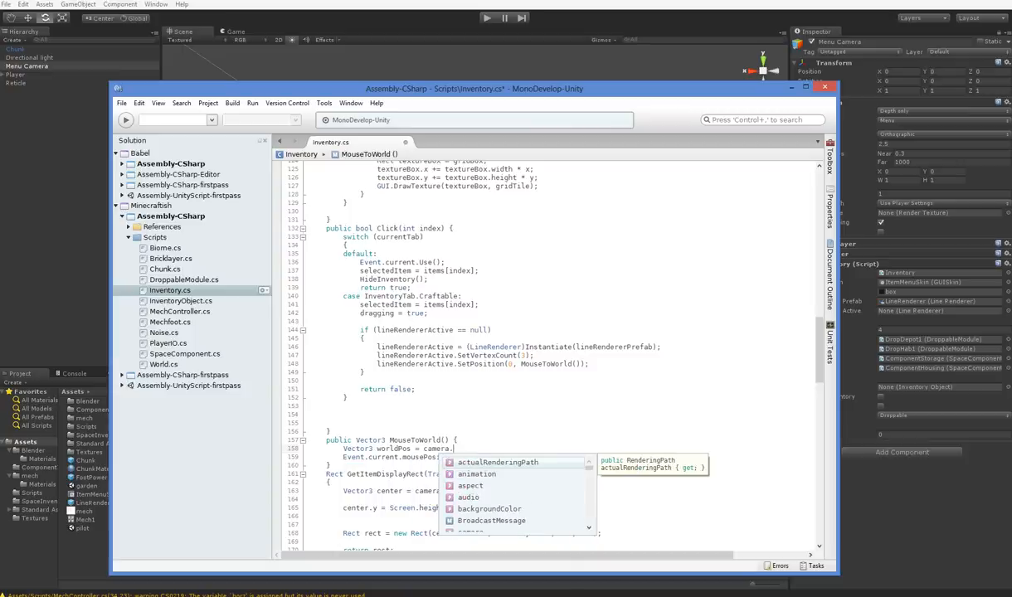
text(screenToWorldPoint()
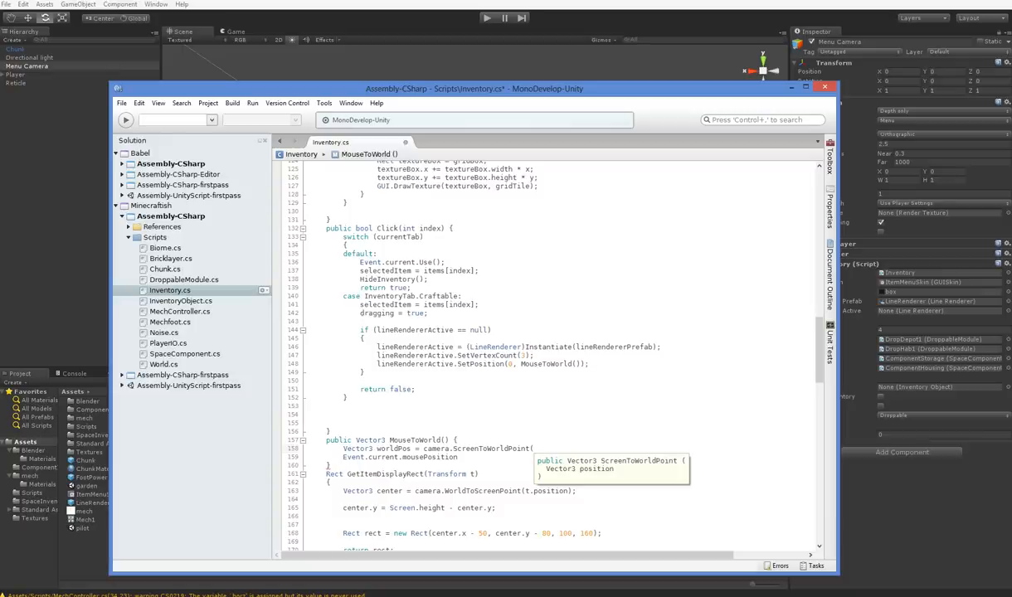
- Pass Event.current.mousePosition to ScreenToWorldPoint and add Debug.Log(worldPos)
click(534, 448)
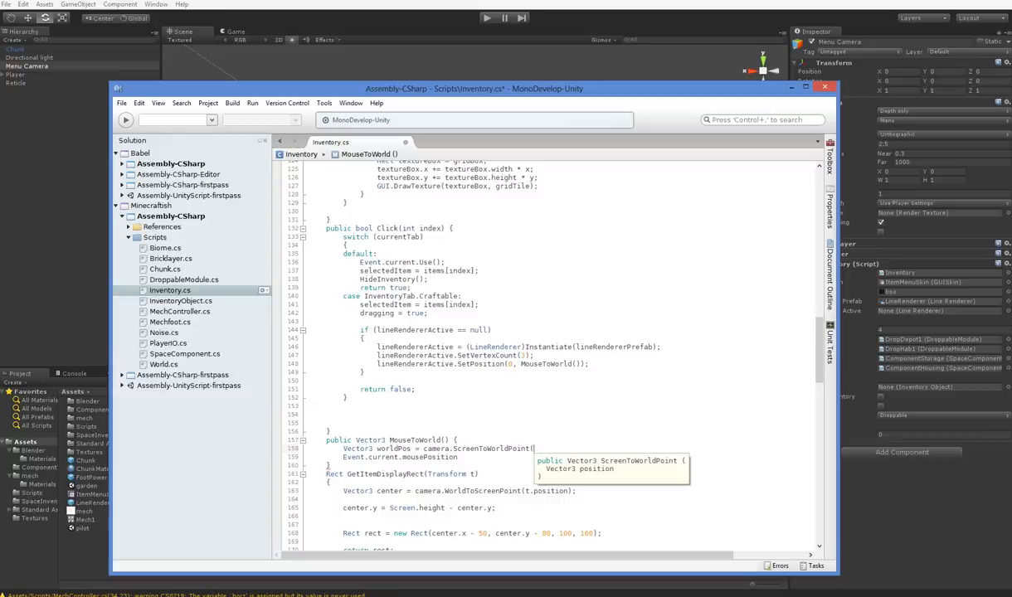
text(Event.current.mousePosition);)
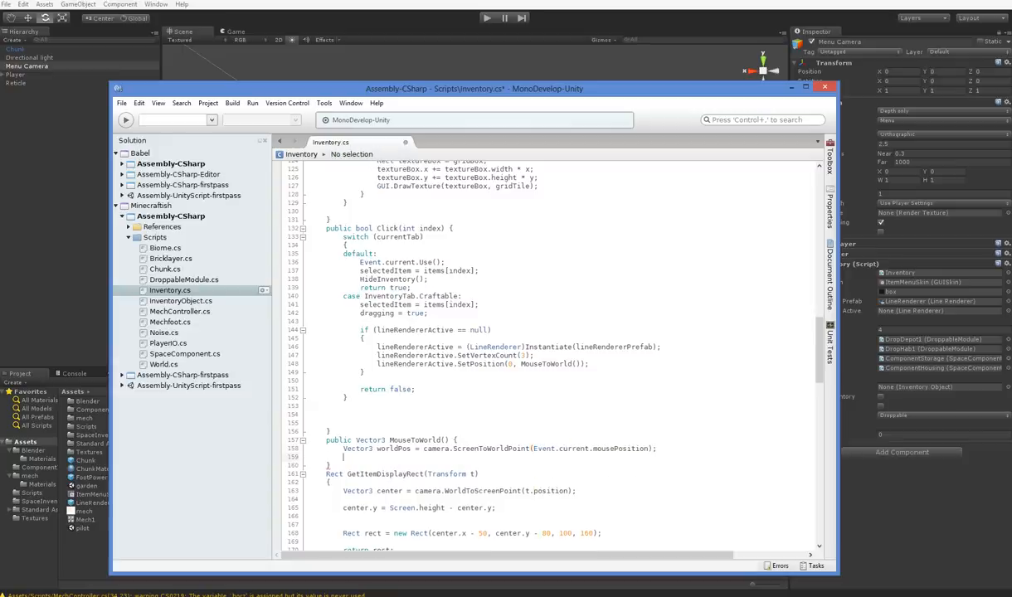
text(Debug.Log (worldPos);)
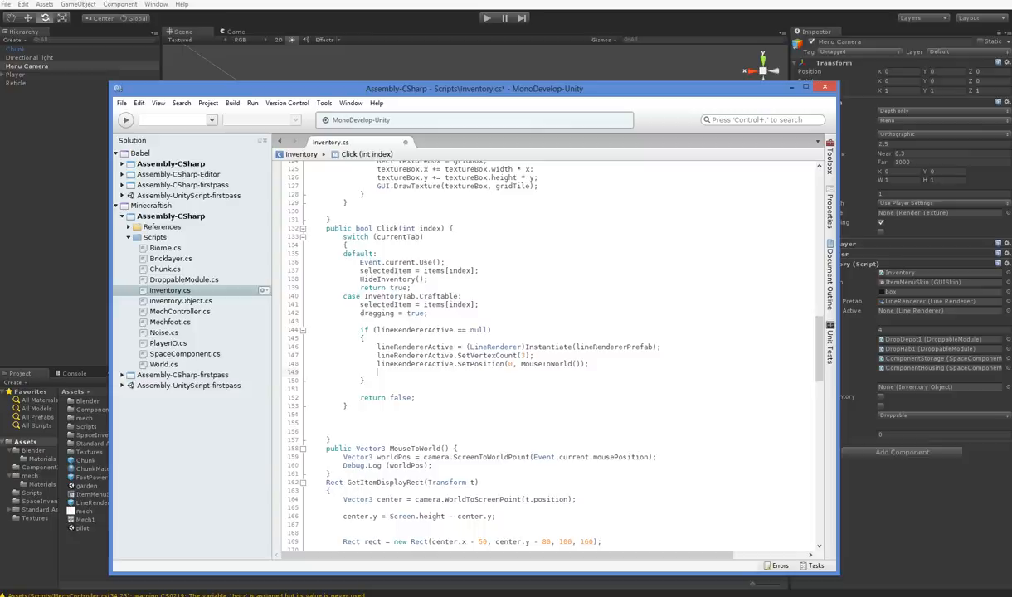
- Set line points 1 and 2 to MouseToWorld() + Vector3.right and + Vector3.up, return worldPos, and switch to Unity
text(lineRendererActive.SetPosition(0, MouseToWorld());)
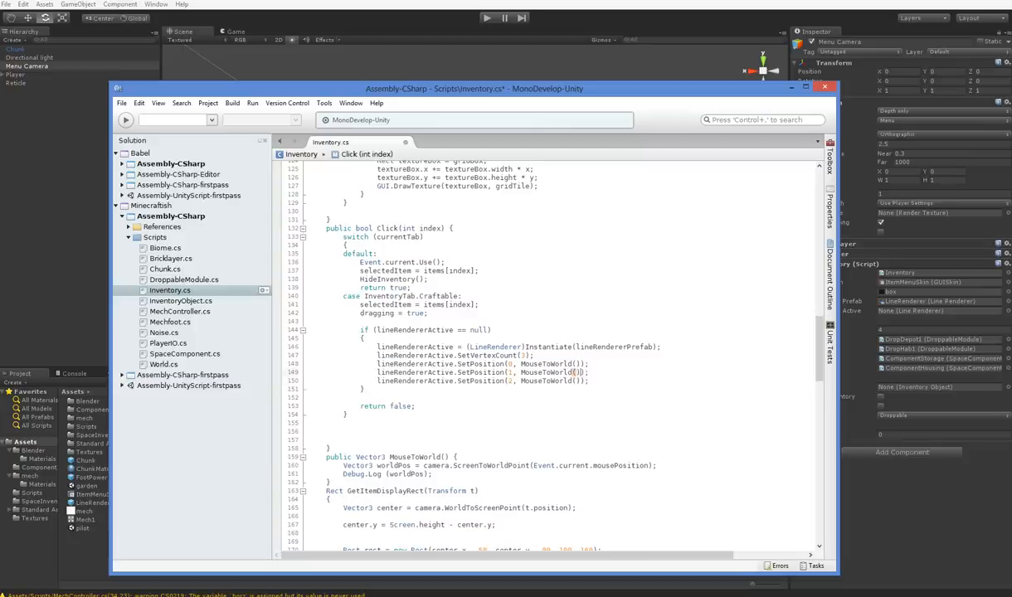
text(+ Vector3.right)
click(482, 380)
text( + Vector3.up)
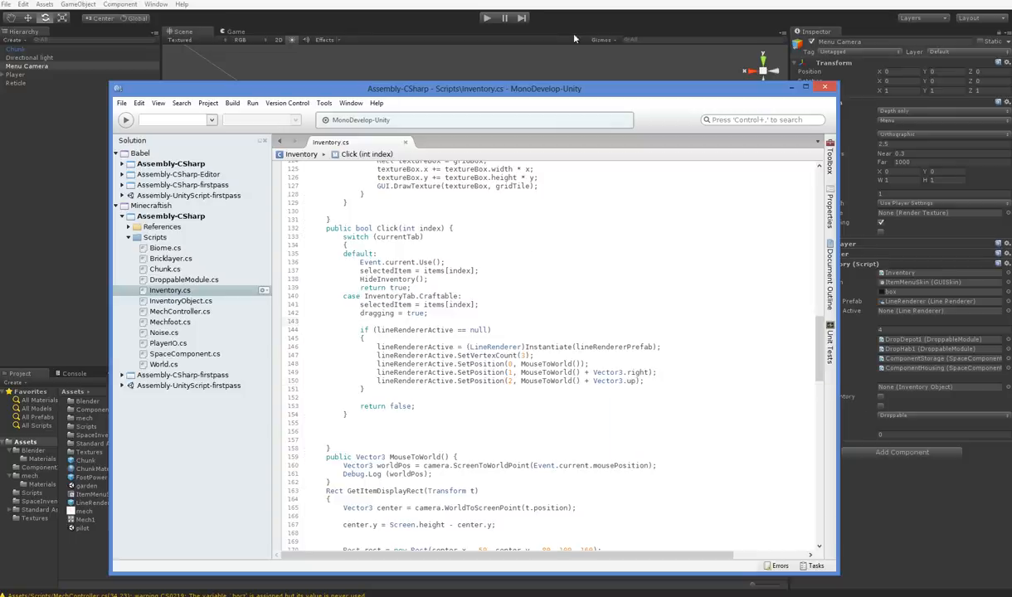
click(487, 17)
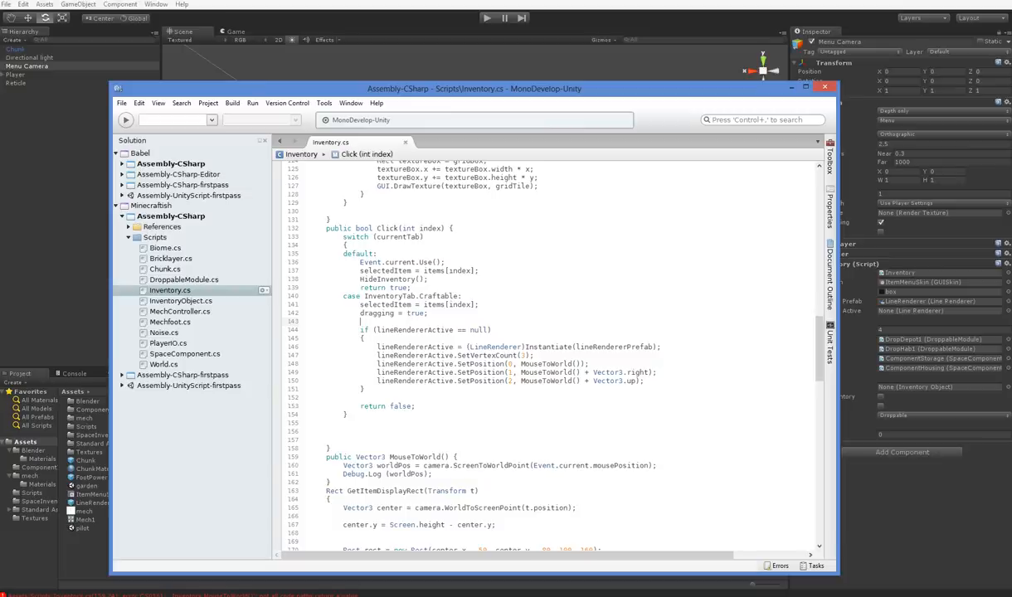
text(return)
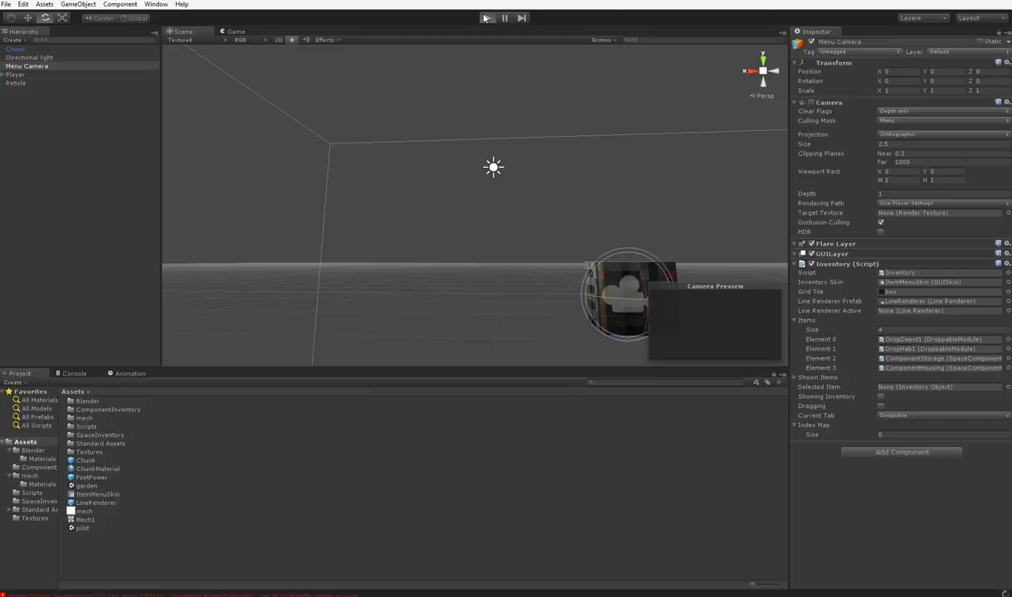
- Run the game, drag a craftable item, and show the logged world positions in the Console
click(487, 17)
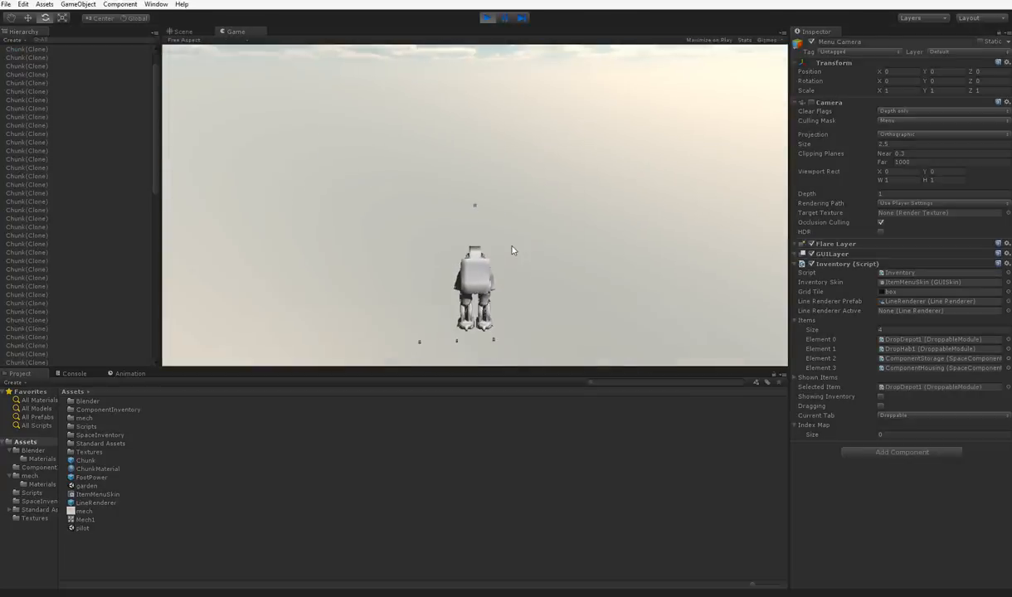
click(352, 61)
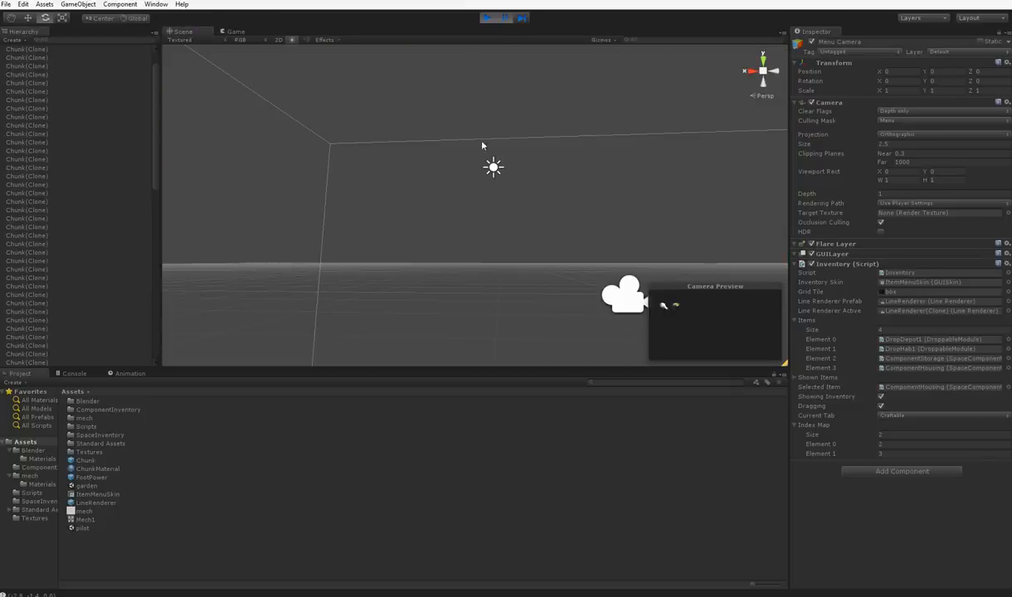
click(74, 374)
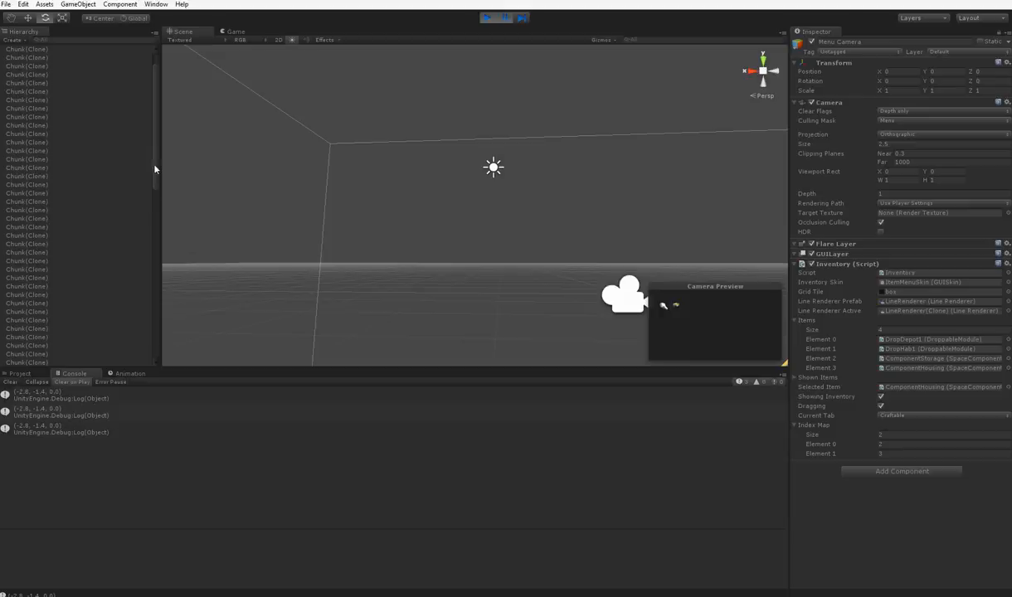
- Inspect the spawned LineRenderer(Clone)'s three positions, then reselect Menu Camera
click(25, 330)
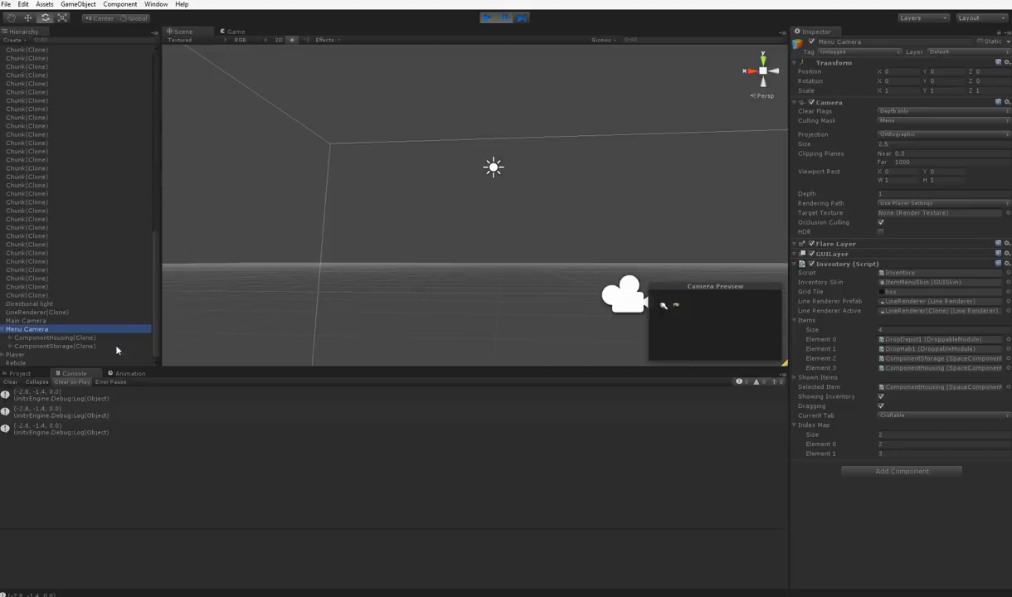
click(37, 312)
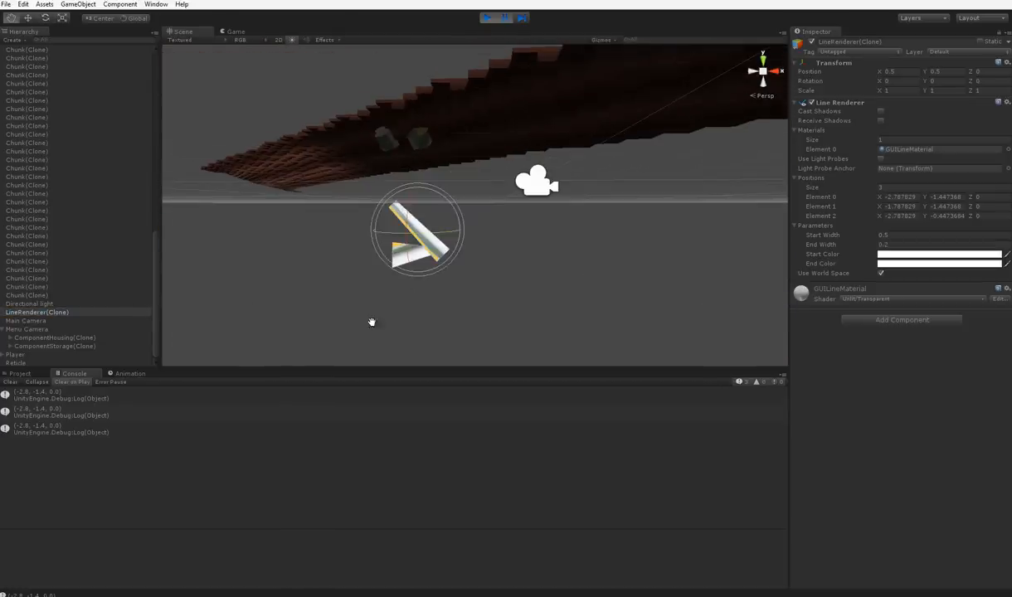
click(25, 321)
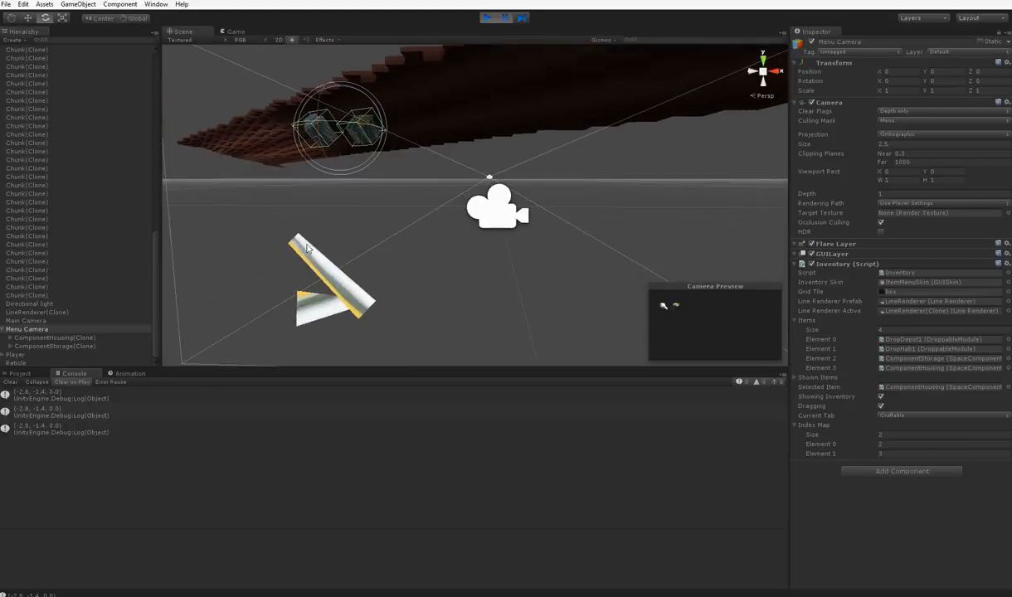
mouse_move(314, 341)
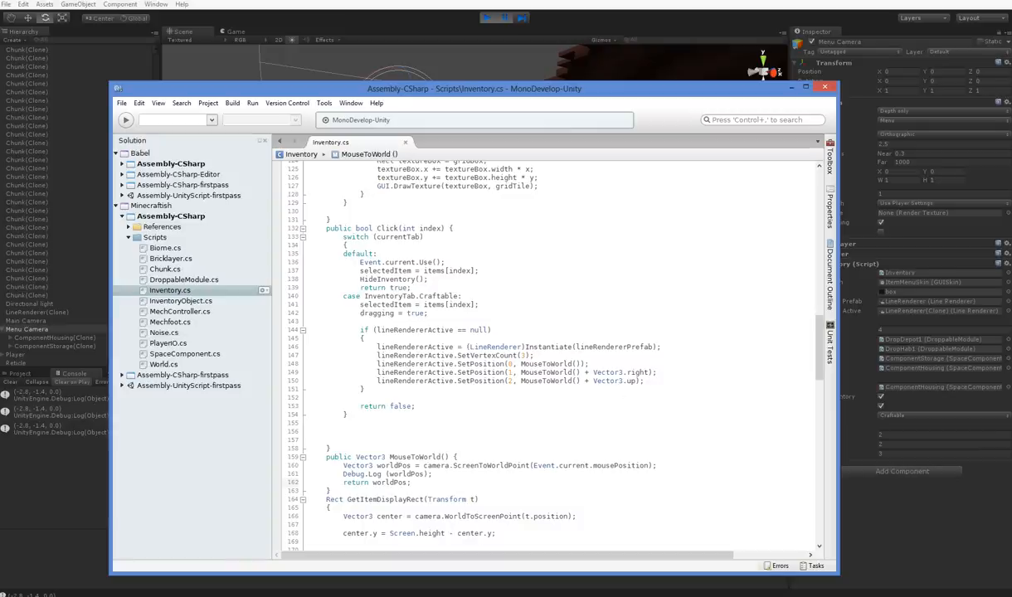
- Add worldPos += transform.forward / 2; and test a drag in the Craftable tab in Play mode
text(wd)
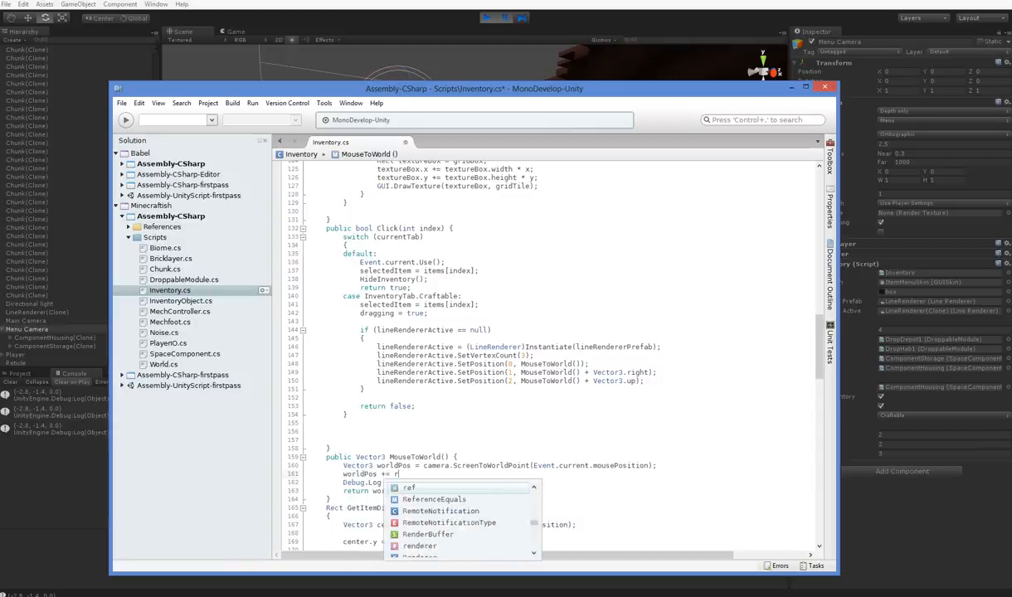
text(transform.animation)
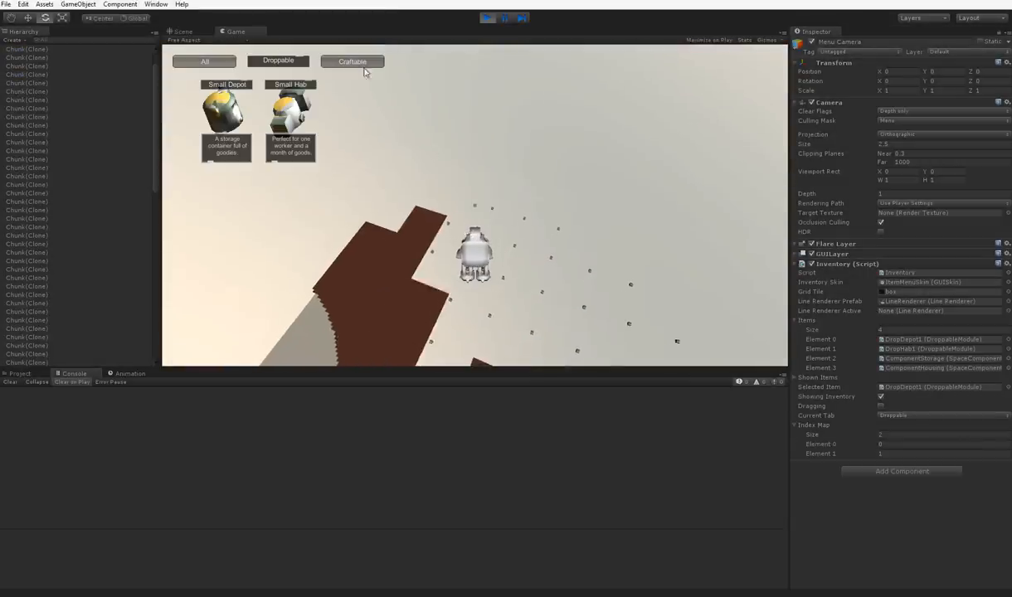
click(352, 61)
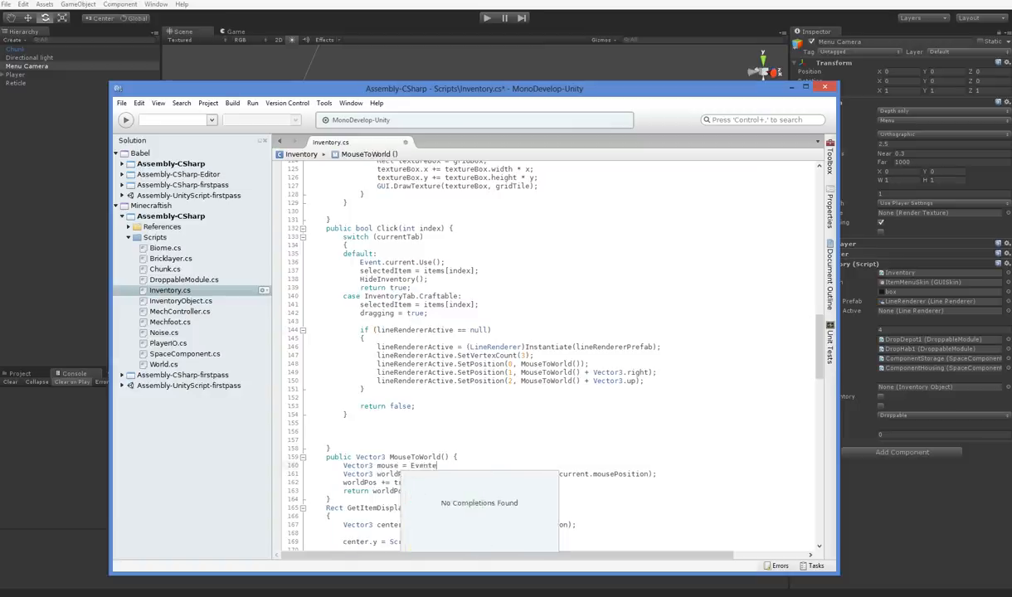
- Add Vector3 mouse with y flipped by Screen.height and use mouse in ScreenToWorldPoint
text(mou)
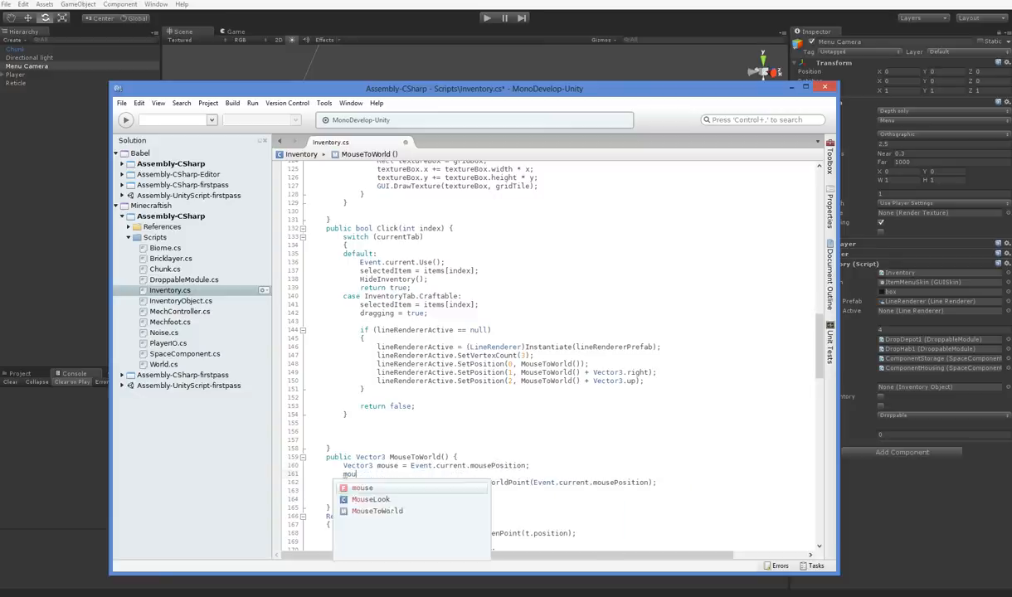
text(scre)
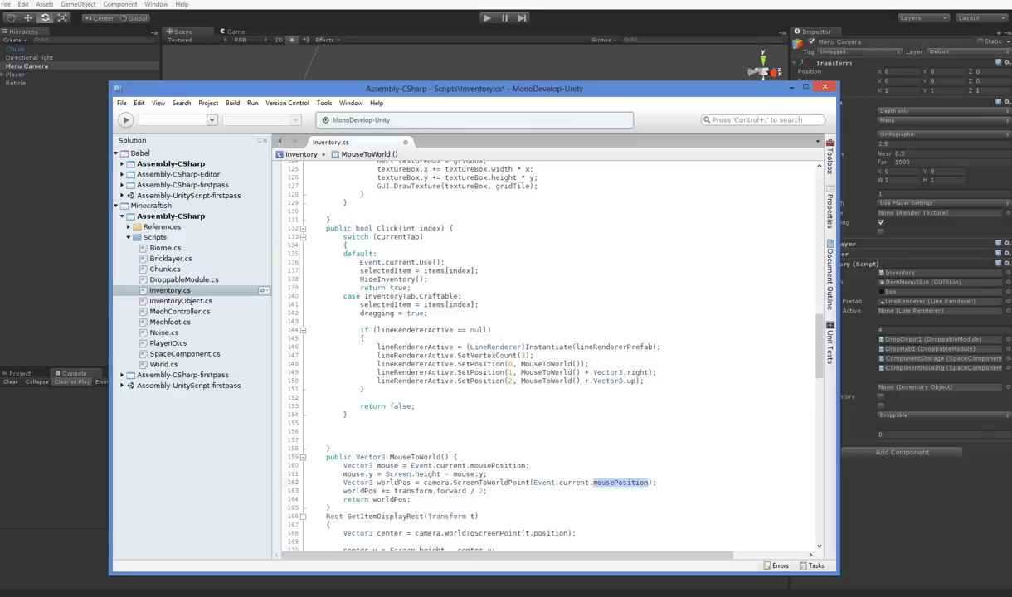
double_click(591, 482)
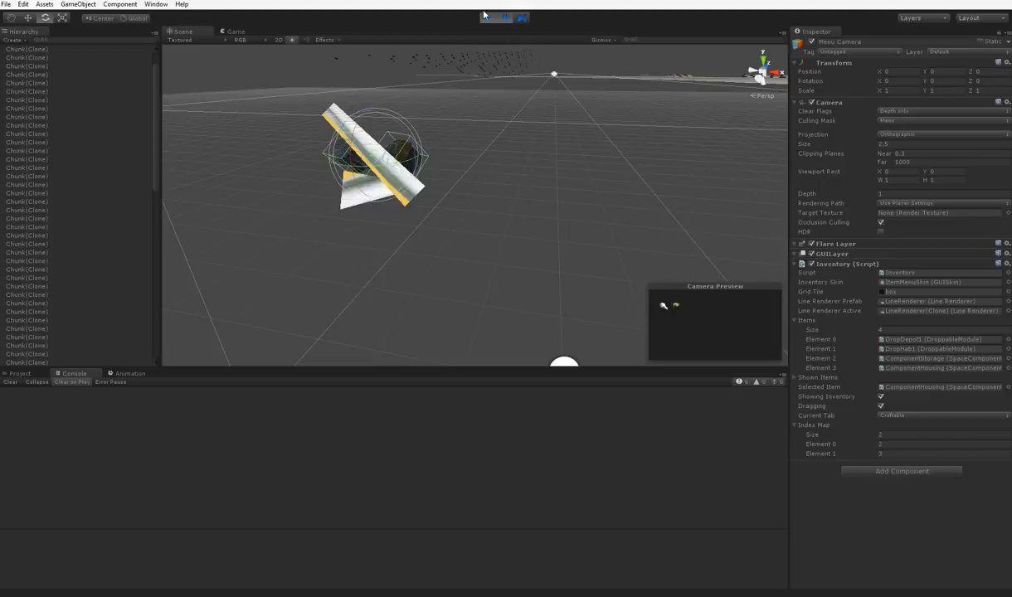
mouse_move(912, 125)
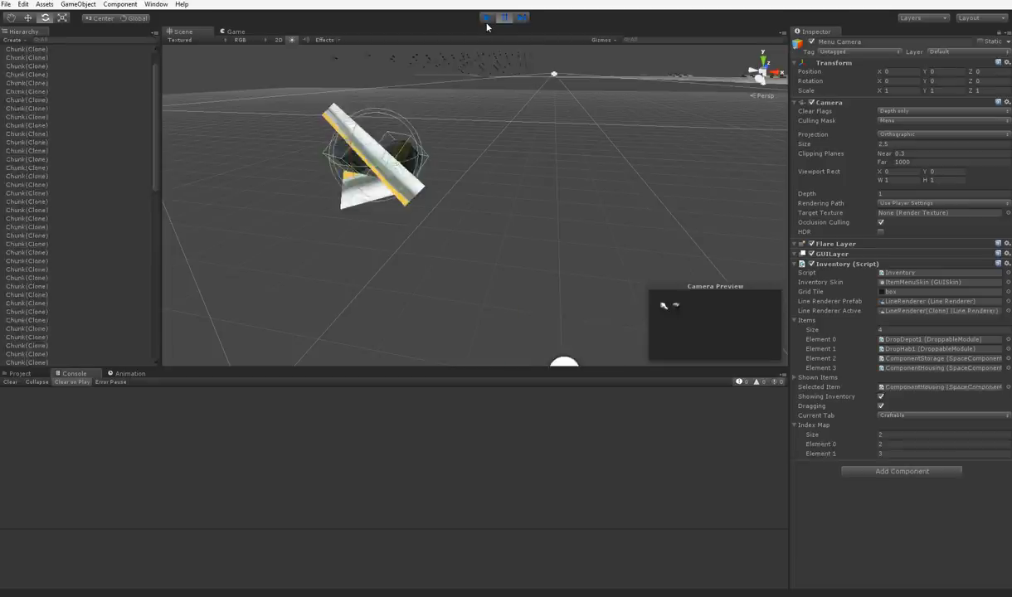
- Stop Play mode and select the LineRenderer prefab to view its Line Renderer settings
click(487, 17)
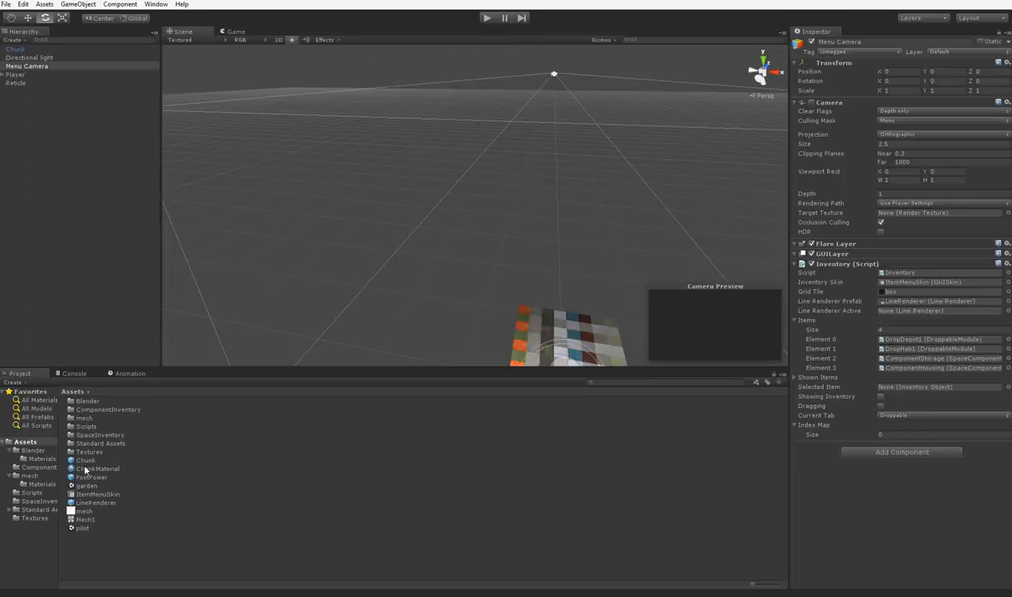
click(97, 503)
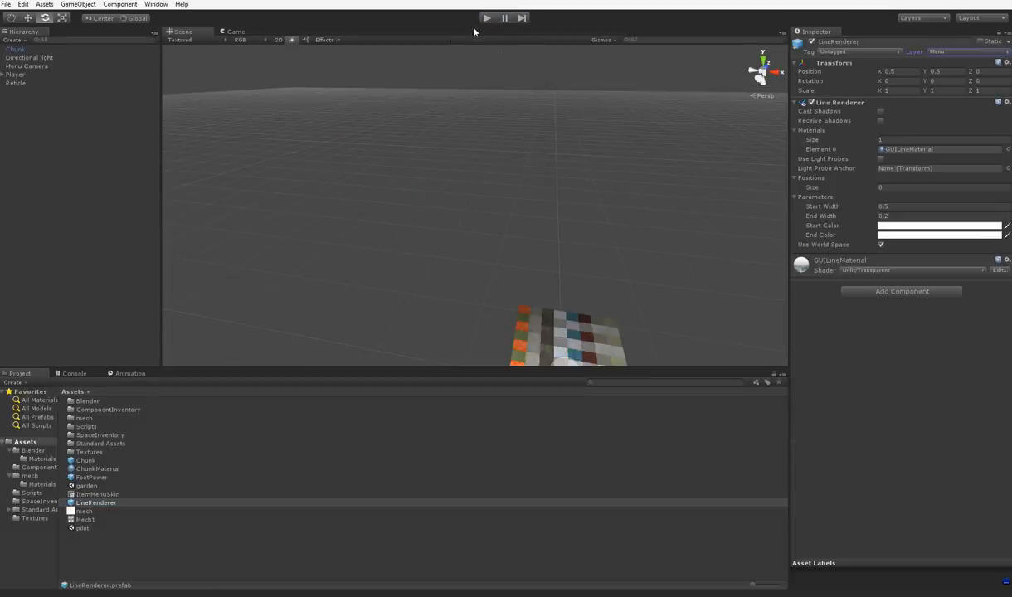
click(487, 17)
text(f)
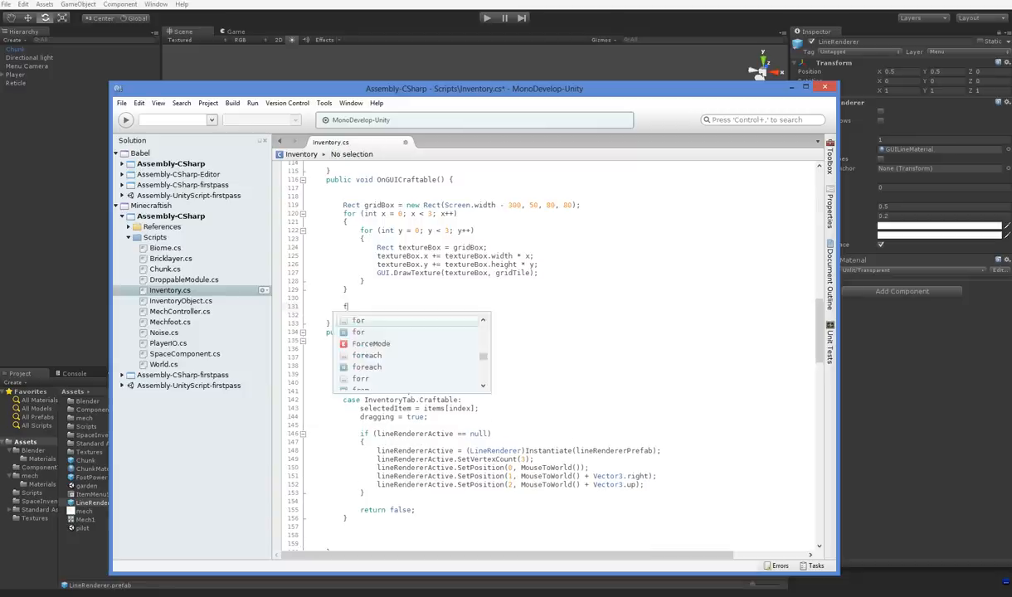
- Start an if (dragging) check below the grid loops in OnGUICraftable
text(if (dra)
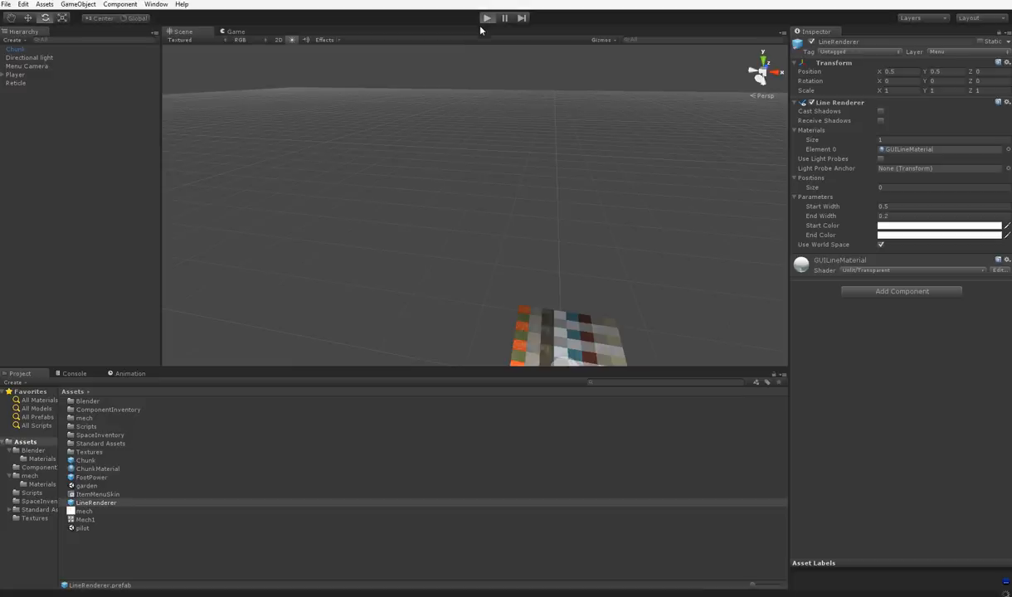
- Enter Play mode so the inventory menu with All, Droppable and Craftable tabs appears
click(488, 17)
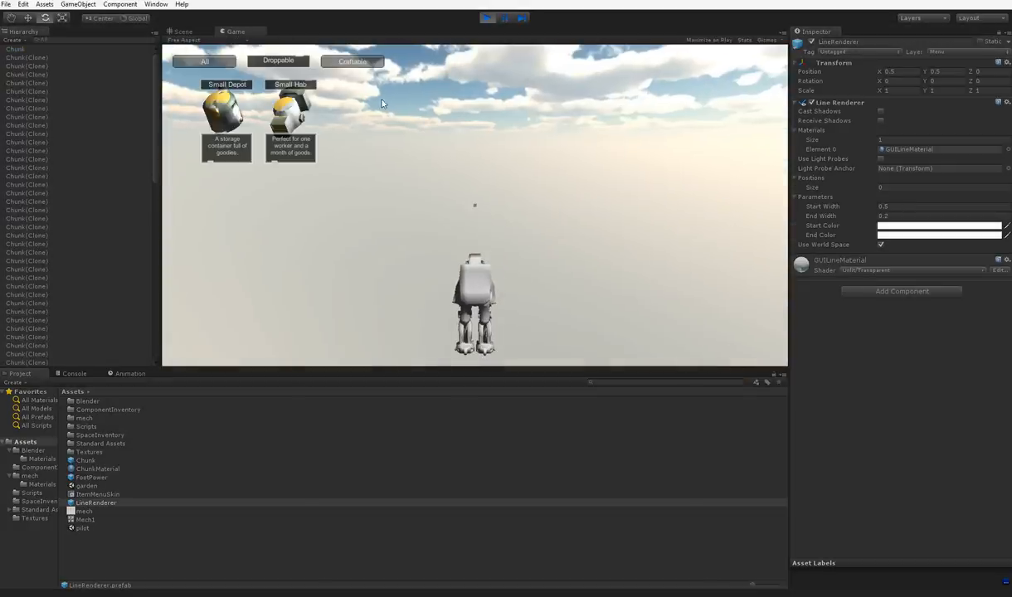